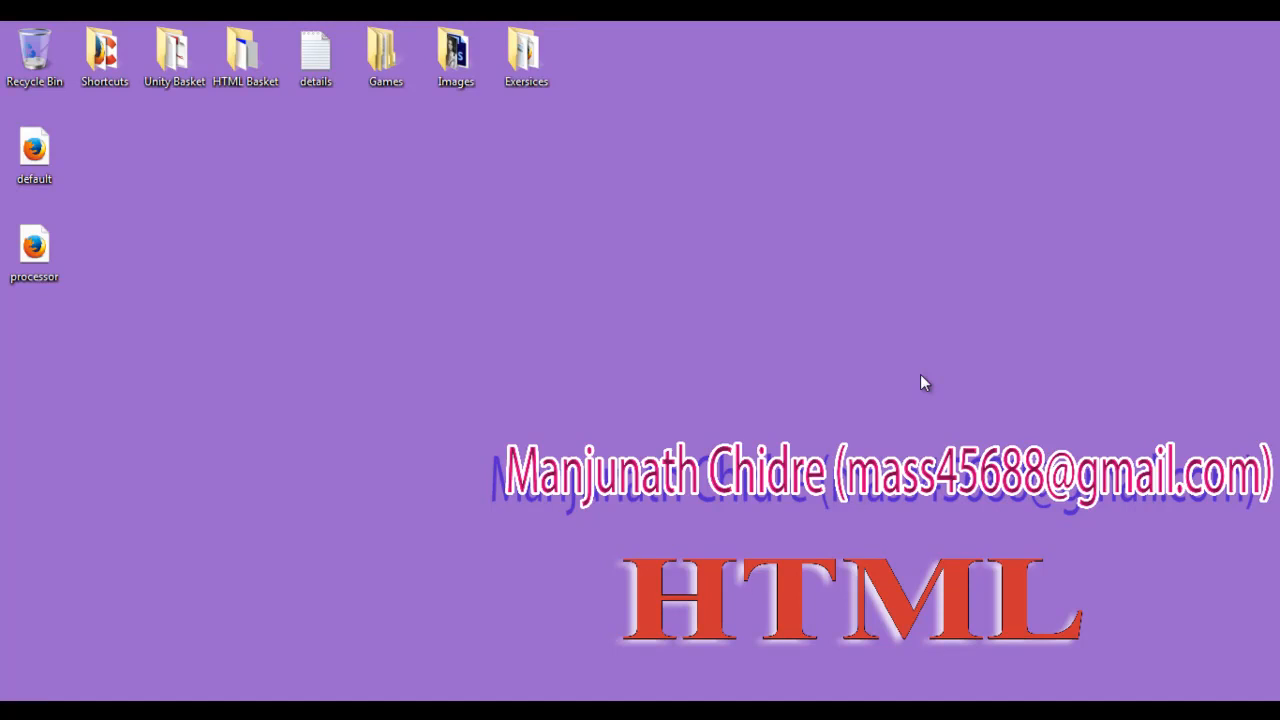
Step: Select default.html on the desktop and bring up its Open with actions
{"action": "left_click", "coordinate": [34, 150]}
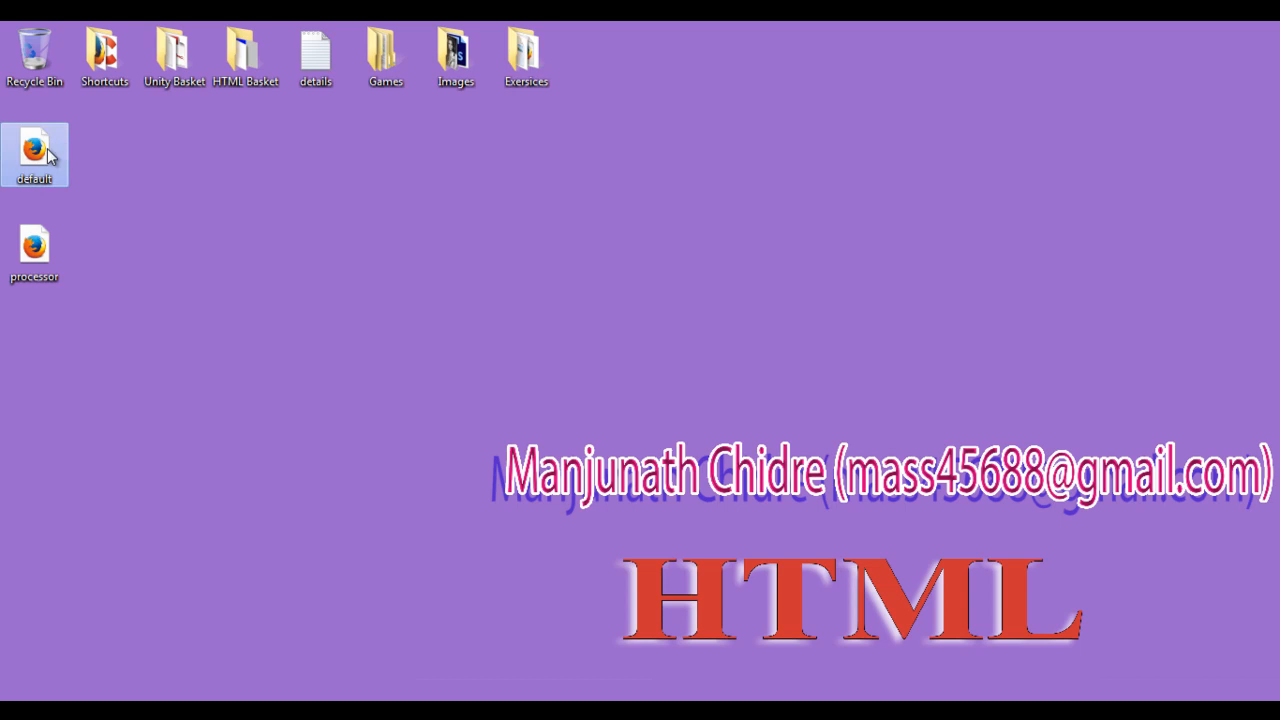
{"action": "right_click", "coordinate": [36, 156]}
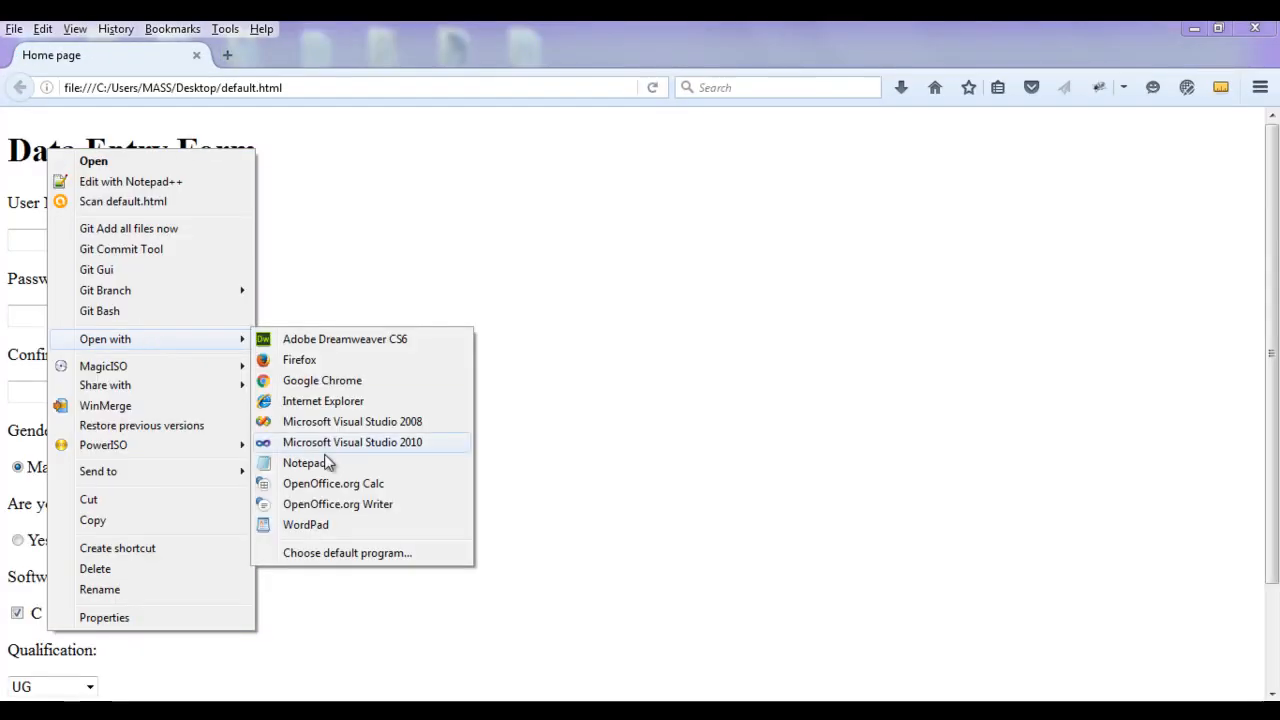
{"action": "left_click", "coordinate": [304, 462]}
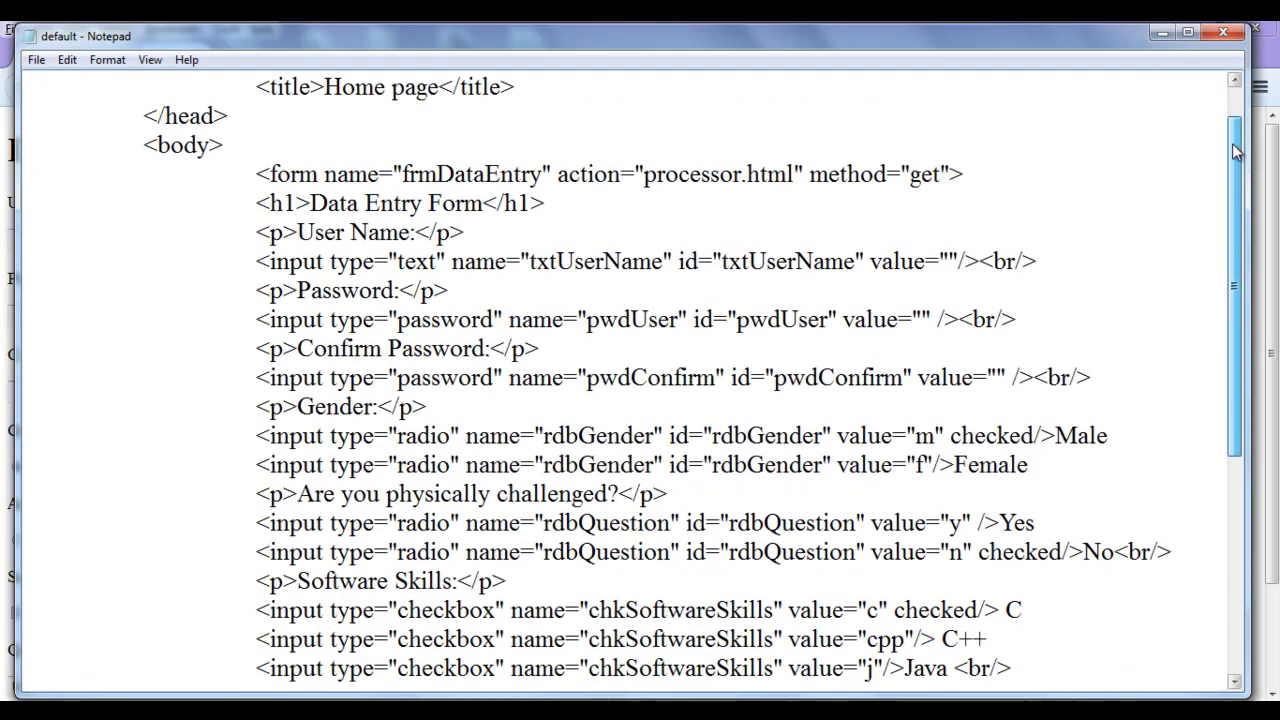
{"action": "scroll", "scroll_direction": "down", "scroll_amount": 3}
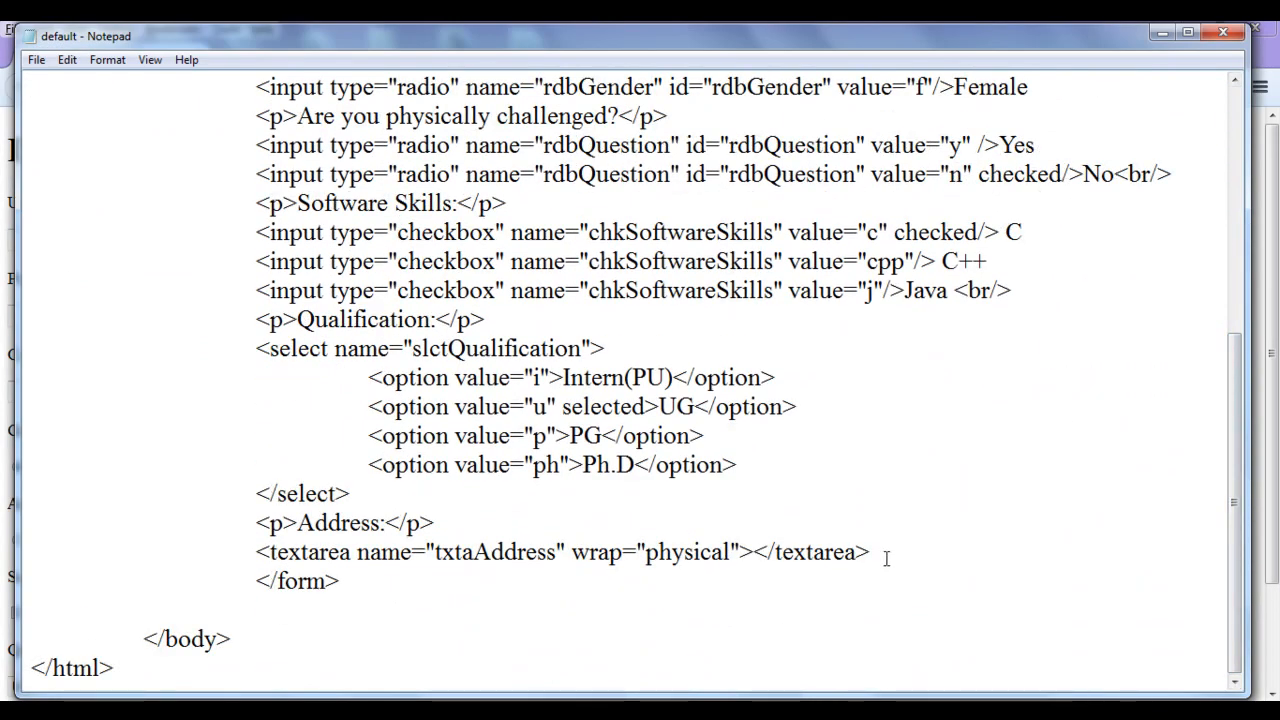
{"action": "left_click_drag", "start_coordinate": [284, 522], "coordinate": [870, 552]}
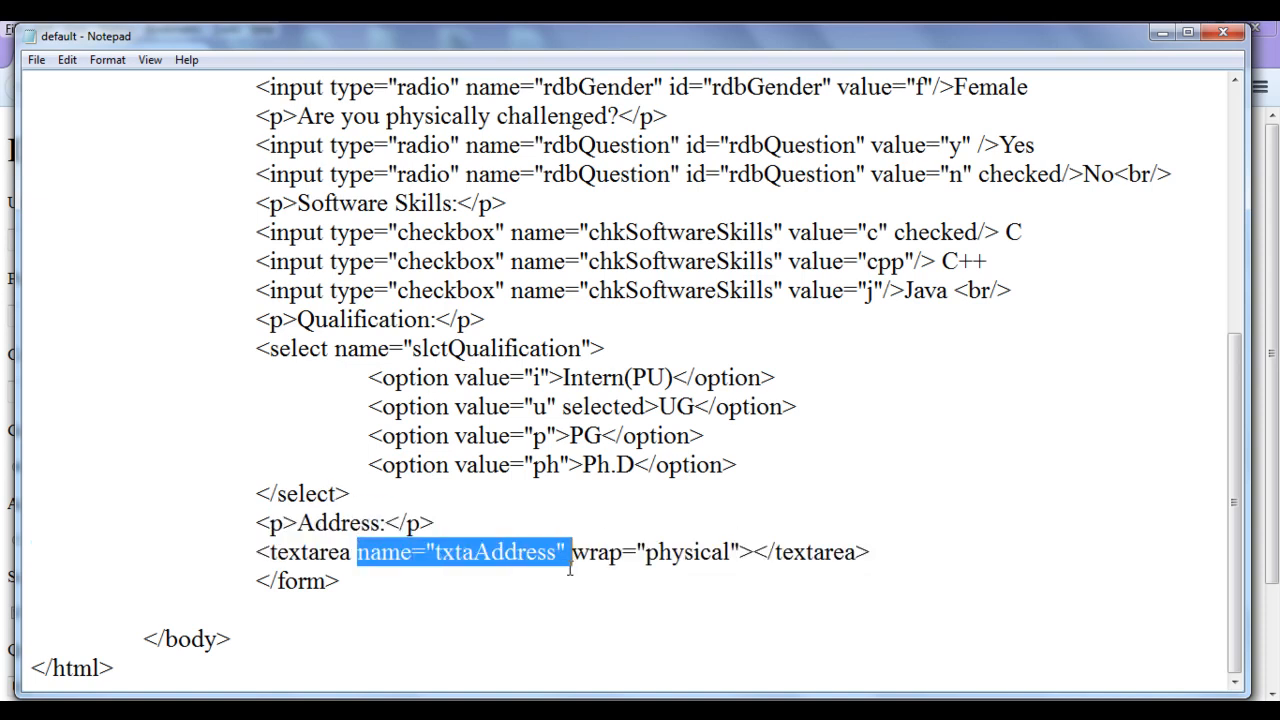
{"action": "left_click", "coordinate": [340, 580]}
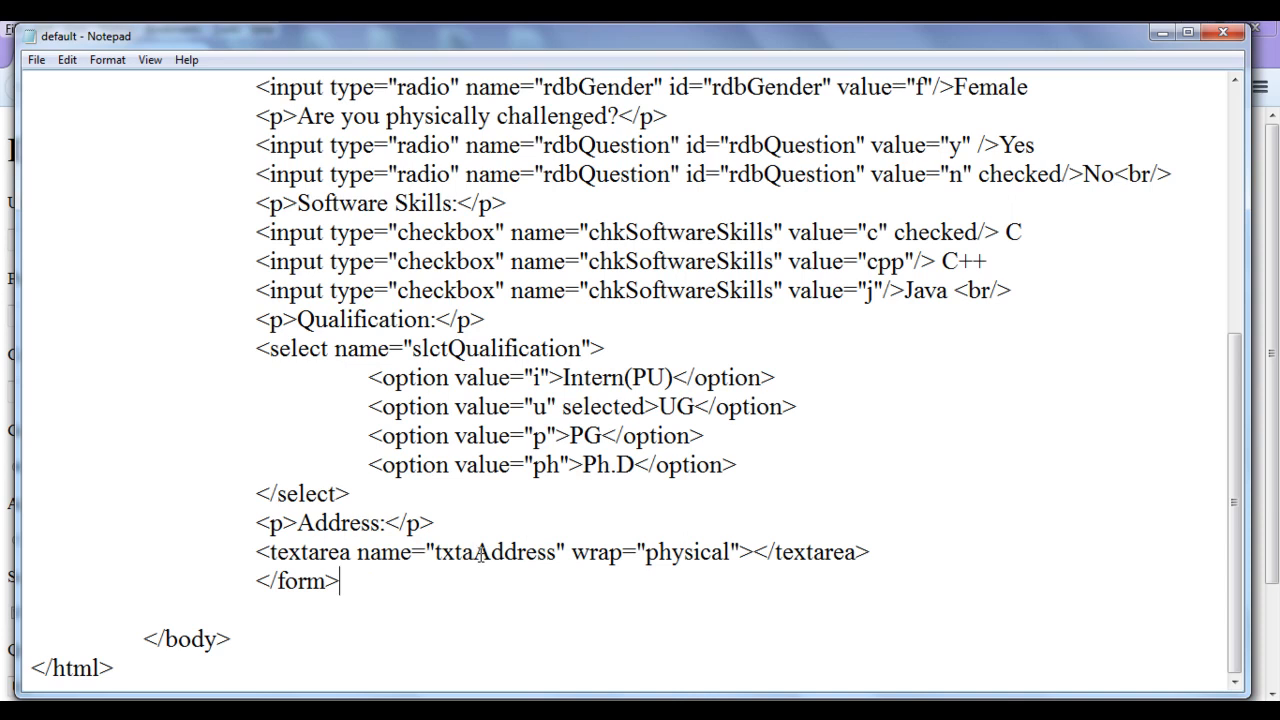
{"action": "double_click", "coordinate": [468, 552]}
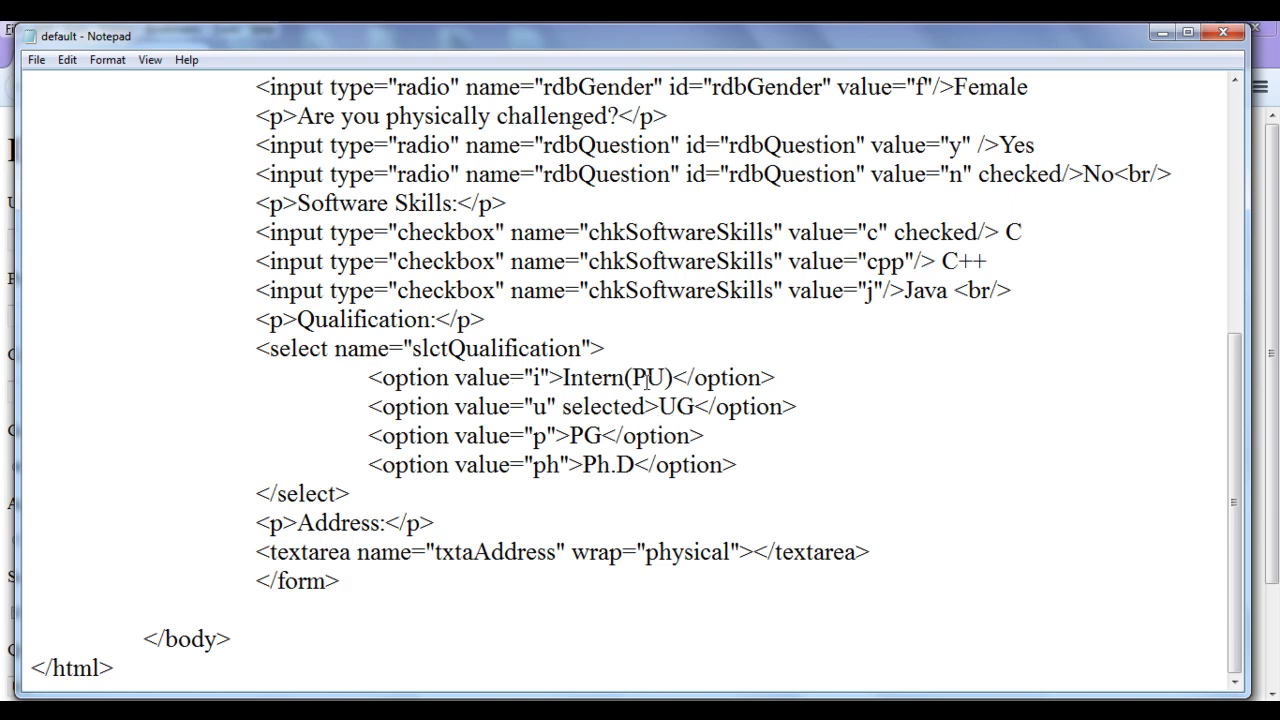
{"action": "double_click", "coordinate": [604, 408]}
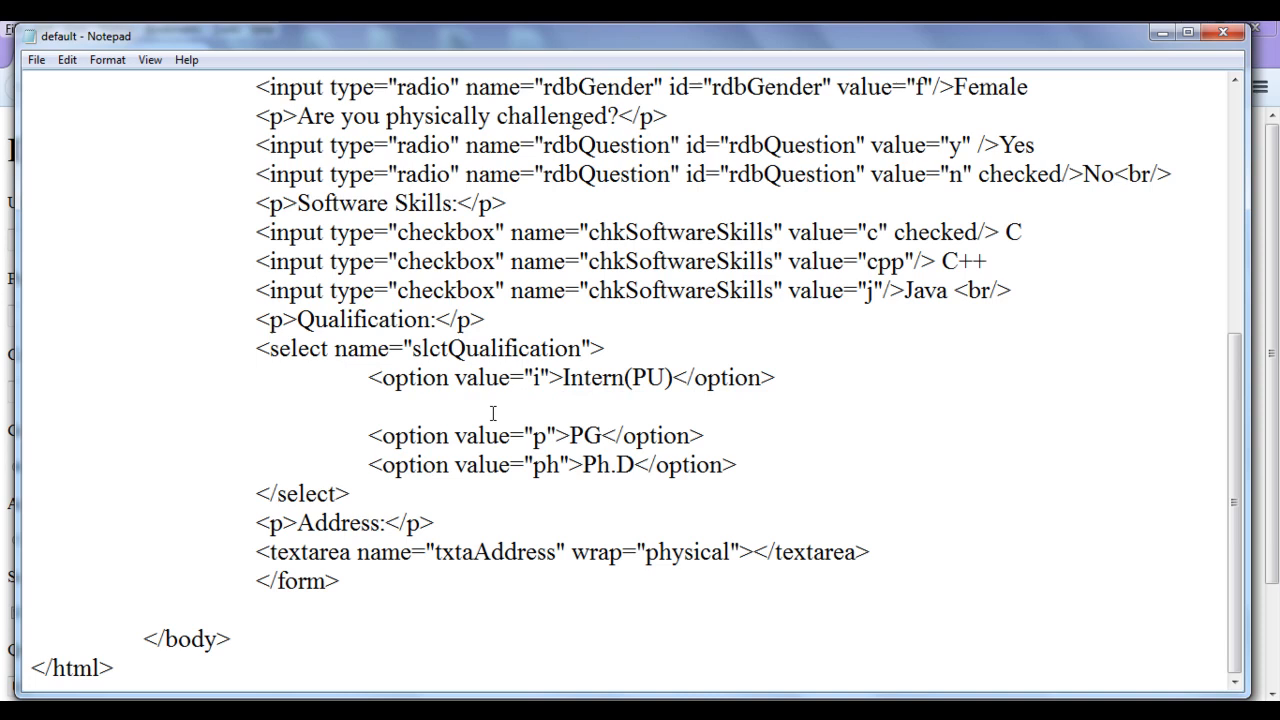
{"action": "type", "text": "<option value=\"u\" selected>UG</option>"}
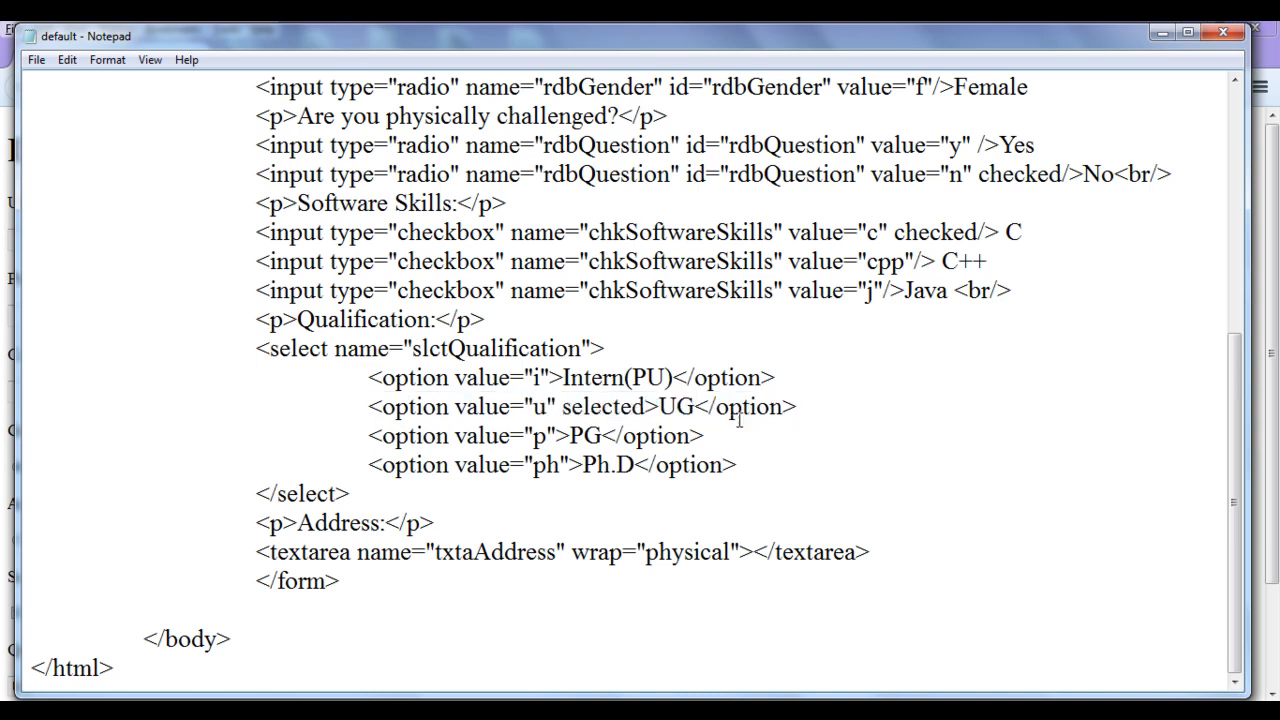
{"action": "left_click_drag", "start_coordinate": [548, 406], "coordinate": [800, 406]}
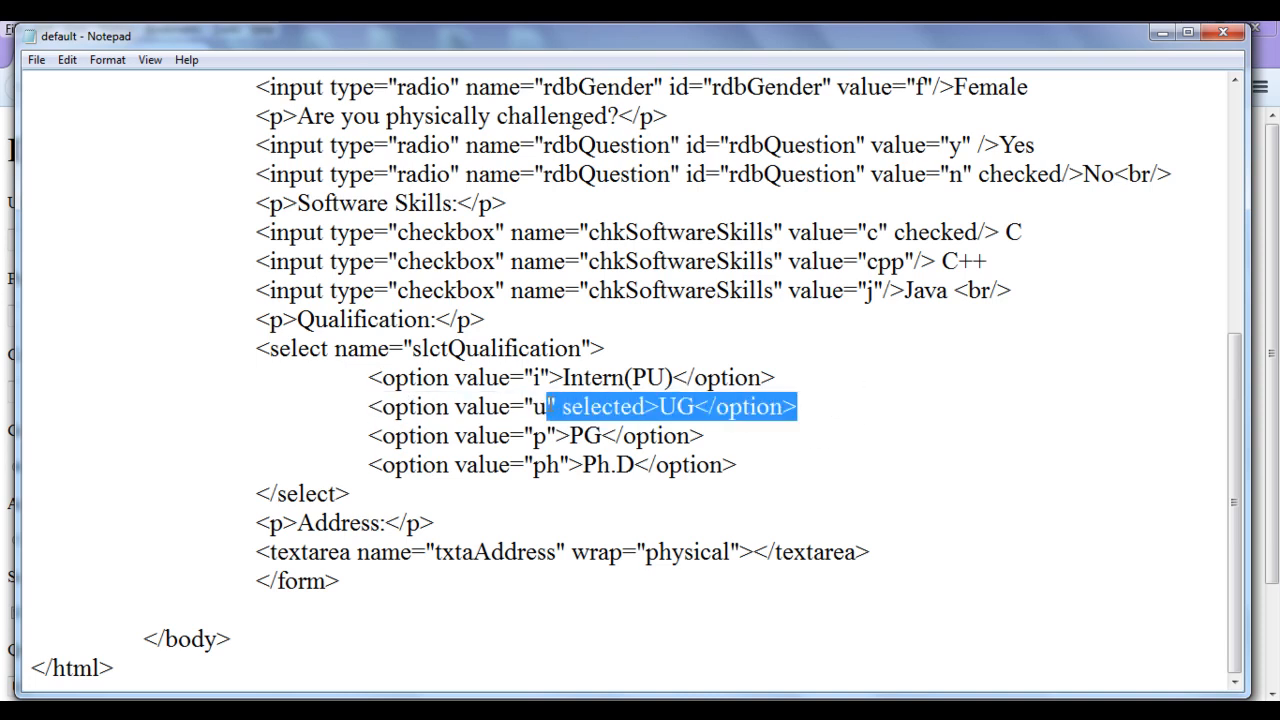
{"action": "left_click", "coordinate": [800, 406]}
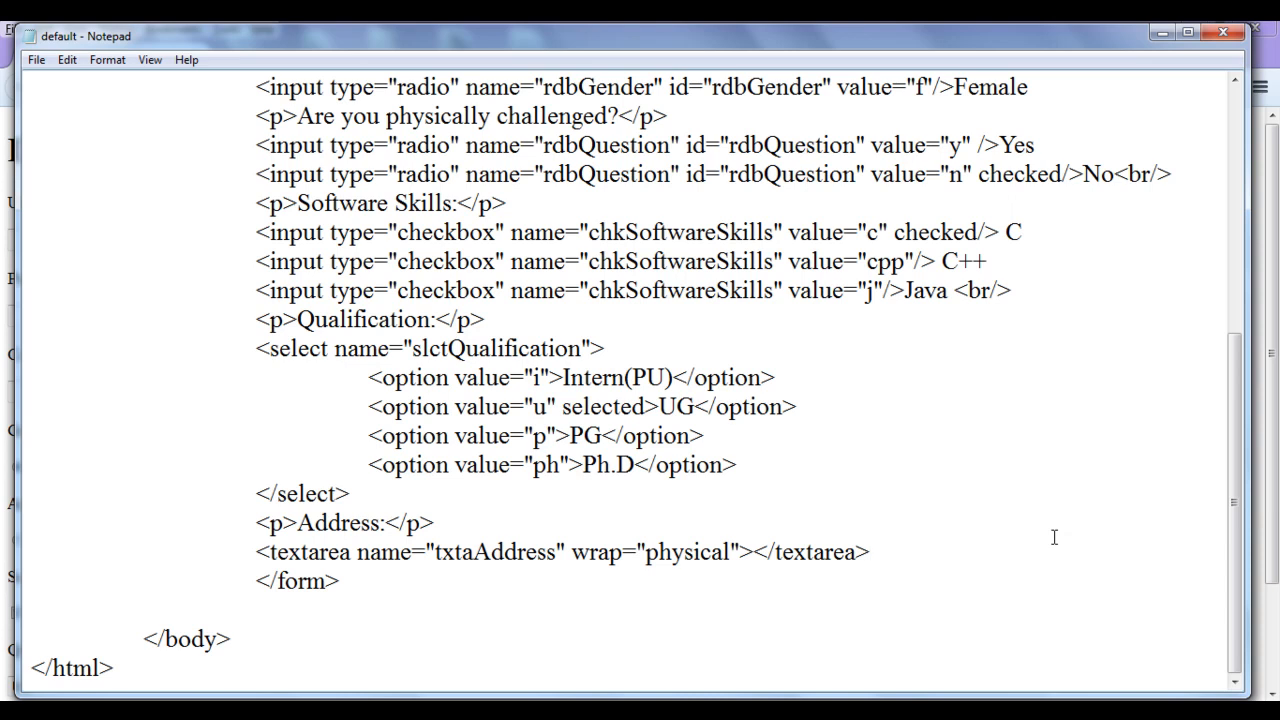
Step: Add </br> after the address textarea and <input type="submit"/> before </form>
{"action": "type", "text": "</br>"}
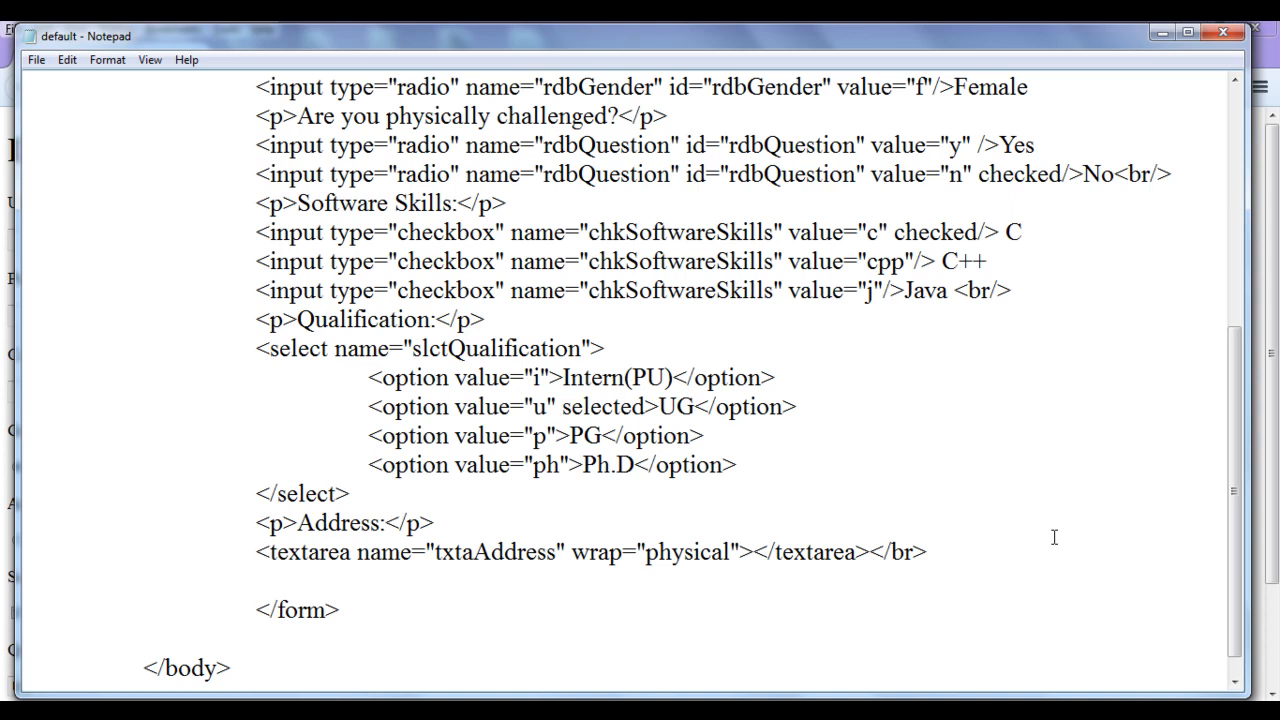
{"action": "type", "text": "<"}
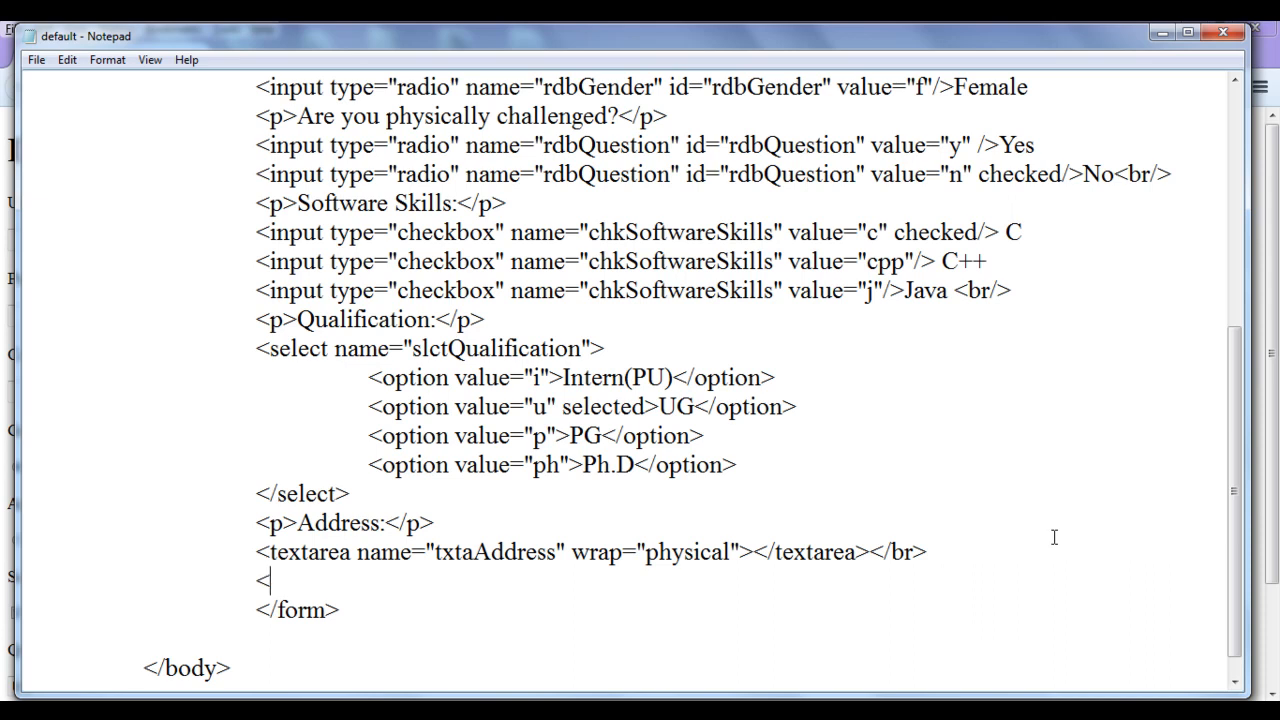
{"action": "type", "text": "input"}
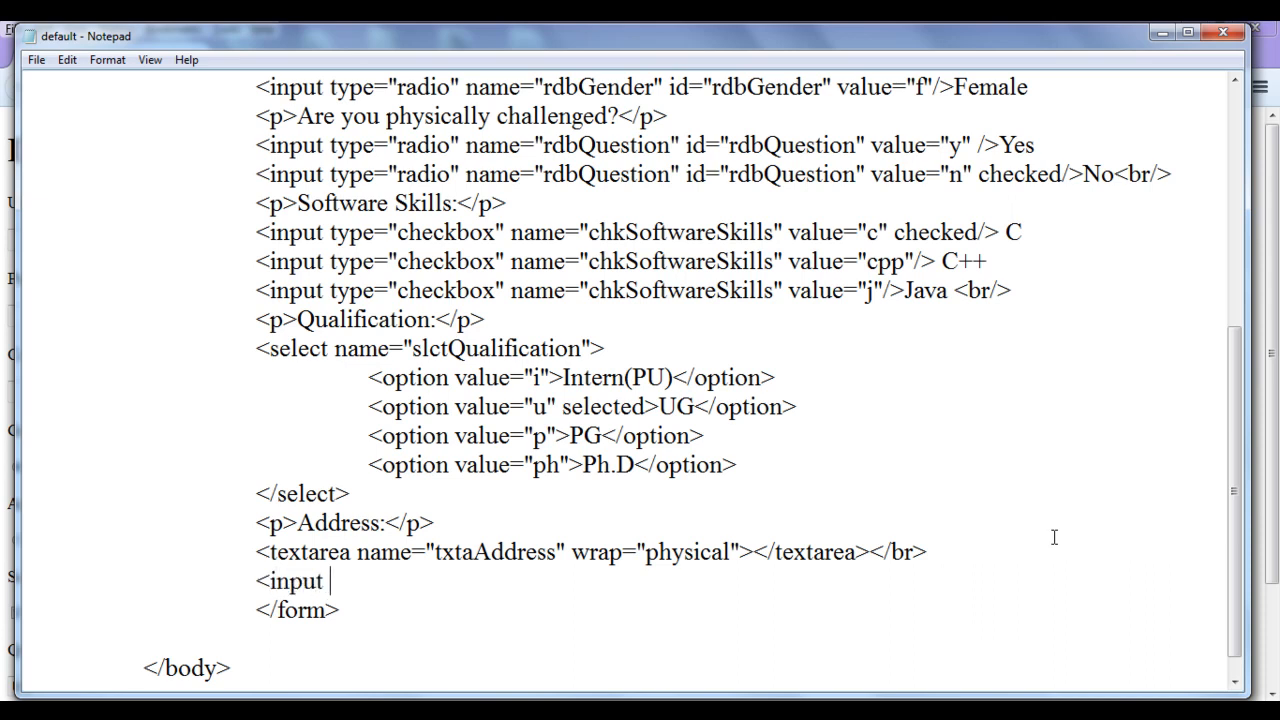
{"action": "type", "text": "type="}
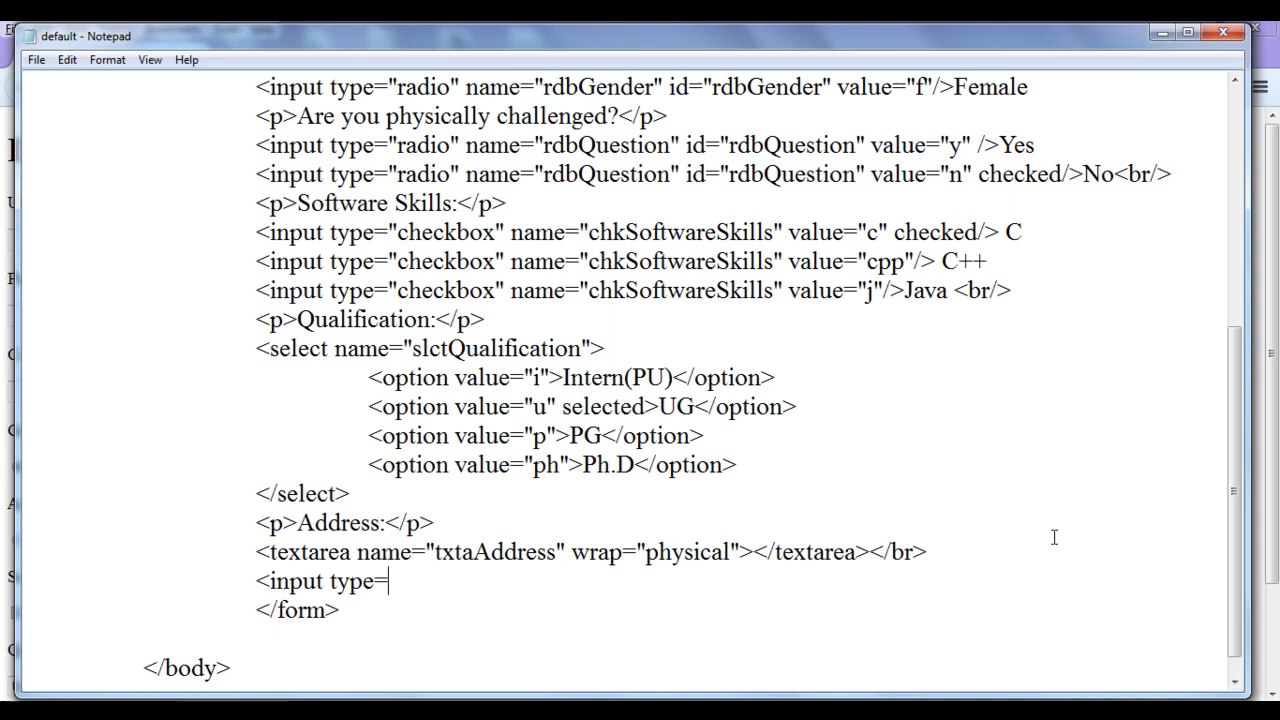
{"action": "type", "text": "\"sub"}
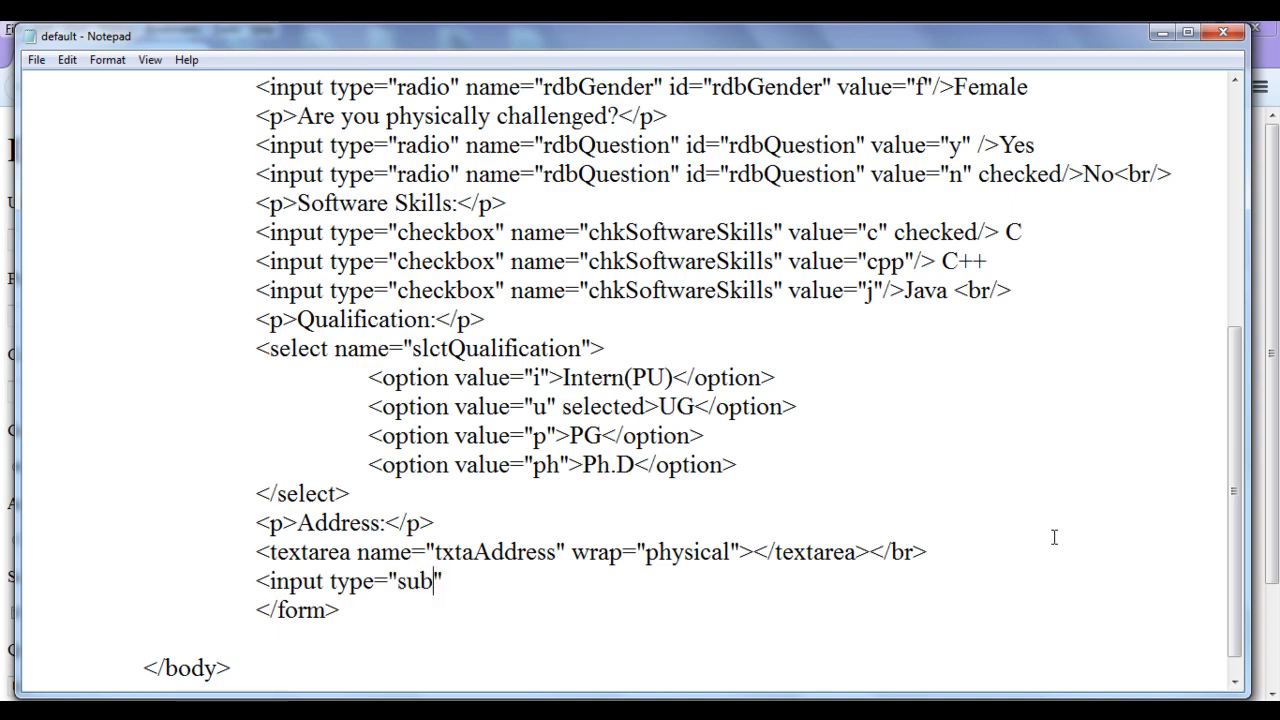
{"action": "type", "text": "mit\"/"}
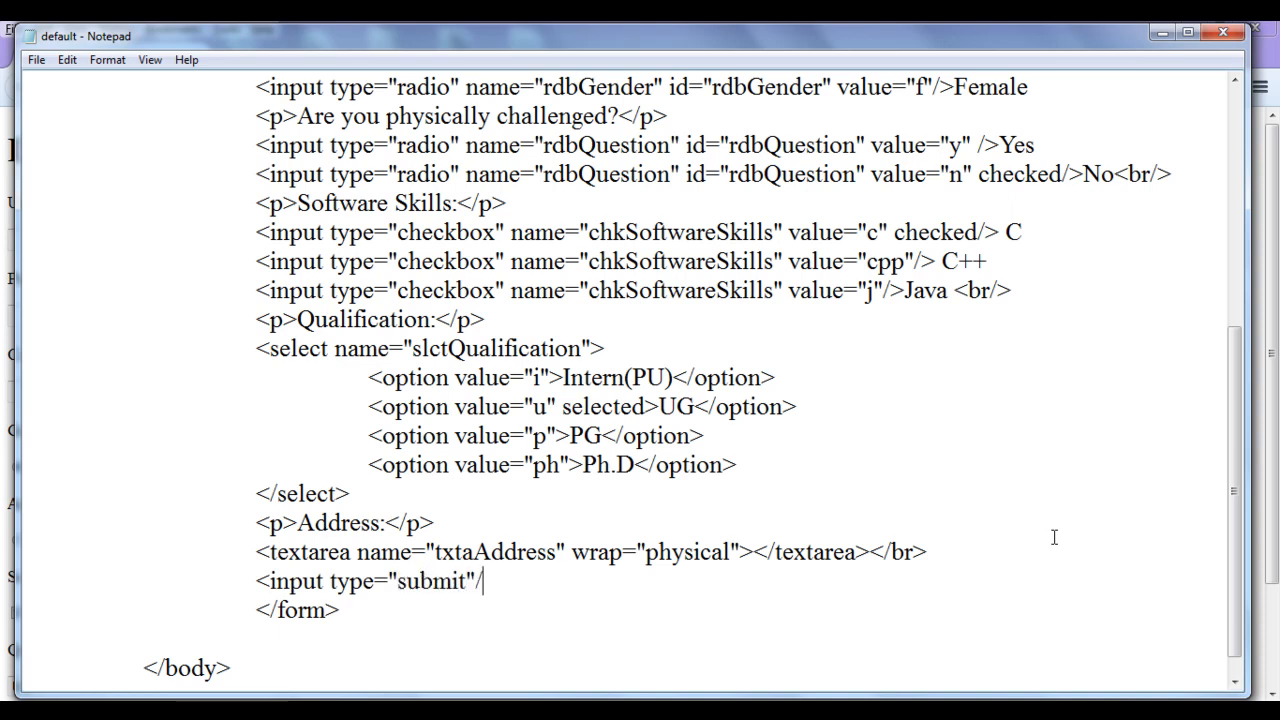
Step: Review the new input line, then return to the browser showing the form
{"action": "left_click_drag", "start_coordinate": [256, 580], "coordinate": [348, 580]}
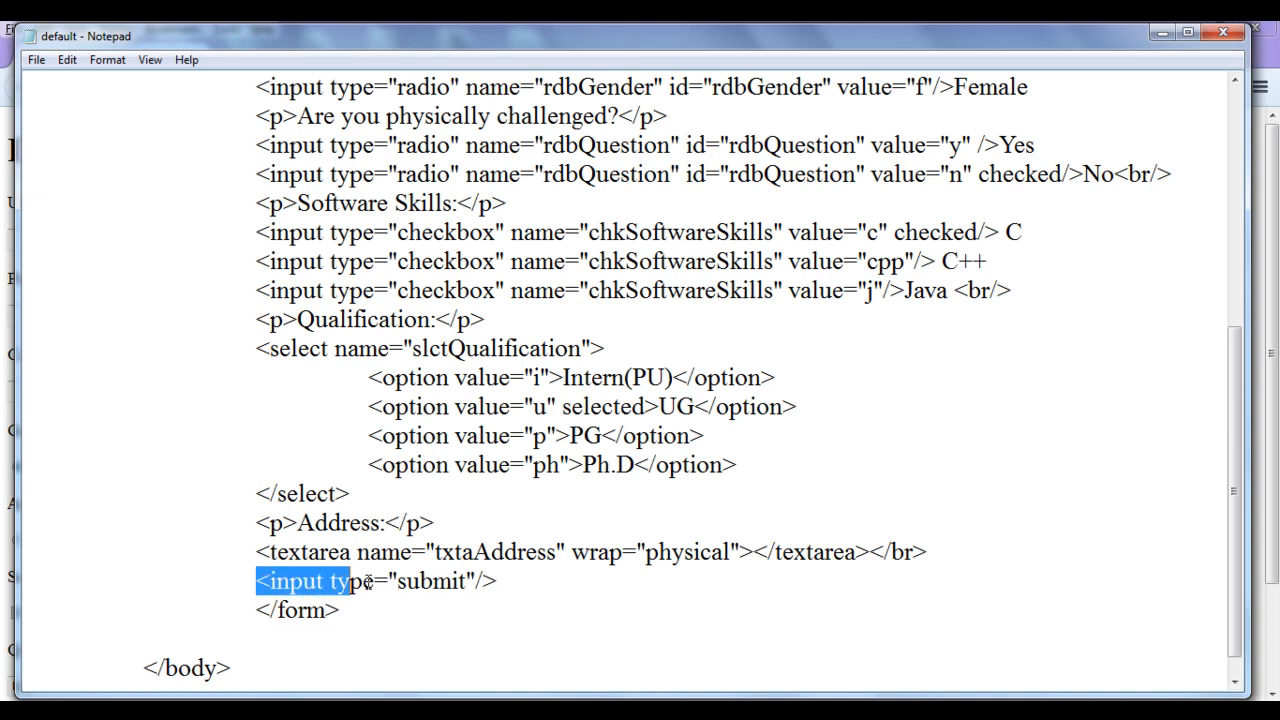
{"action": "left_click", "coordinate": [582, 580]}
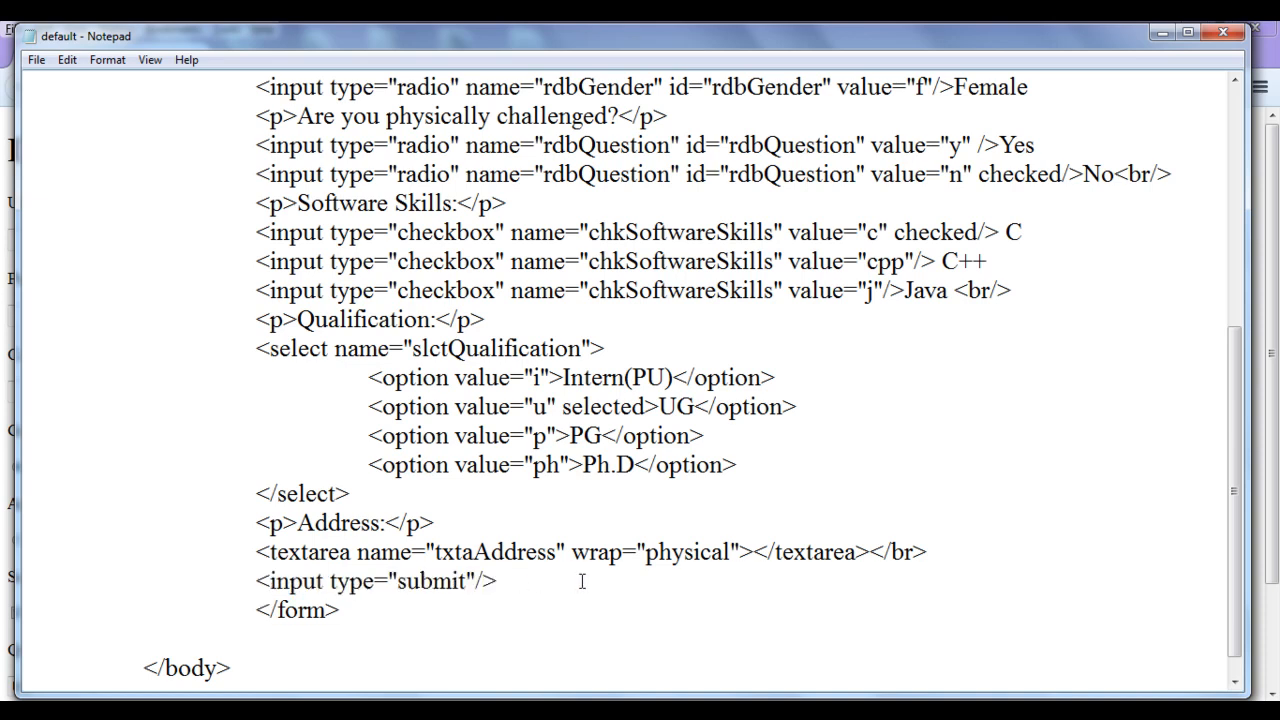
{"action": "left_click", "coordinate": [36, 60]}
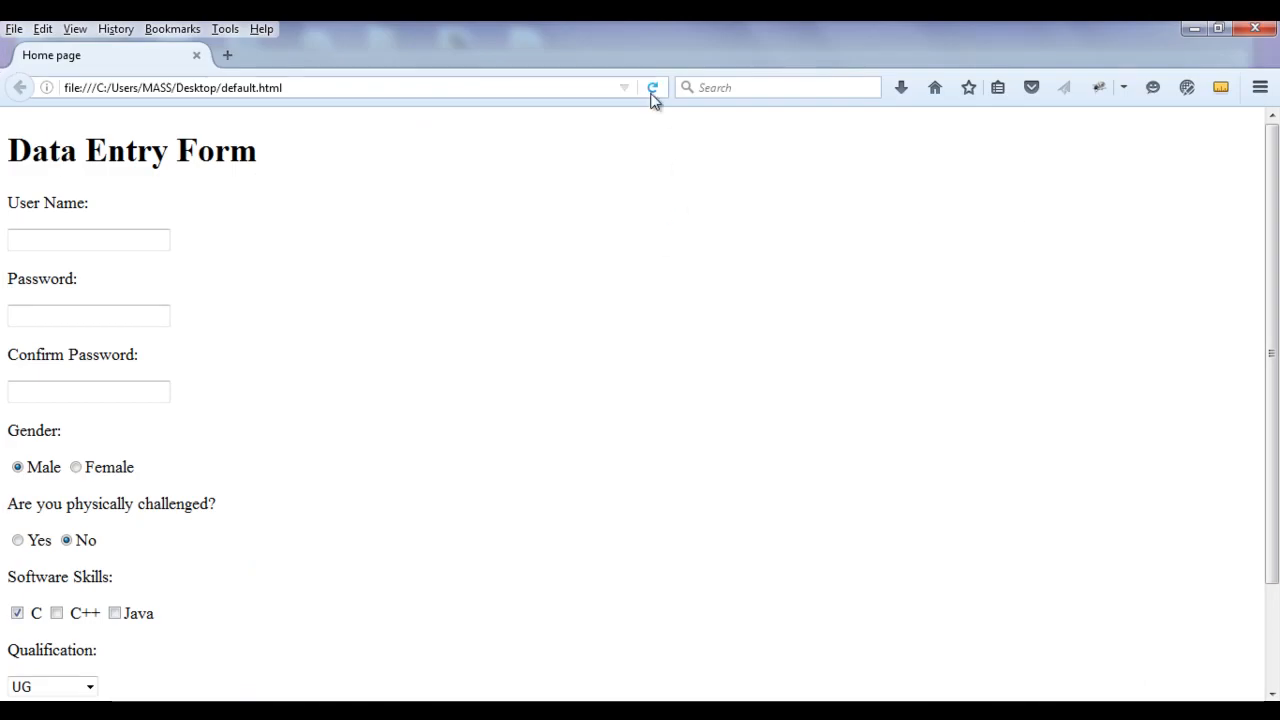
Step: Scroll to the new Submit Query button under Address and submit the form repeatedly
{"action": "scroll", "scroll_direction": "down", "scroll_amount": 3}
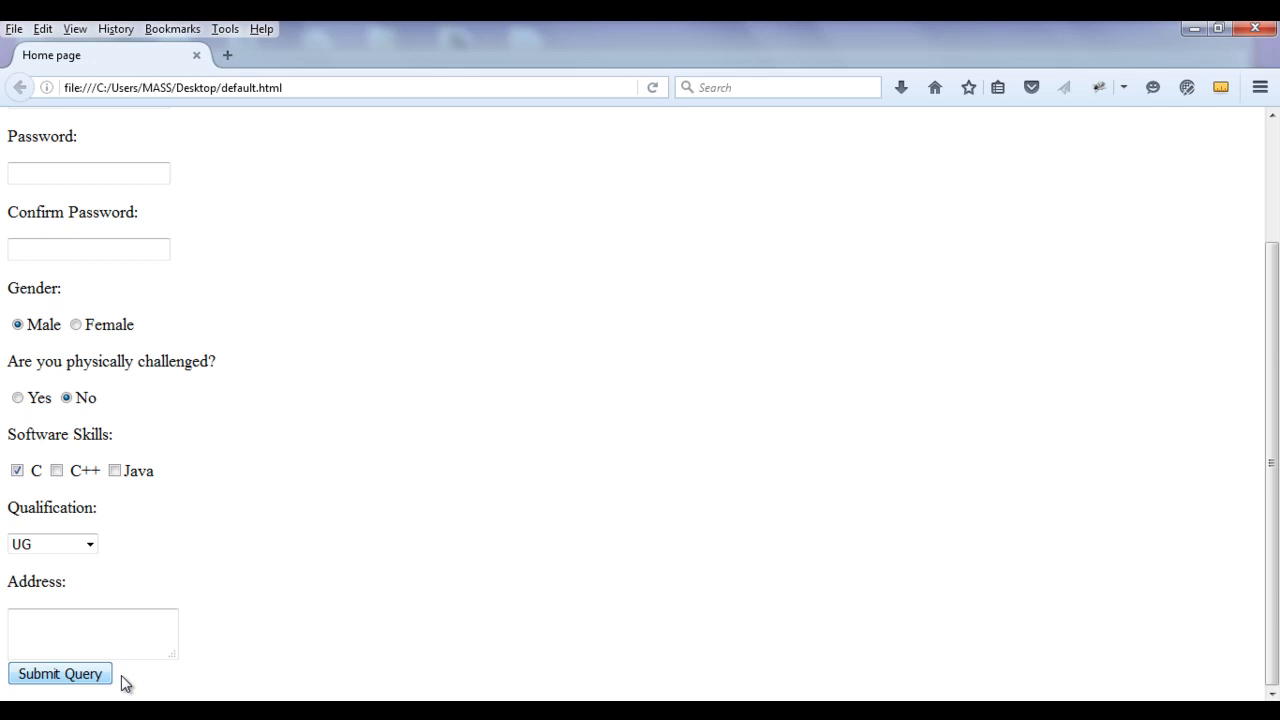
{"action": "left_click", "coordinate": [60, 672]}
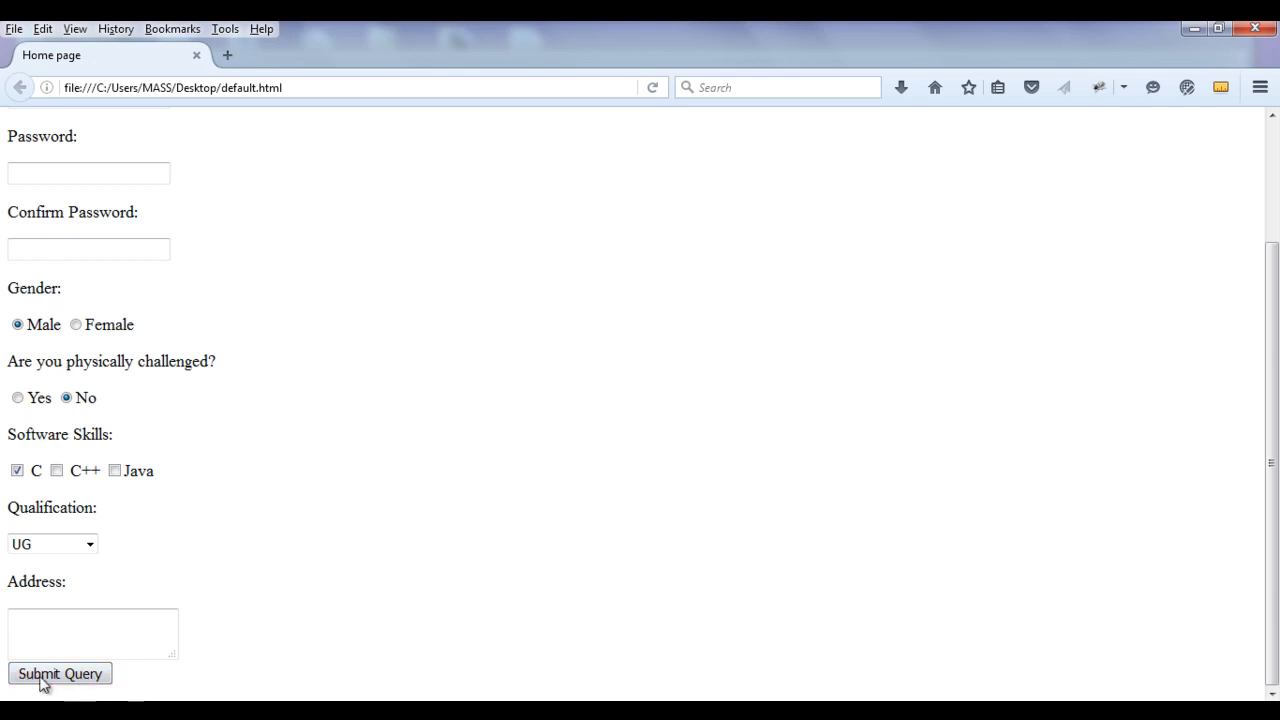
{"action": "left_click", "coordinate": [60, 672]}
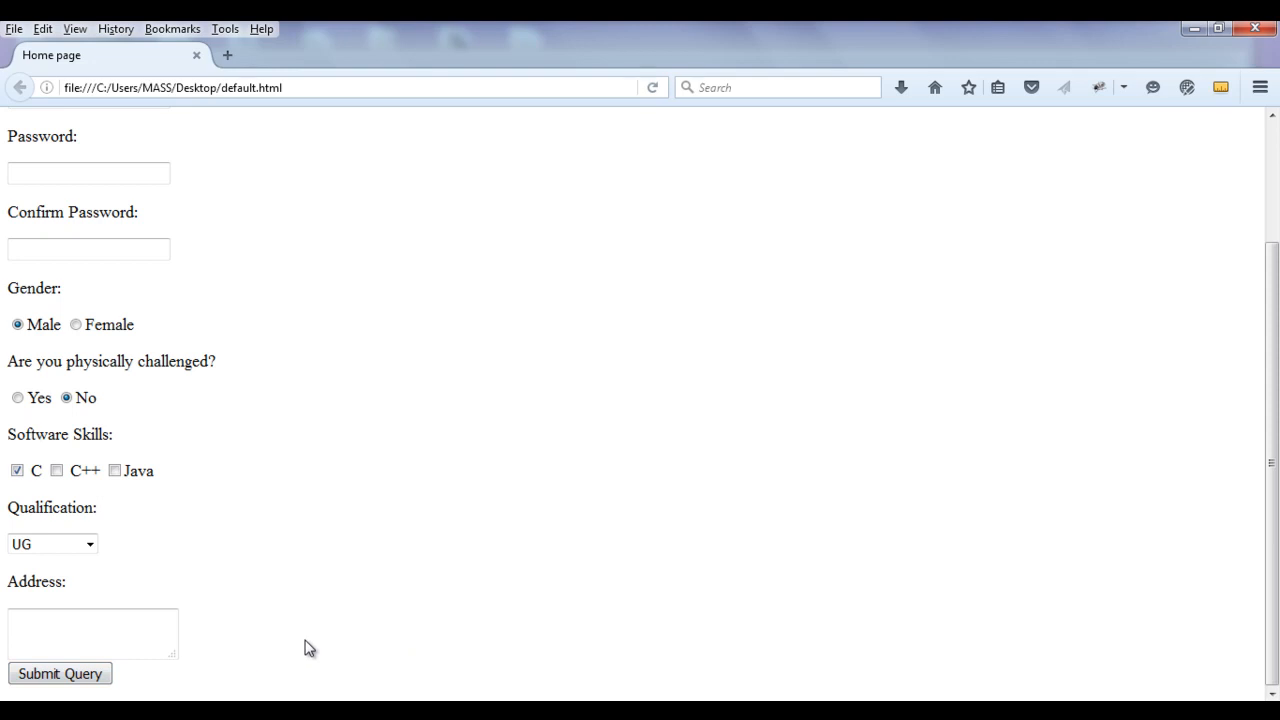
{"action": "left_click", "coordinate": [60, 672]}
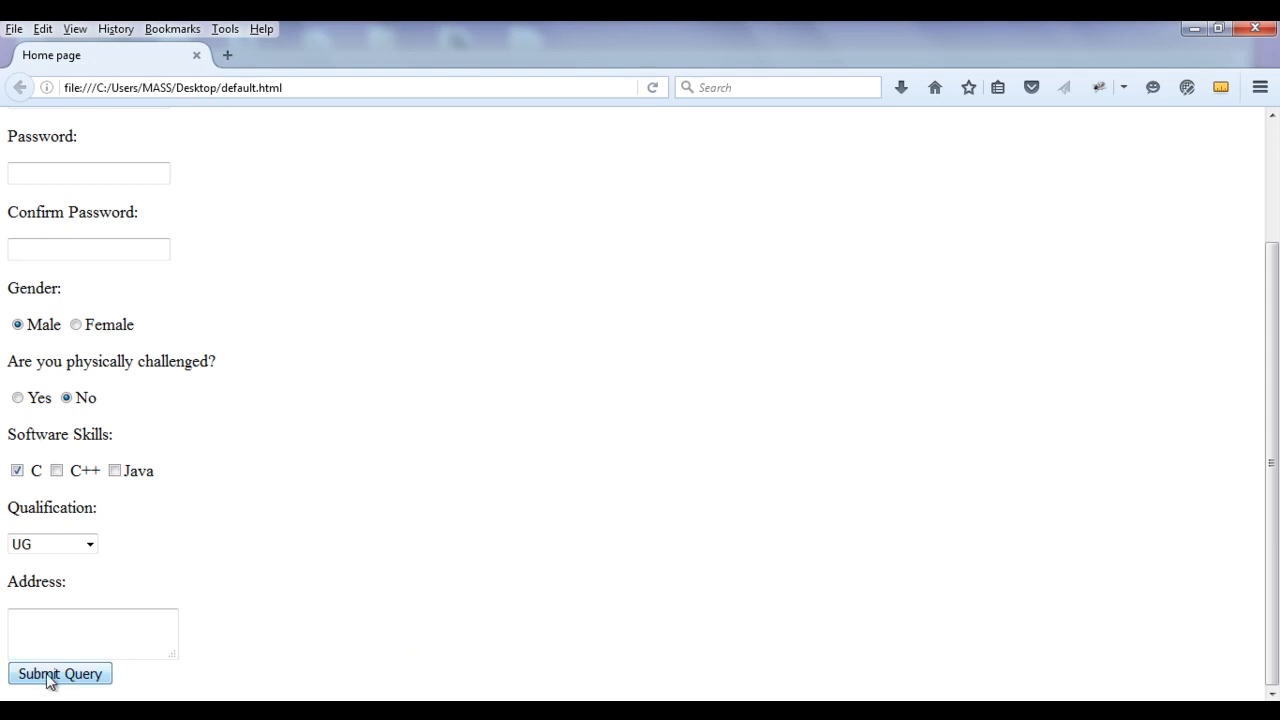
{"action": "mouse_move", "coordinate": [136, 654]}
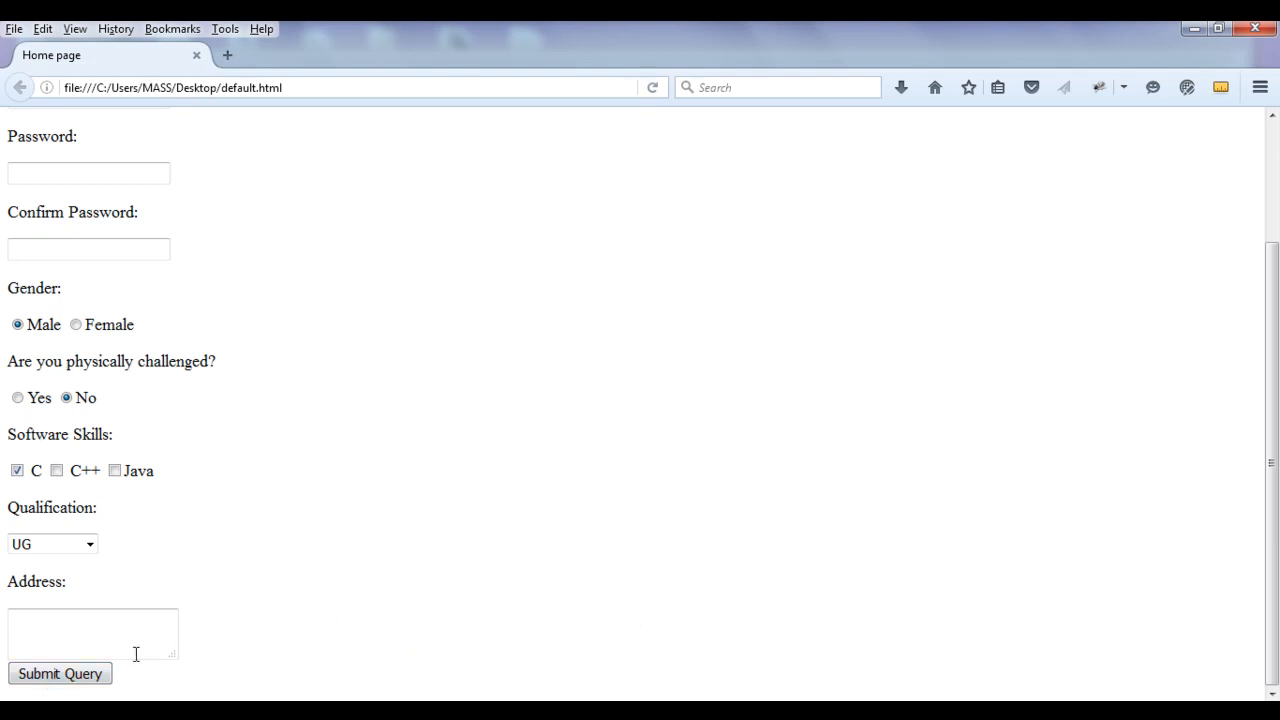
{"action": "scroll", "scroll_direction": "up", "scroll_amount": 3}
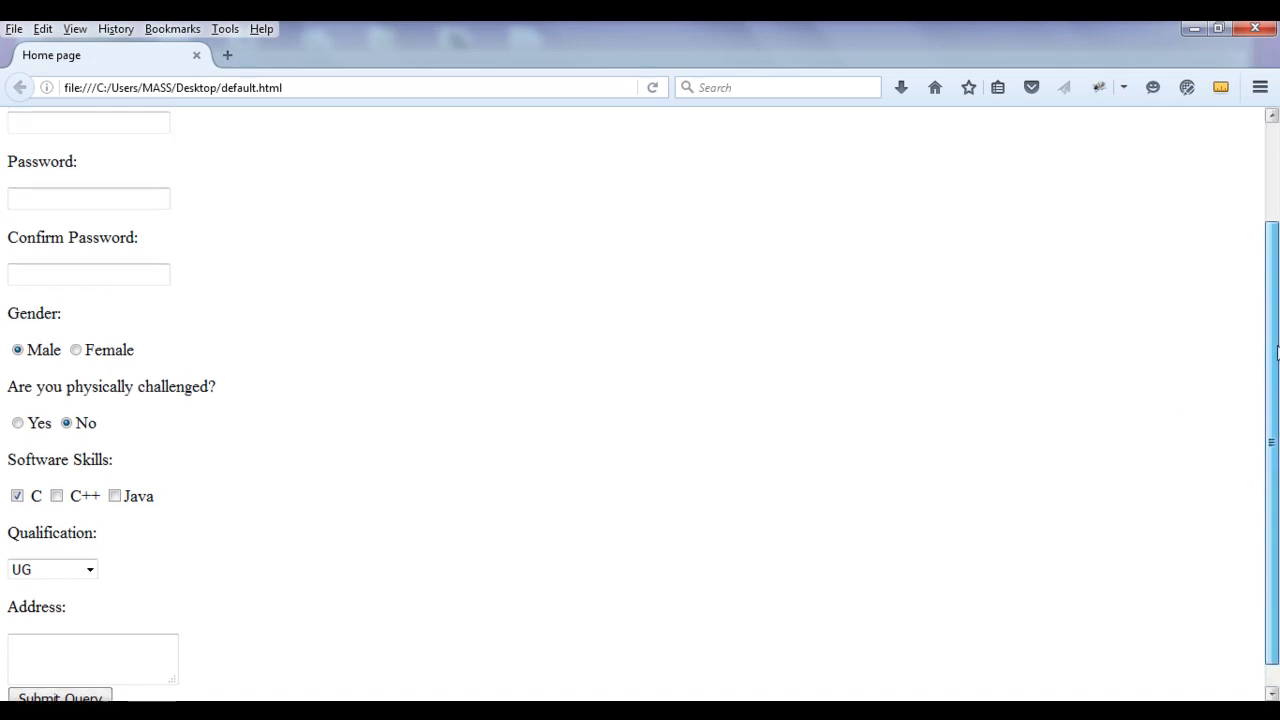
{"action": "scroll", "scroll_direction": "down", "scroll_amount": 3}
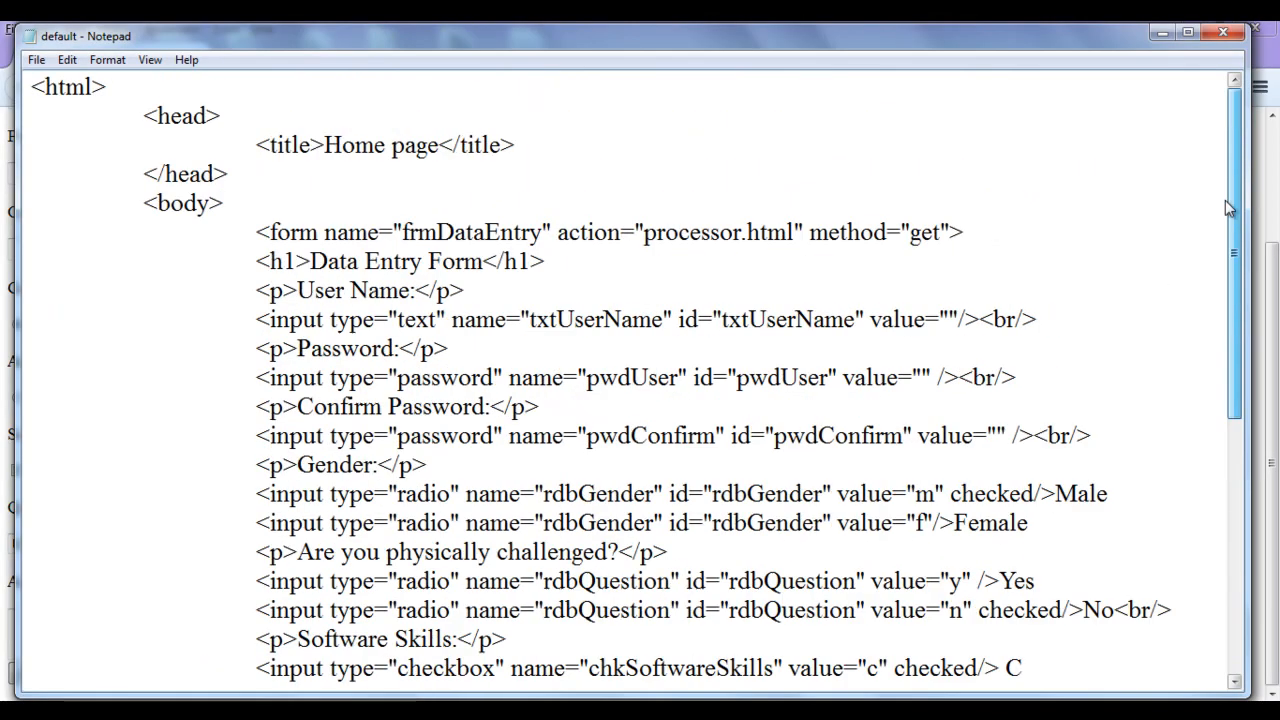
{"action": "double_click", "coordinate": [718, 232]}
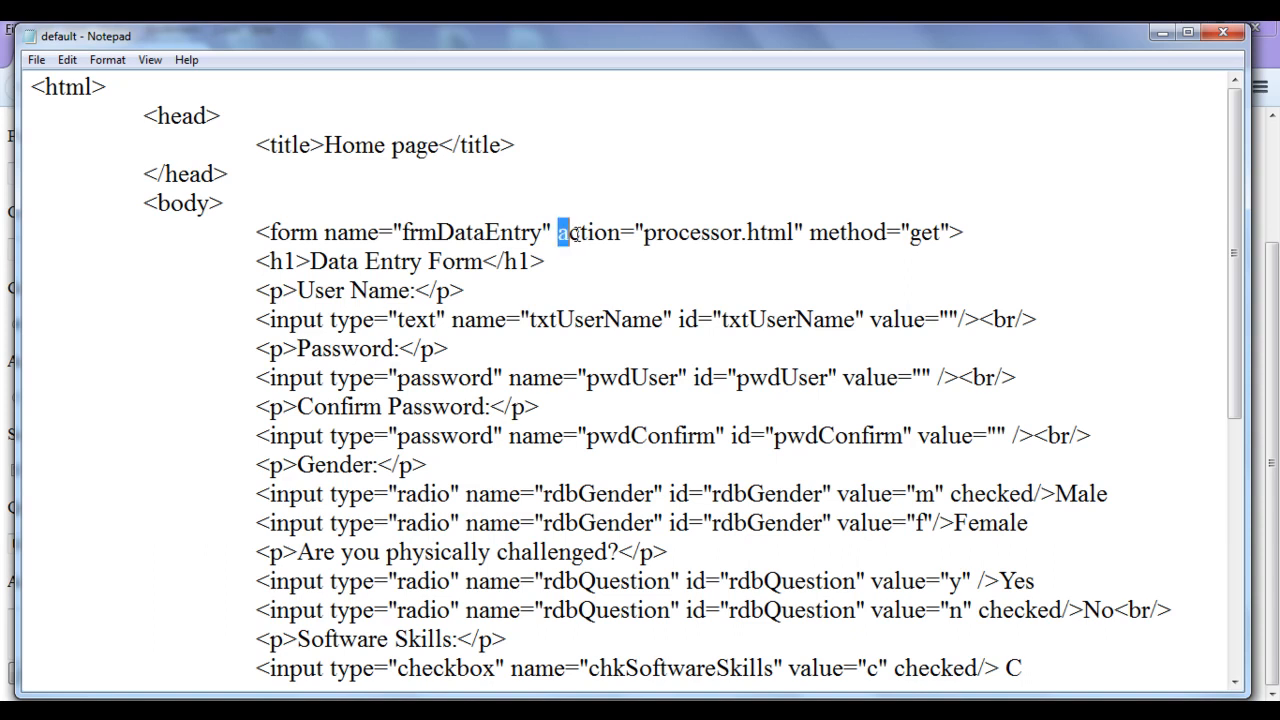
{"action": "double_click", "coordinate": [730, 232]}
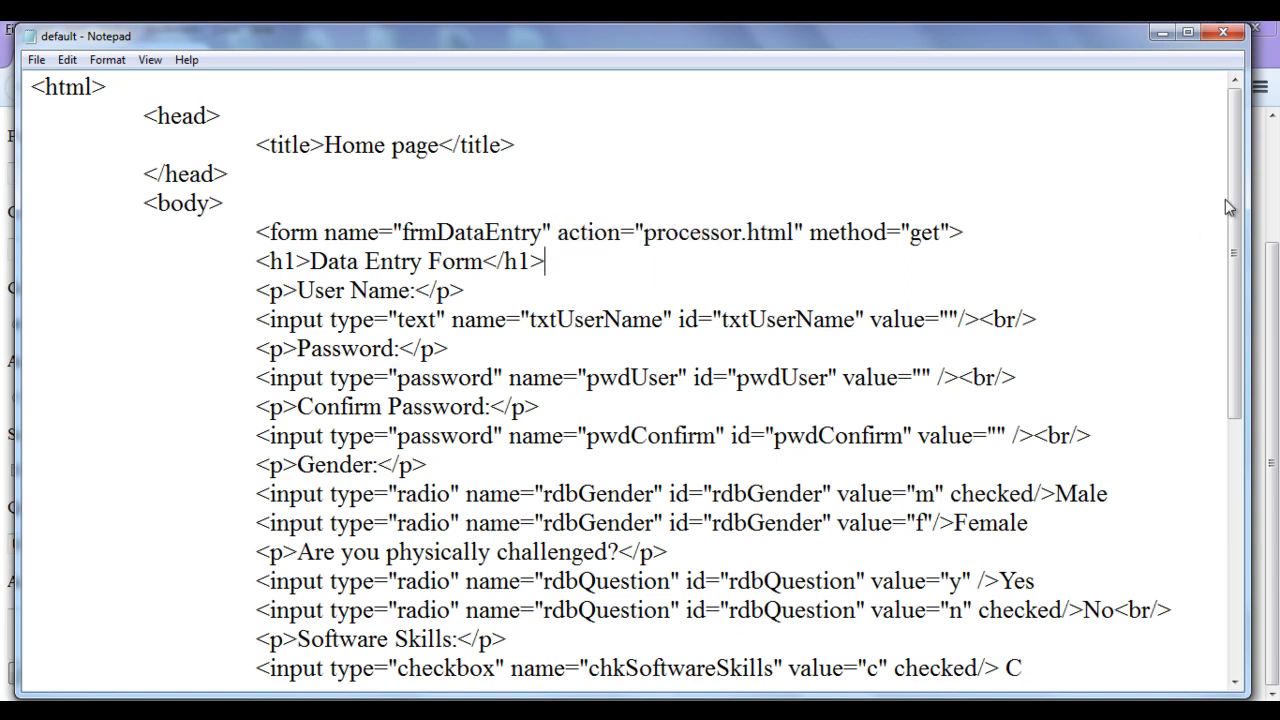
{"action": "scroll", "scroll_direction": "down", "scroll_amount": 3}
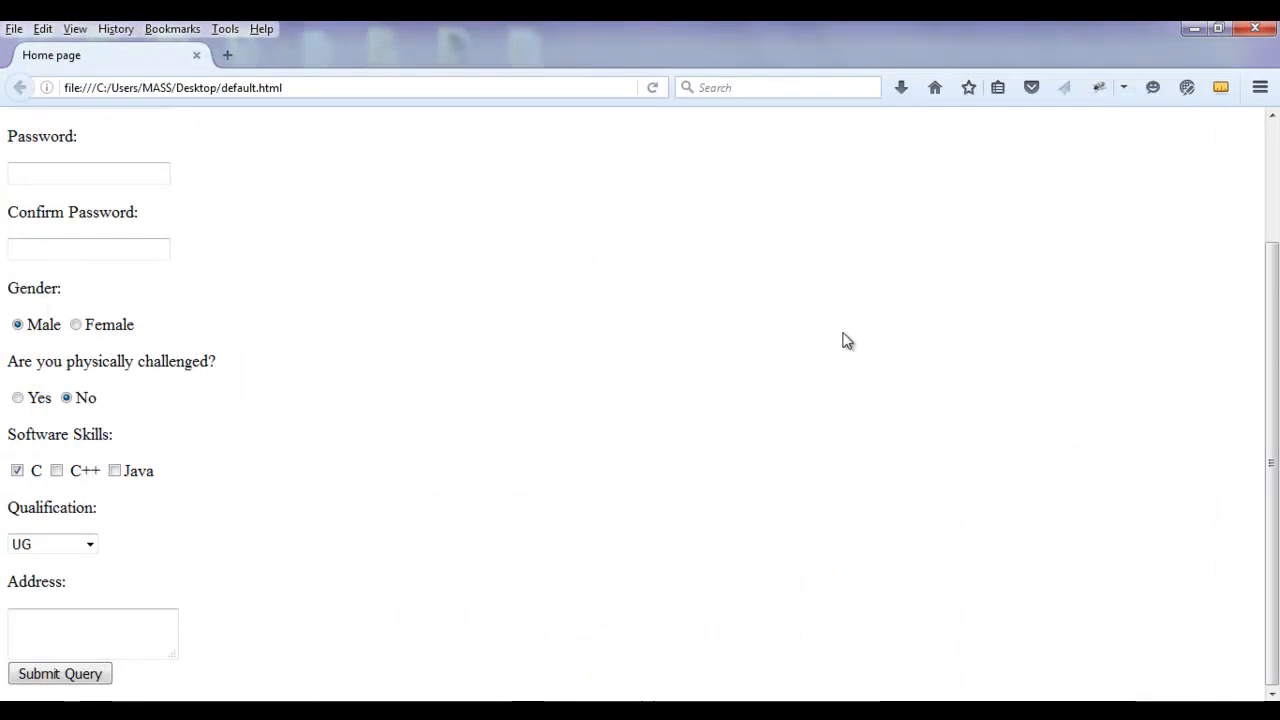
Step: Enter user name manju and fill both password fields
{"action": "scroll", "scroll_direction": "up", "scroll_amount": 3}
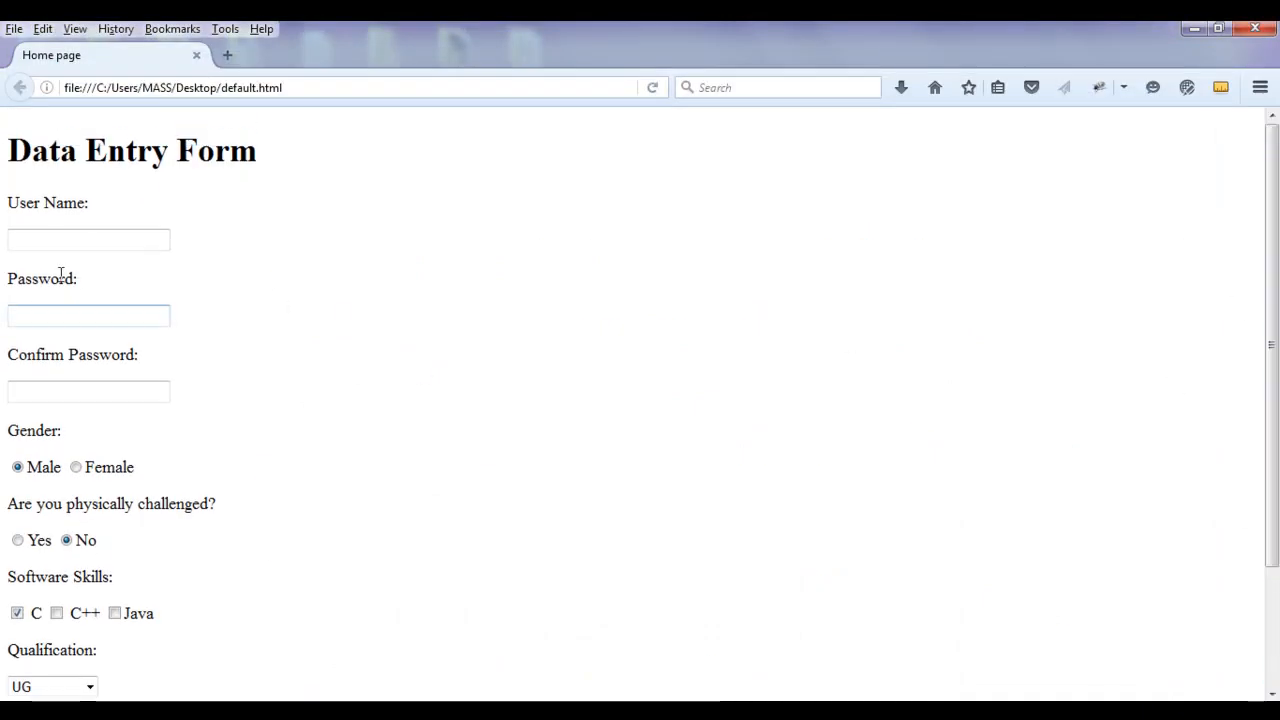
{"action": "type", "text": "manju"}
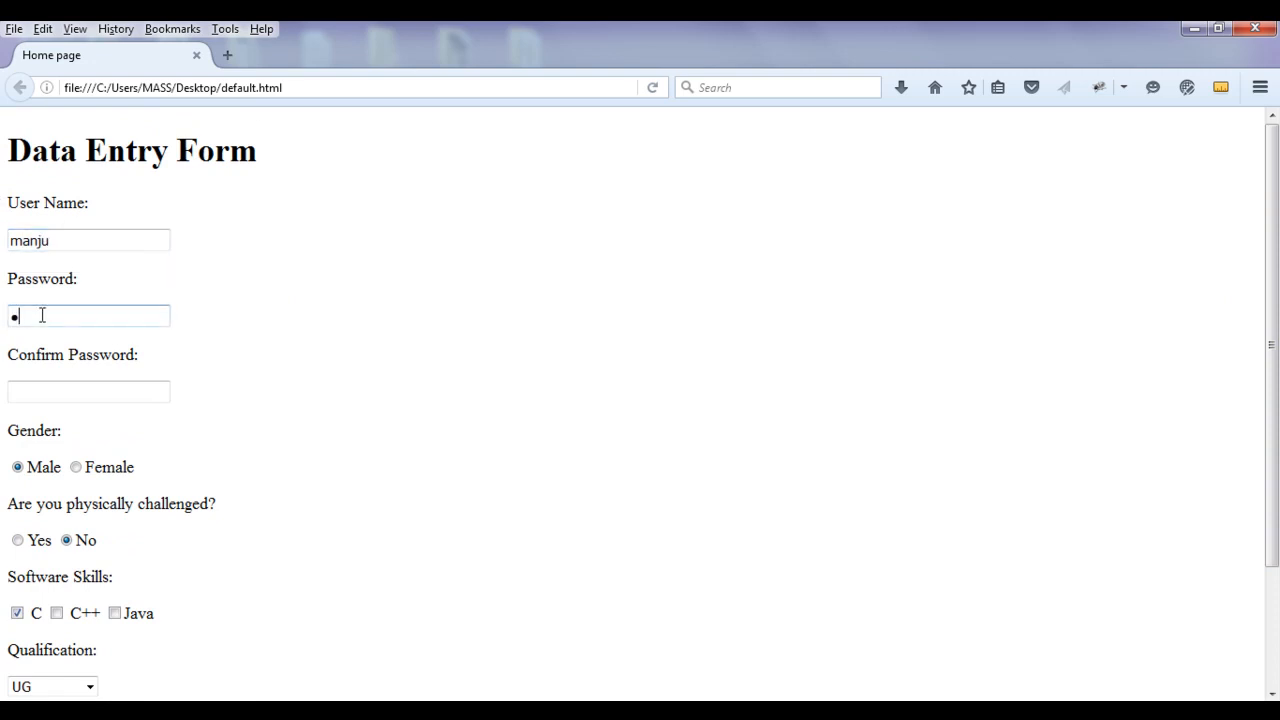
{"action": "left_click", "coordinate": [88, 390]}
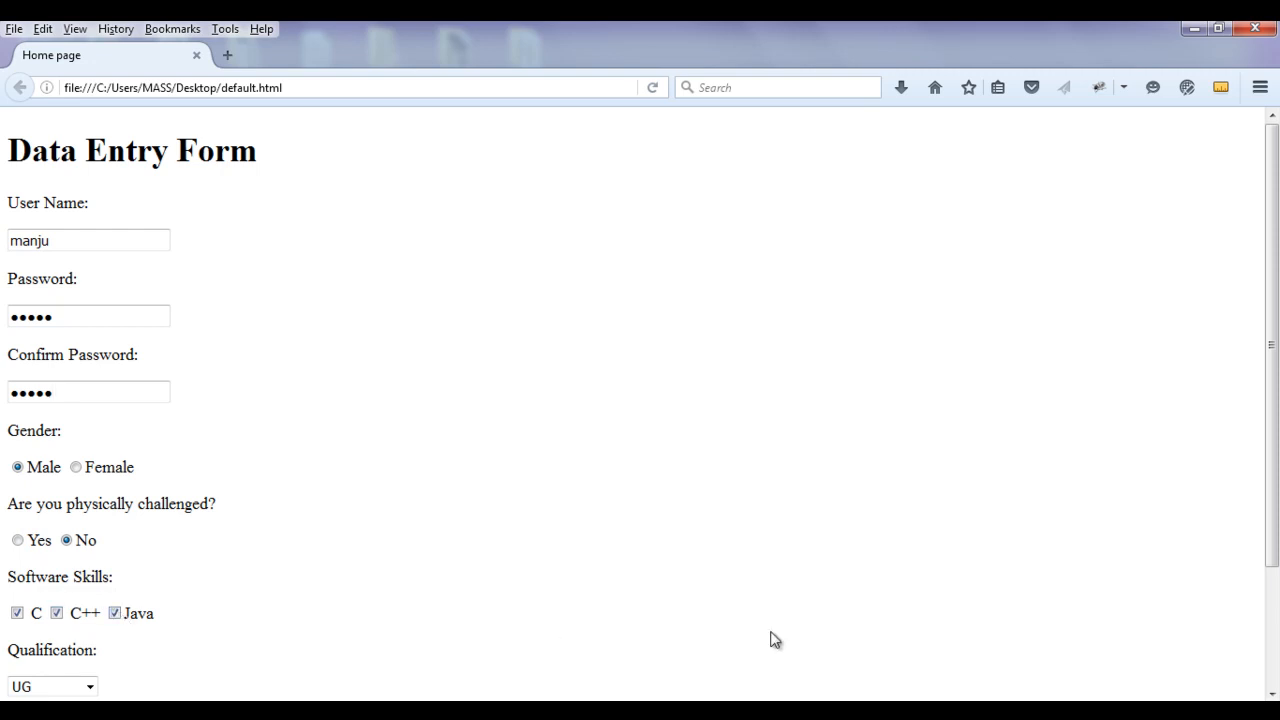
Step: Tick the skills, choose PG and begin typing the Hyderabad address
{"action": "scroll", "scroll_direction": "down", "scroll_amount": 3}
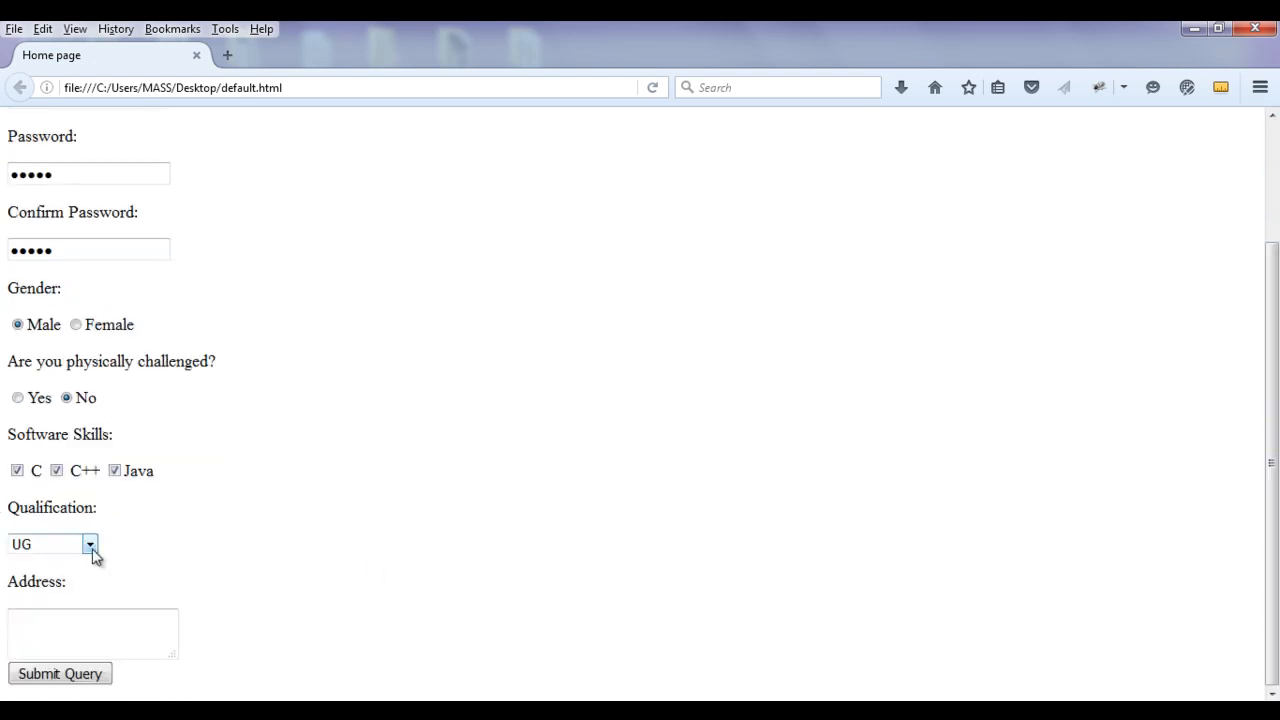
{"action": "left_click", "coordinate": [50, 544]}
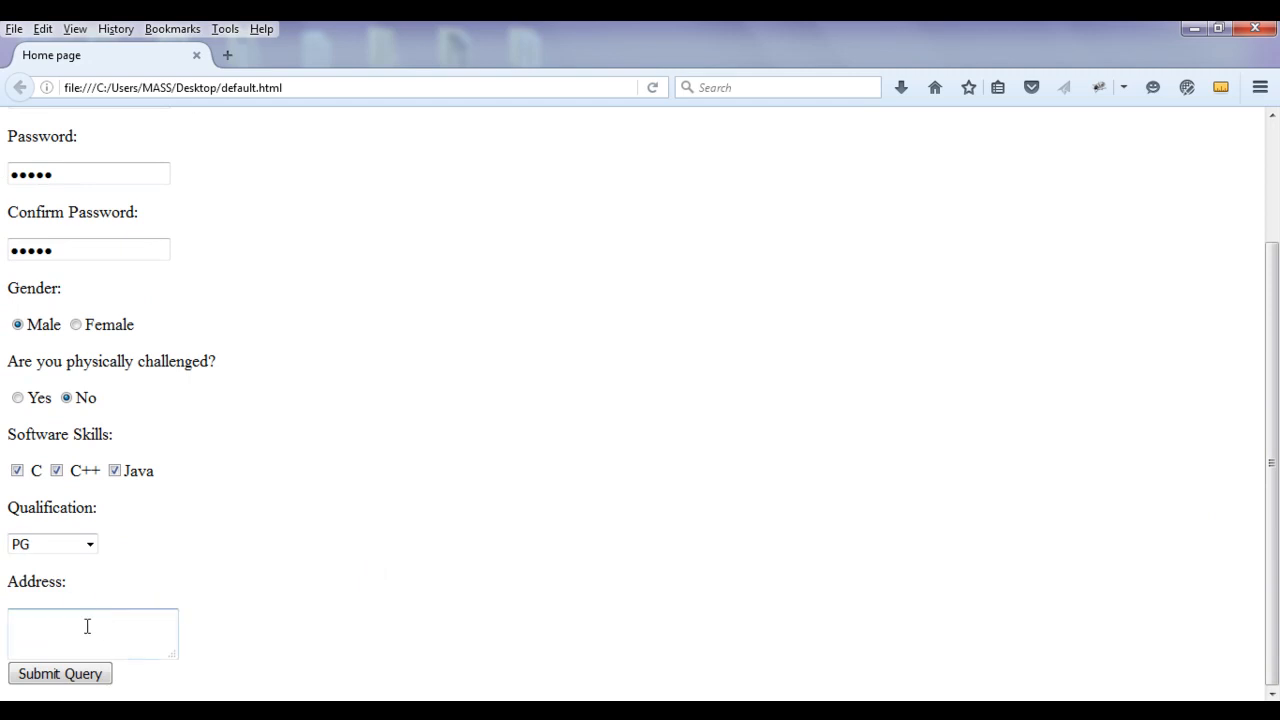
{"action": "type", "text": "By"}
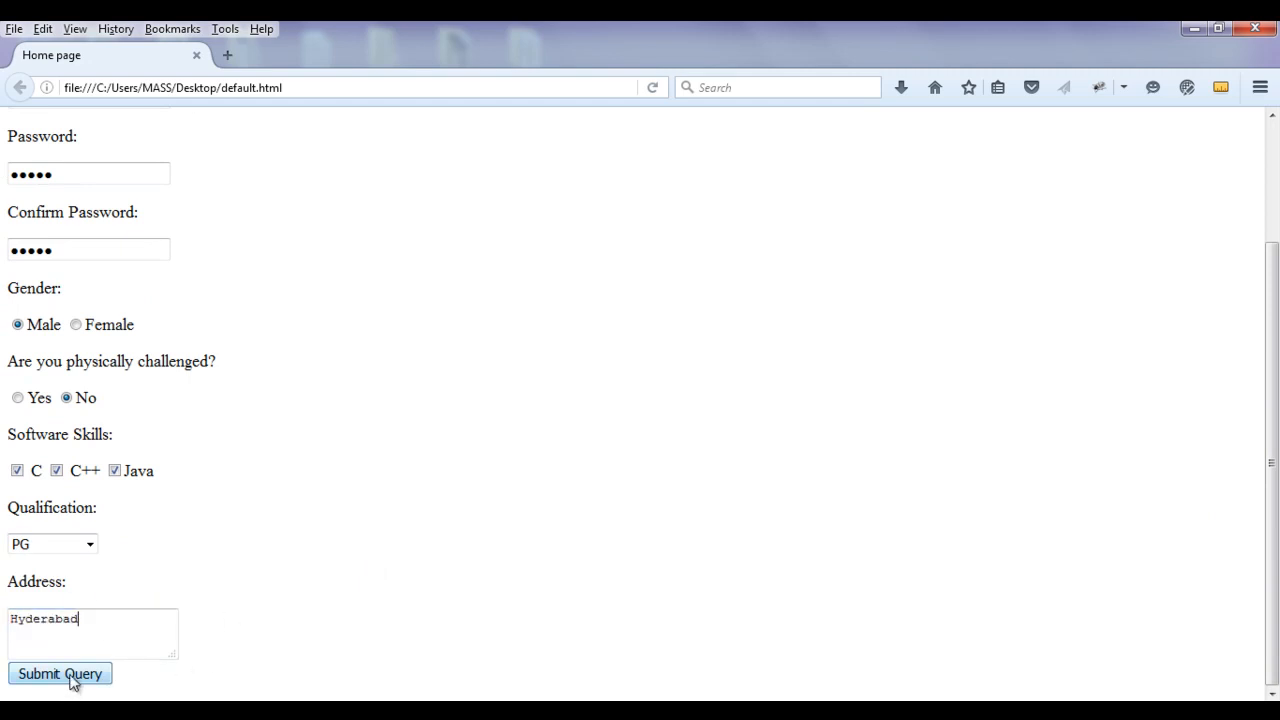
{"action": "mouse_move", "coordinate": [90, 684]}
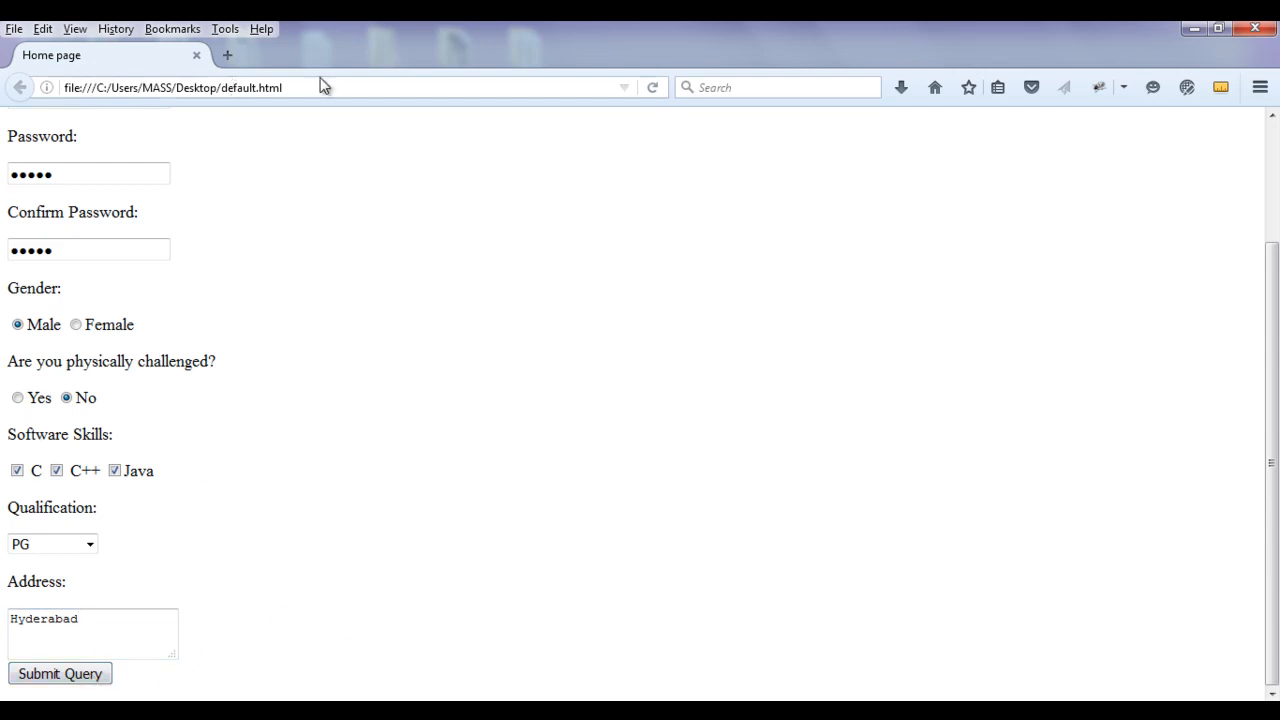
Step: Submit the filled-in form so processor.html loads with the values in the address
{"action": "left_click", "coordinate": [60, 672]}
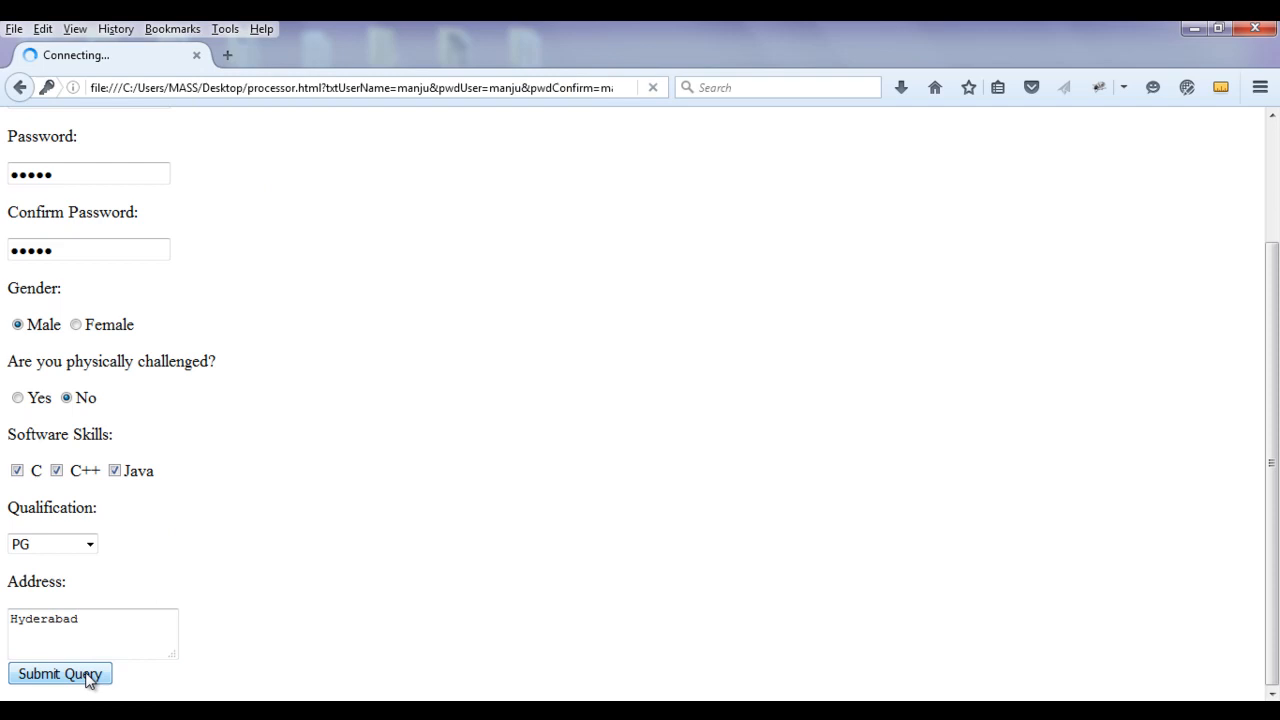
{"action": "left_click", "coordinate": [60, 672]}
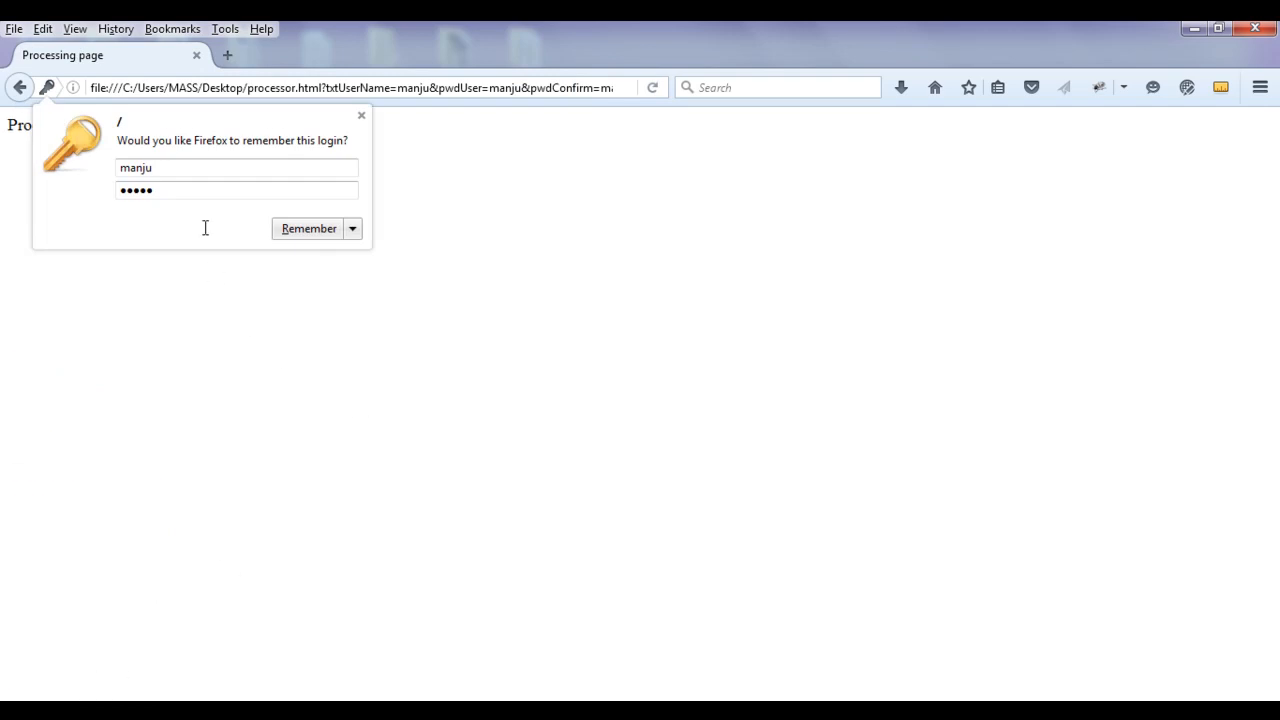
{"action": "mouse_move", "coordinate": [346, 104]}
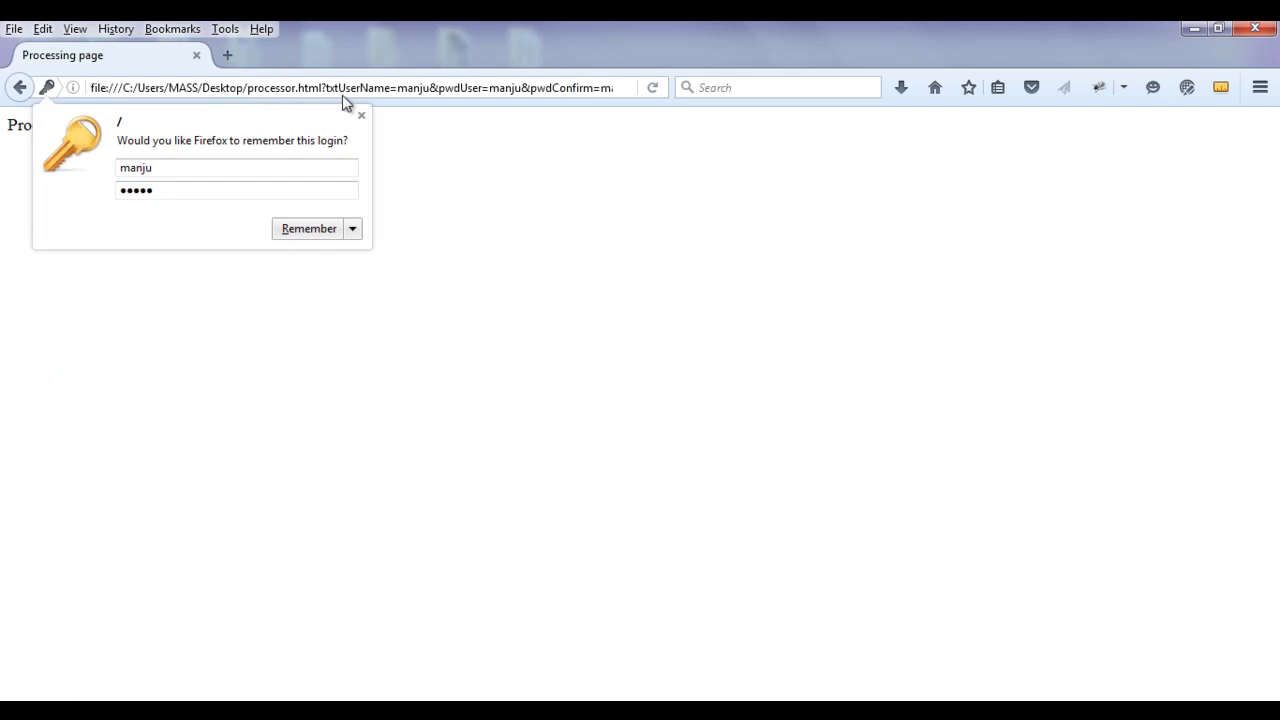
{"action": "mouse_move", "coordinate": [352, 228]}
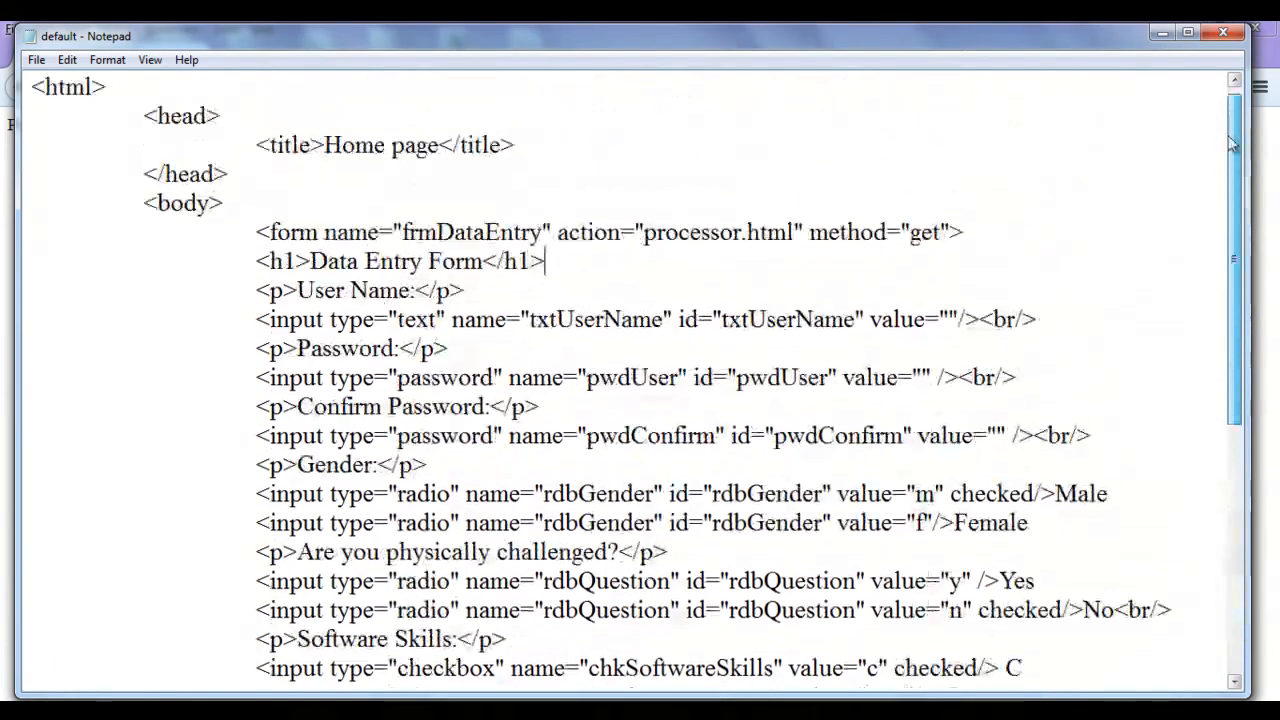
Step: Check the form's method="get" in Notepad against the processing page address
{"action": "double_click", "coordinate": [756, 232]}
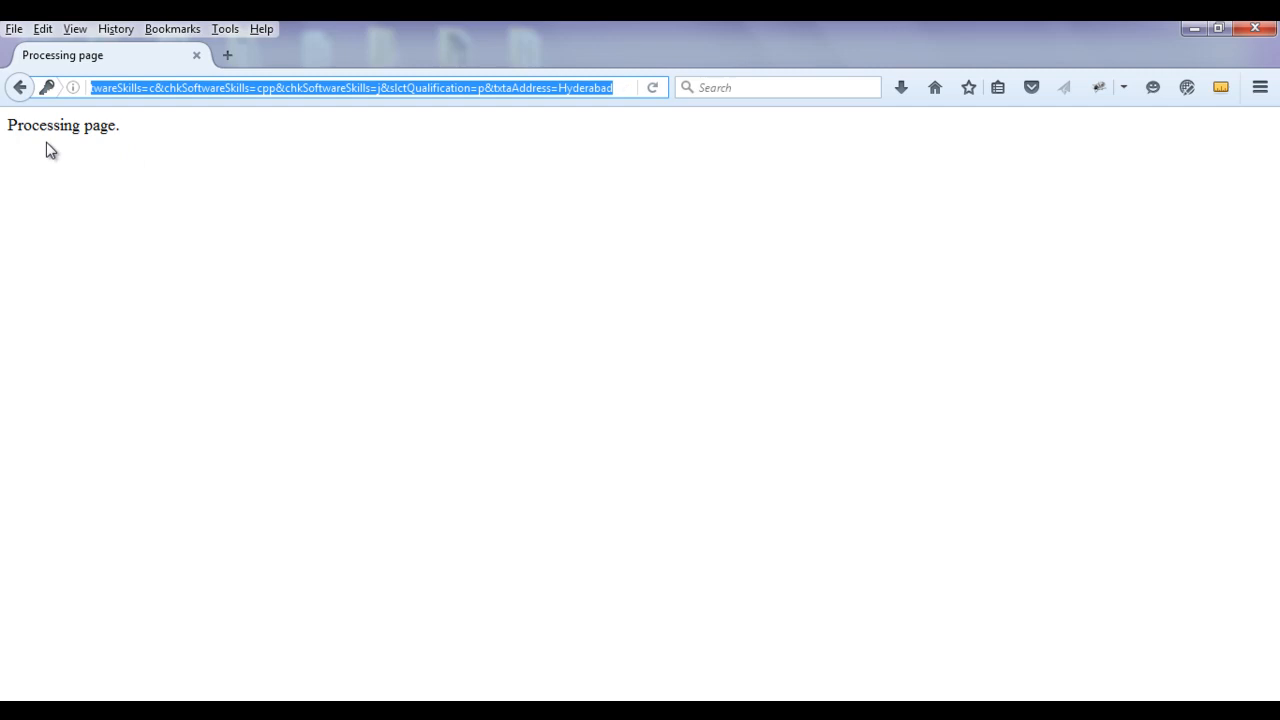
{"action": "left_click", "coordinate": [320, 88]}
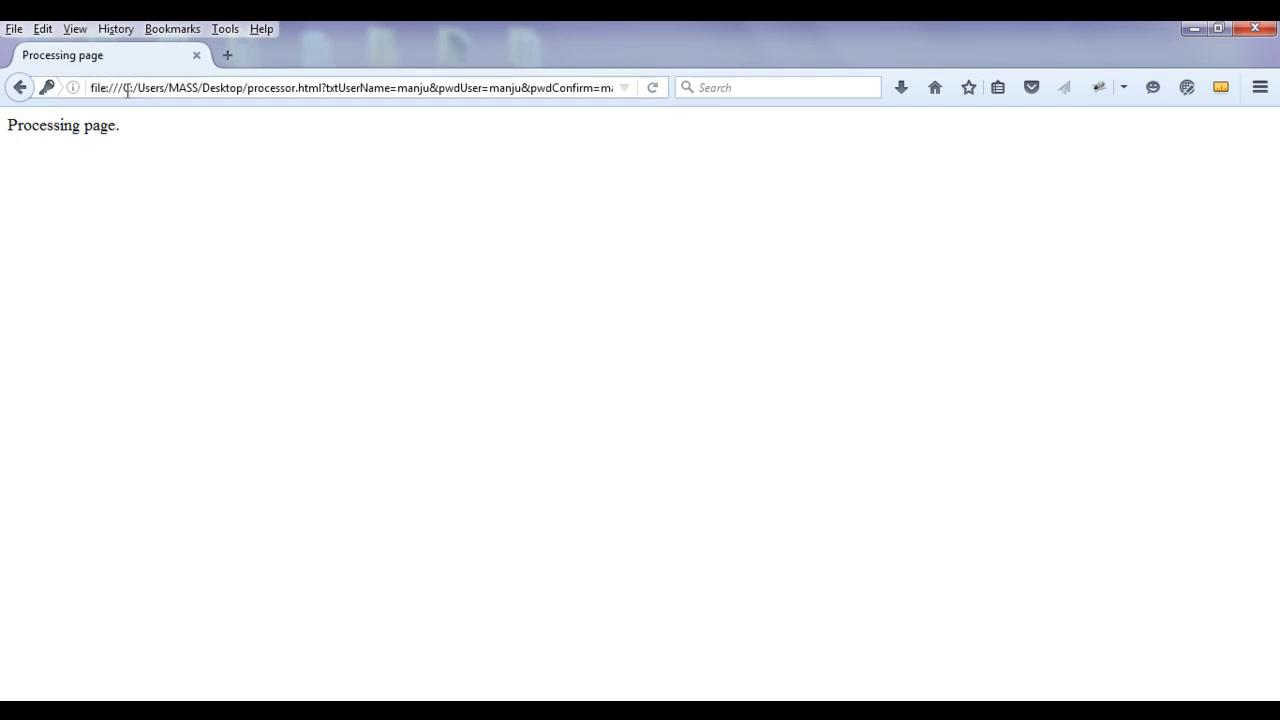
{"action": "double_click", "coordinate": [184, 88]}
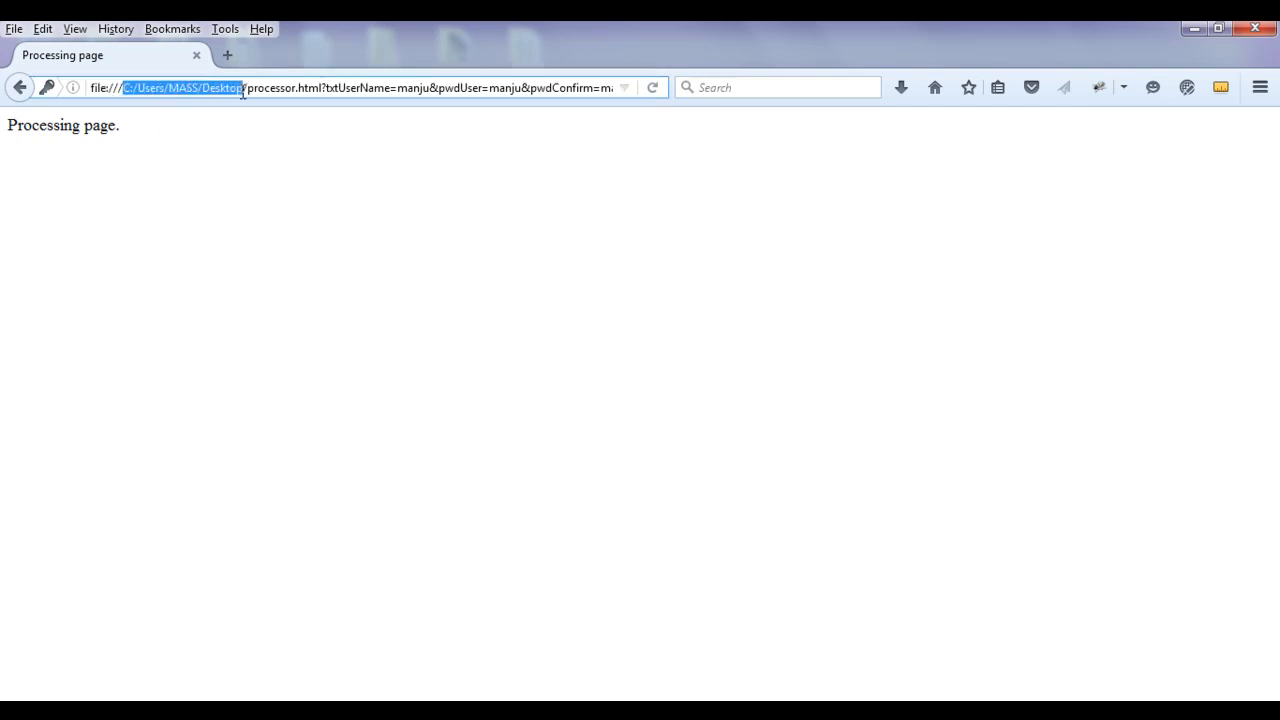
{"action": "double_click", "coordinate": [272, 88]}
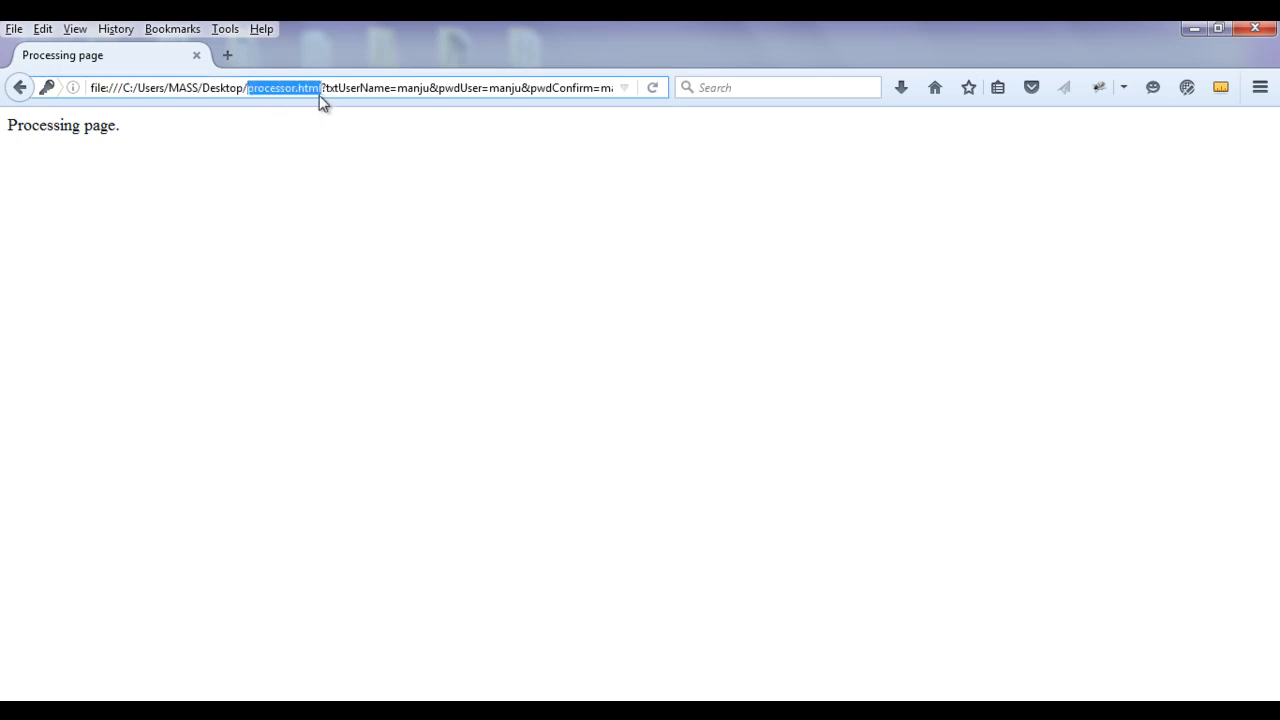
{"action": "left_click", "coordinate": [320, 88]}
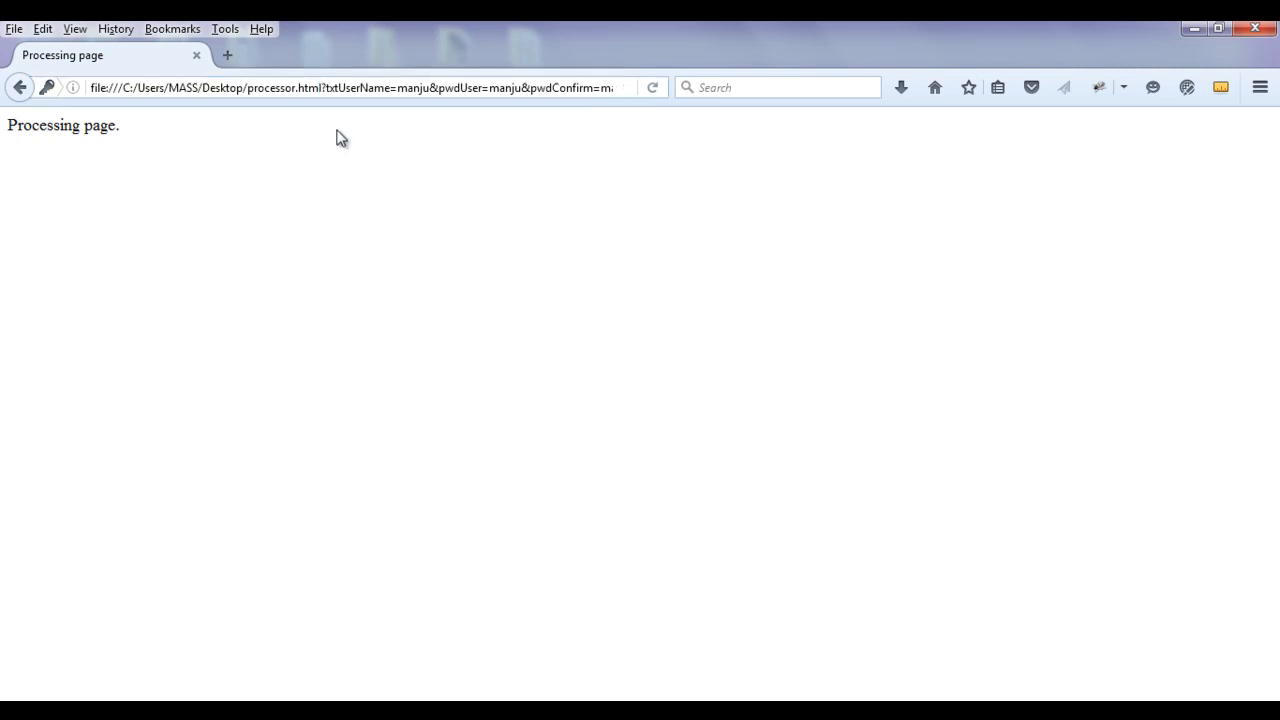
{"action": "left_click", "coordinate": [324, 88]}
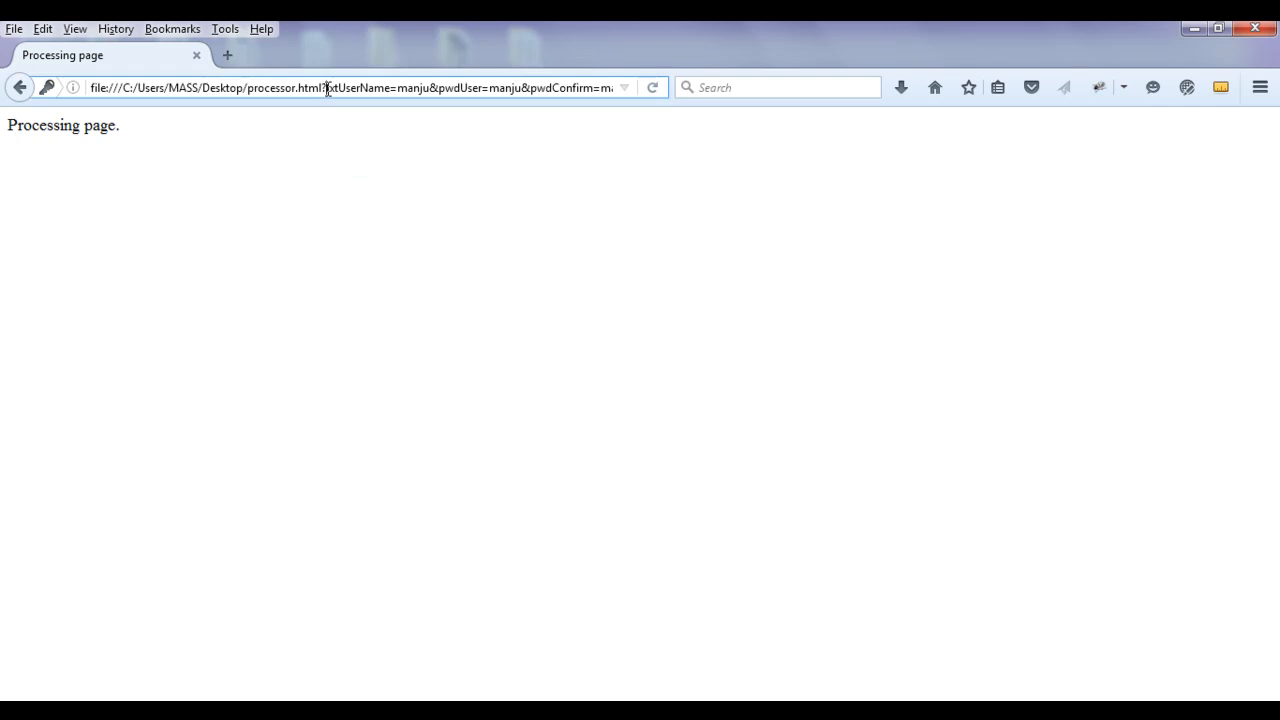
{"action": "triple_click", "coordinate": [350, 88]}
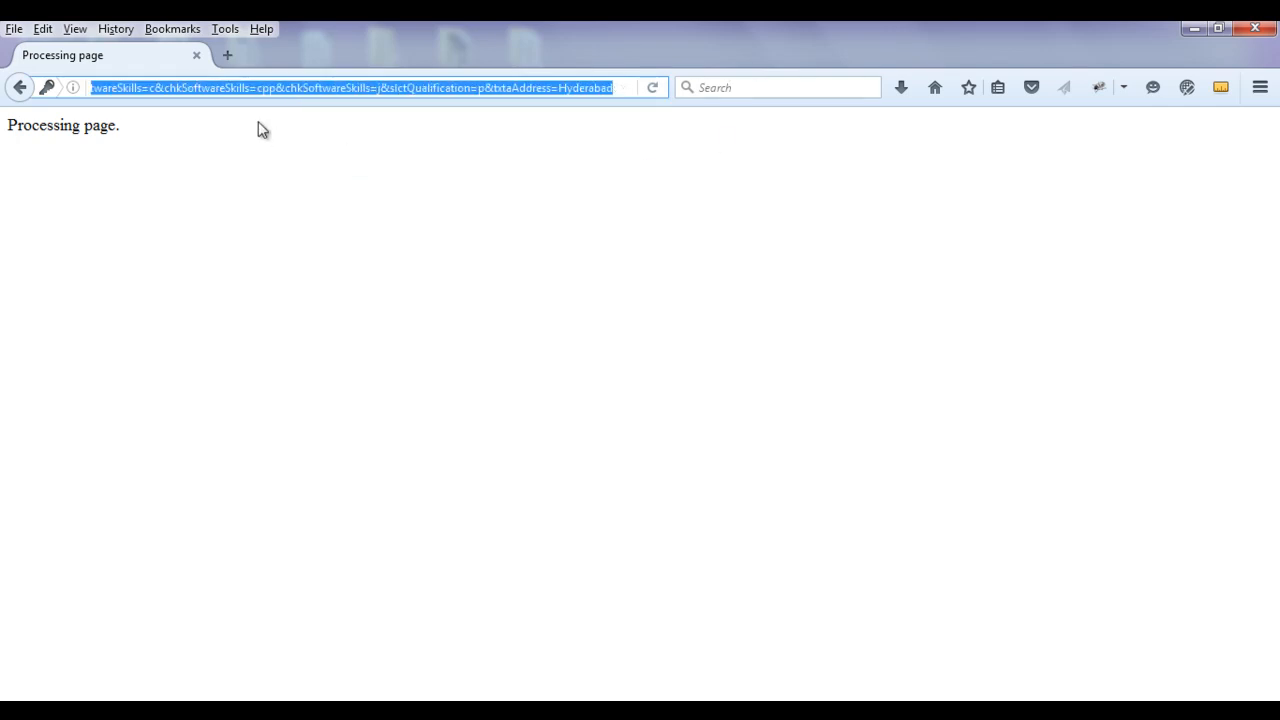
{"action": "mouse_move", "coordinate": [360, 116]}
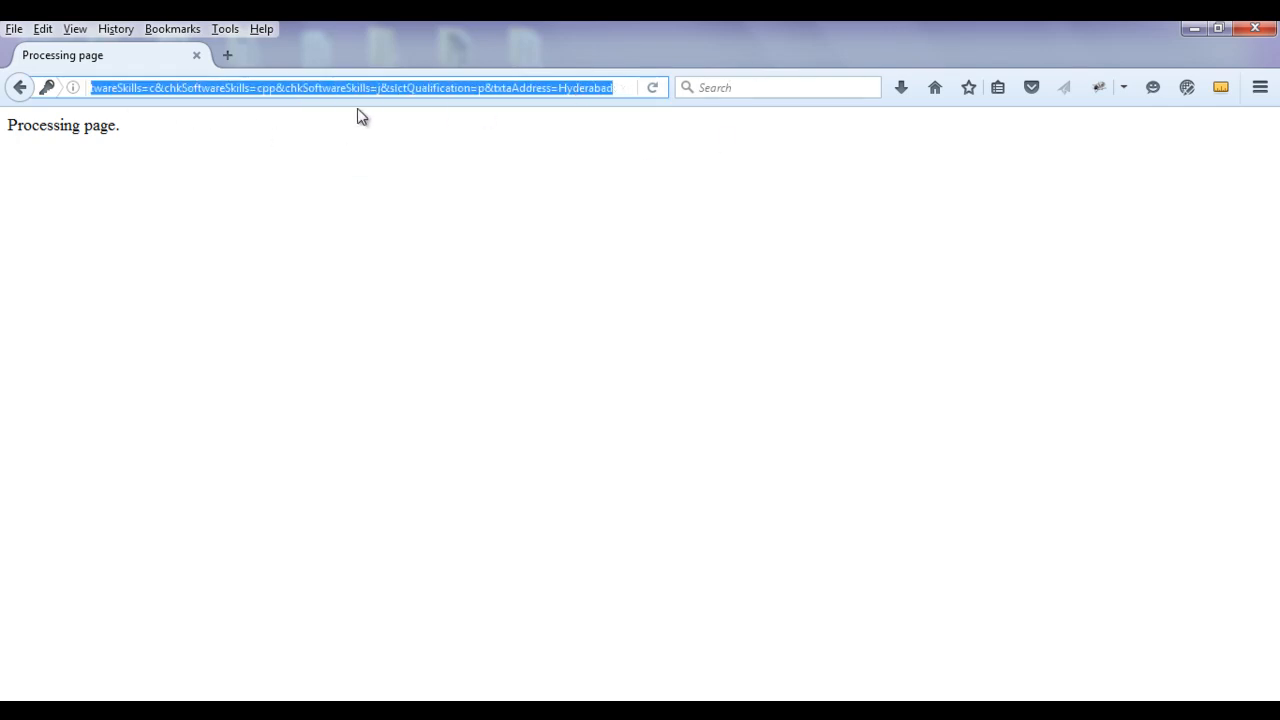
{"action": "mouse_move", "coordinate": [232, 114]}
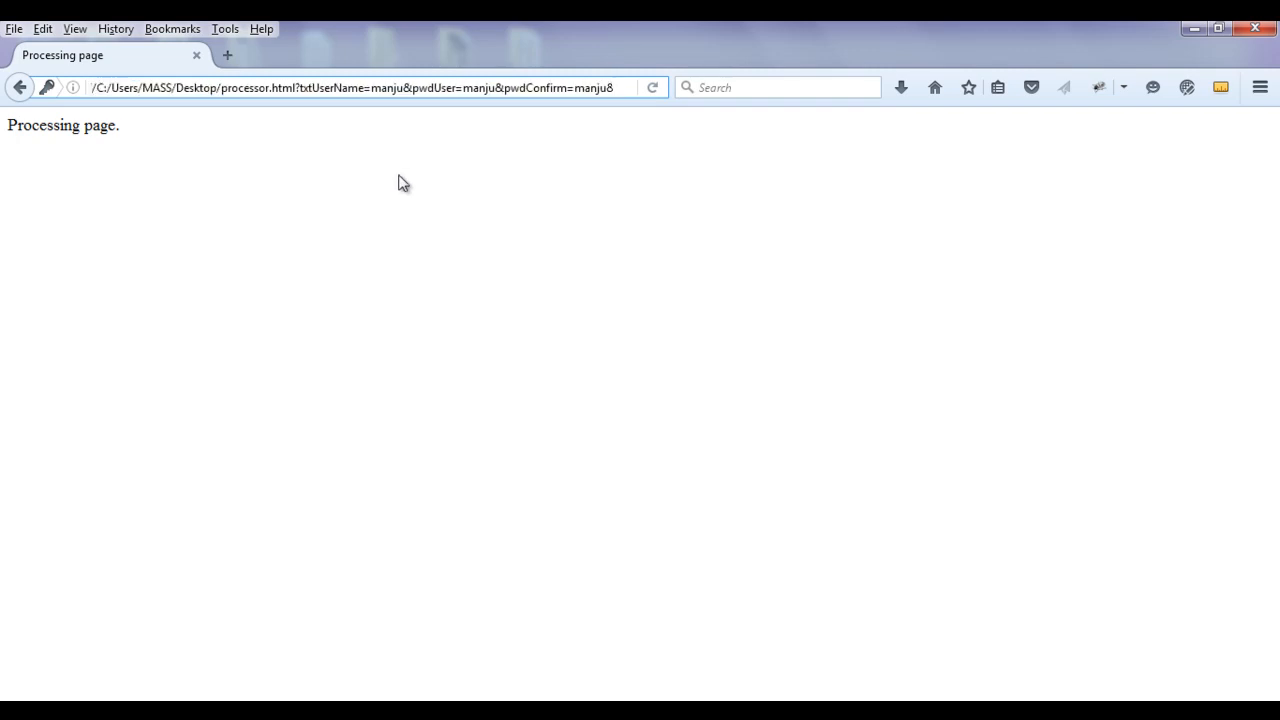
{"action": "mouse_move", "coordinate": [532, 264]}
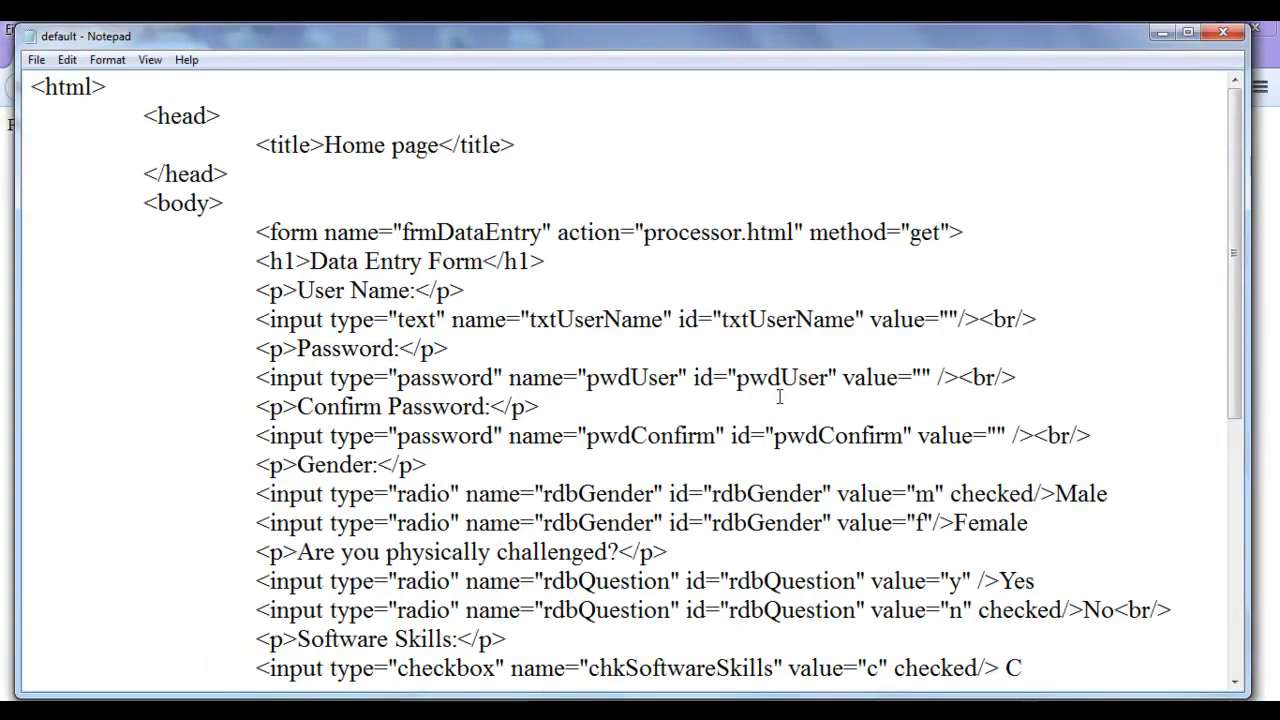
{"action": "double_click", "coordinate": [596, 320]}
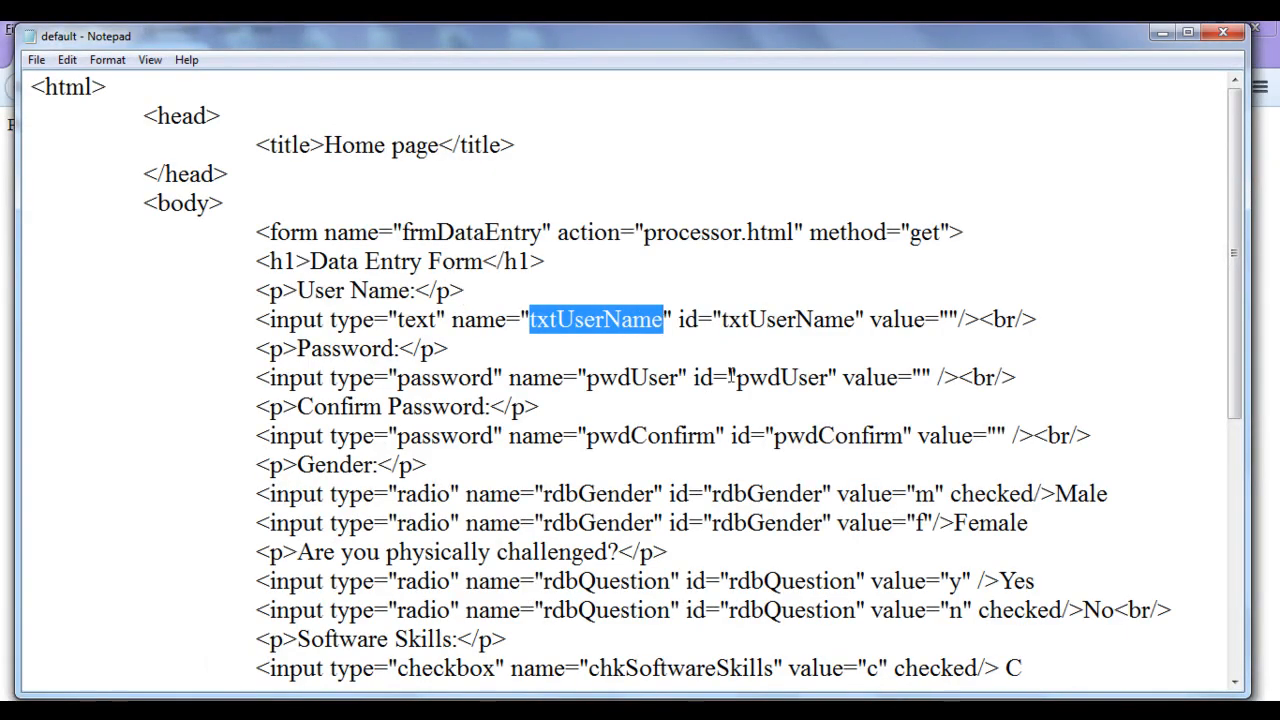
{"action": "double_click", "coordinate": [904, 320]}
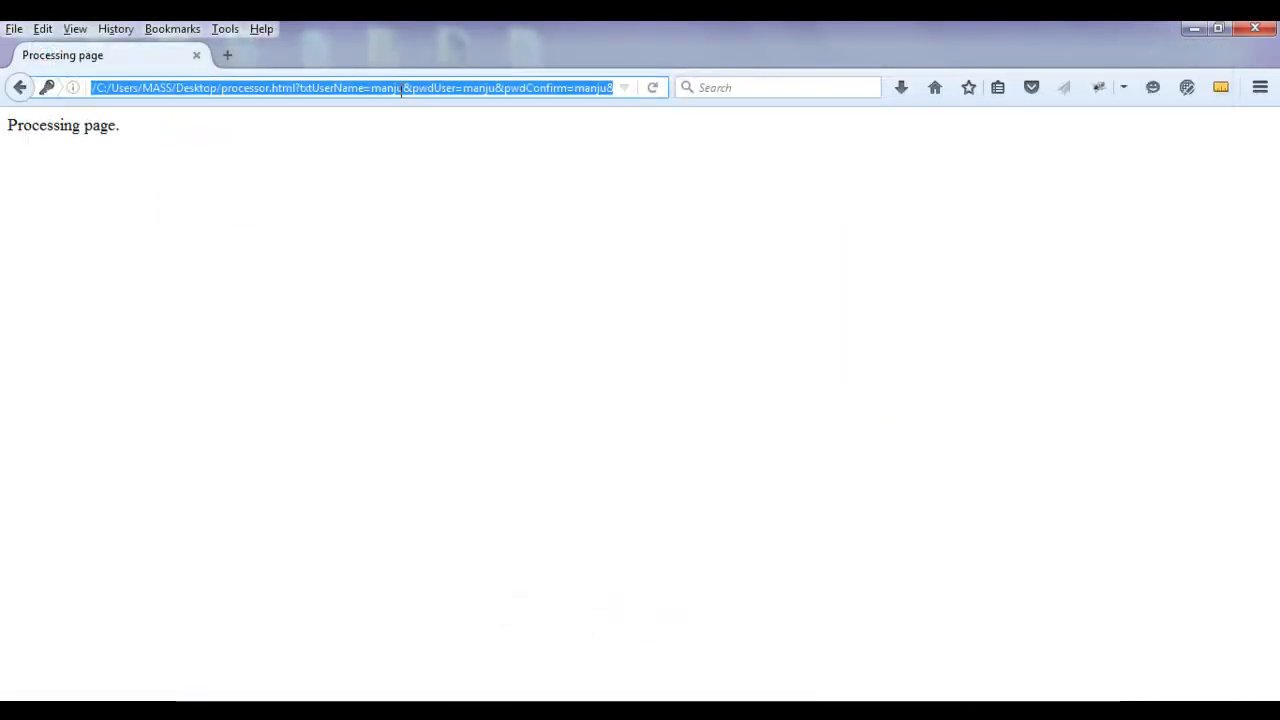
{"action": "left_click", "coordinate": [400, 88]}
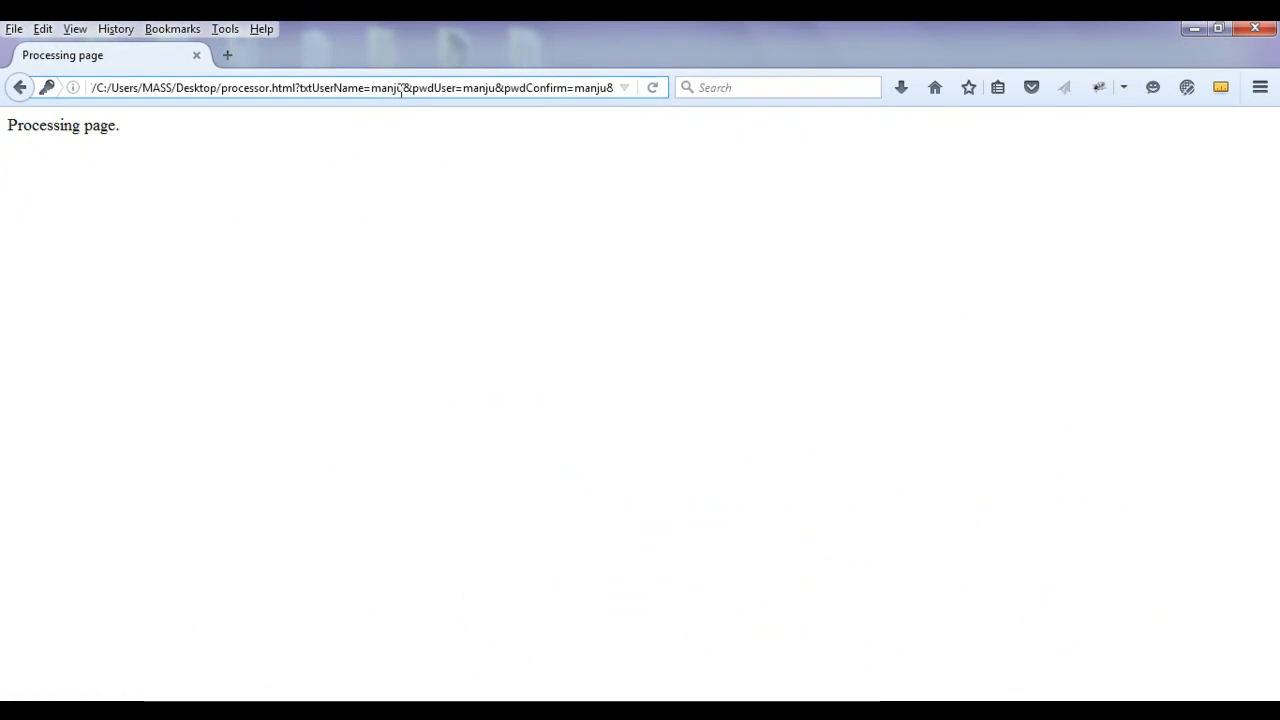
{"action": "double_click", "coordinate": [382, 88]}
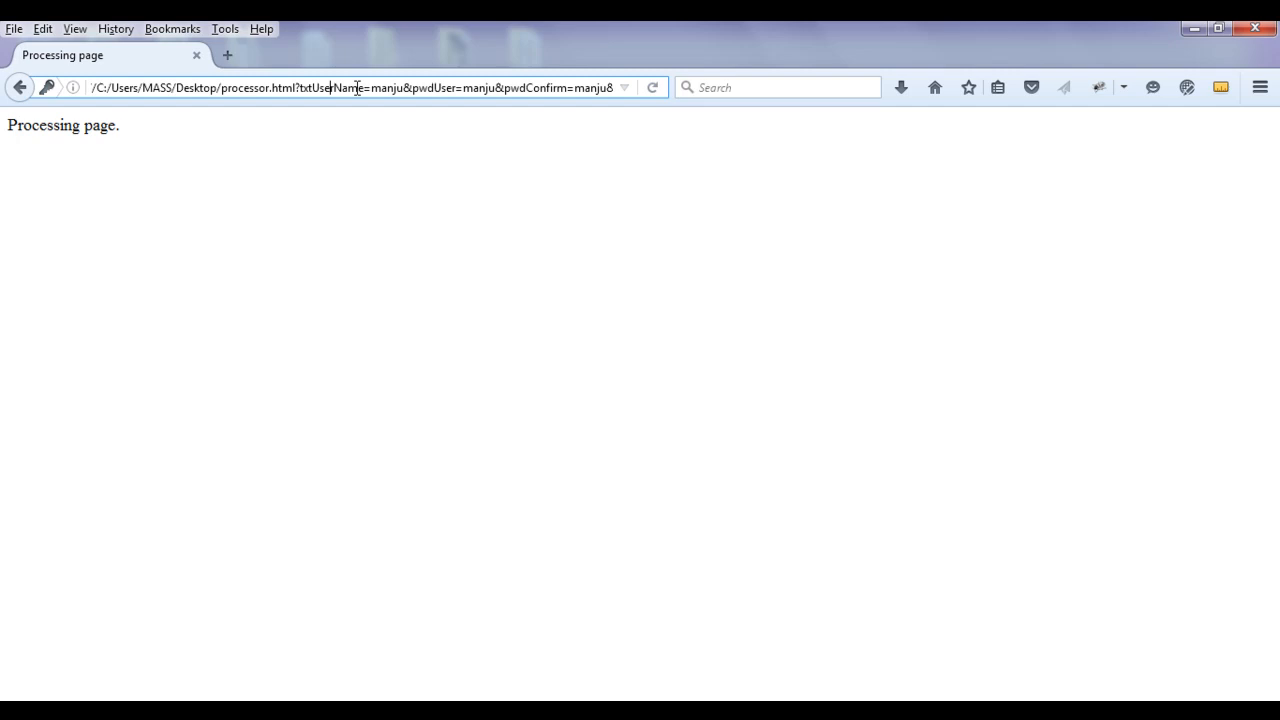
{"action": "mouse_move", "coordinate": [368, 92]}
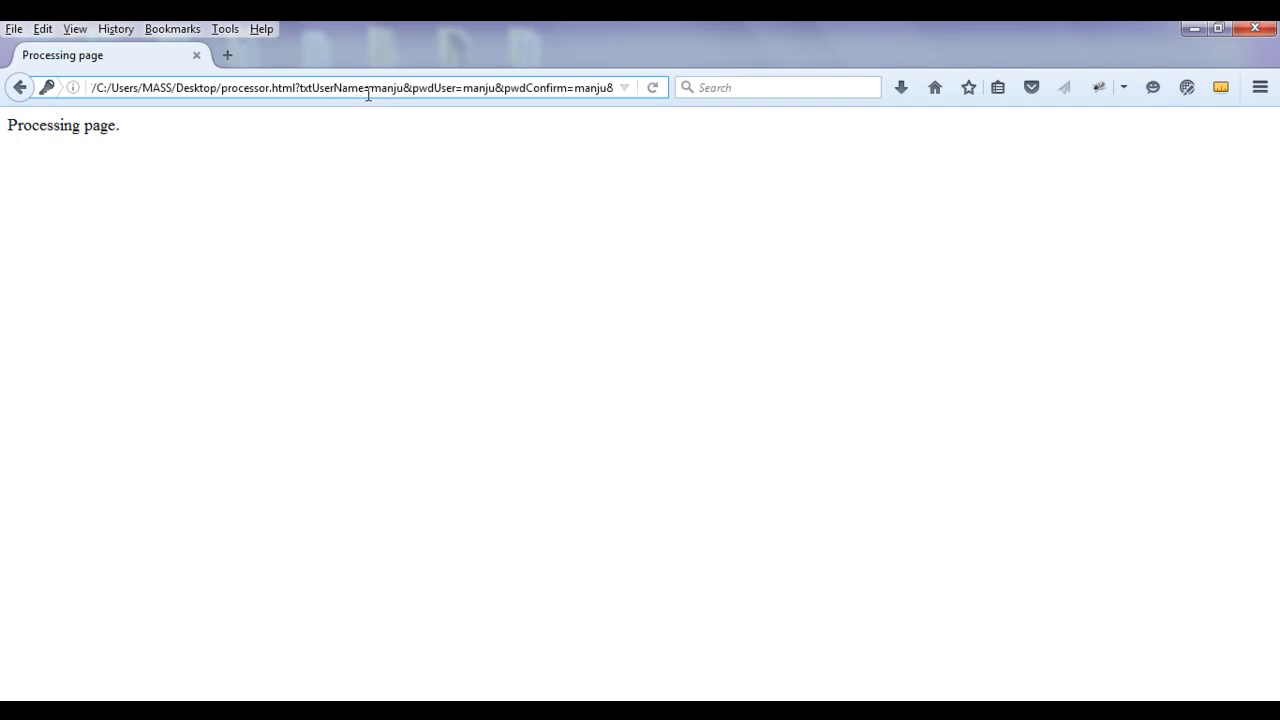
{"action": "mouse_move", "coordinate": [402, 120]}
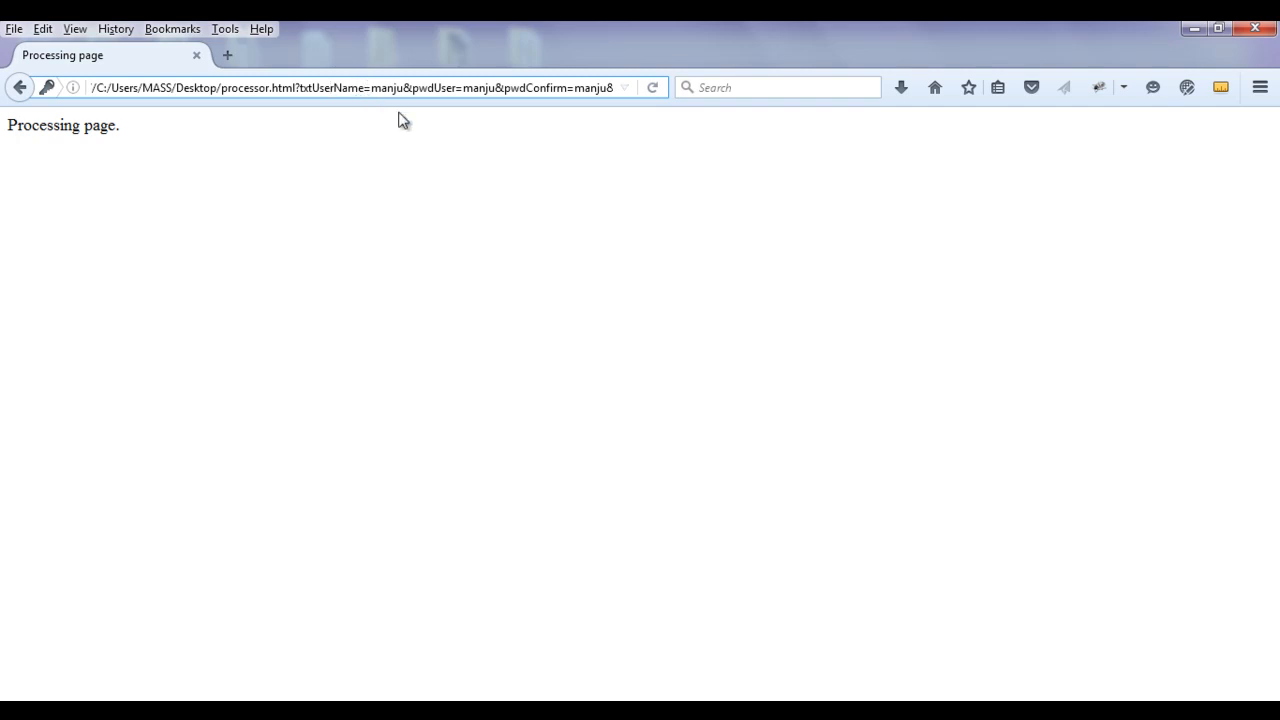
{"action": "double_click", "coordinate": [356, 88]}
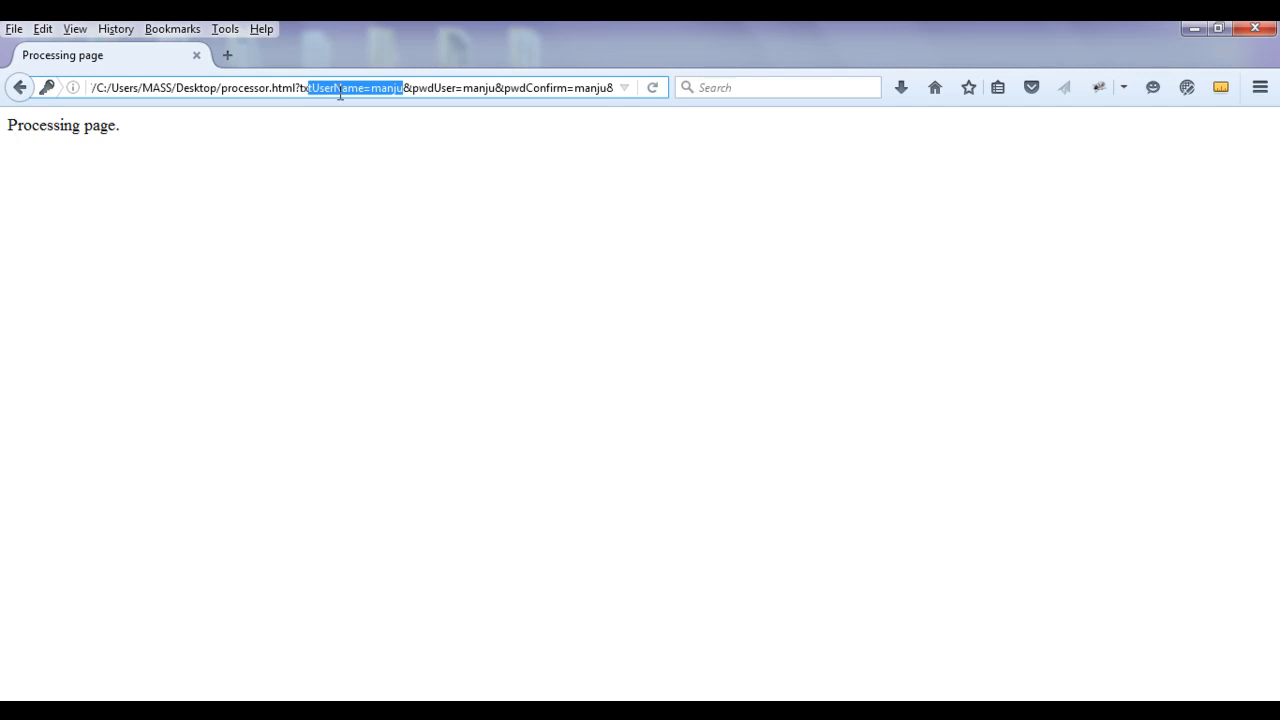
{"action": "left_click", "coordinate": [400, 88]}
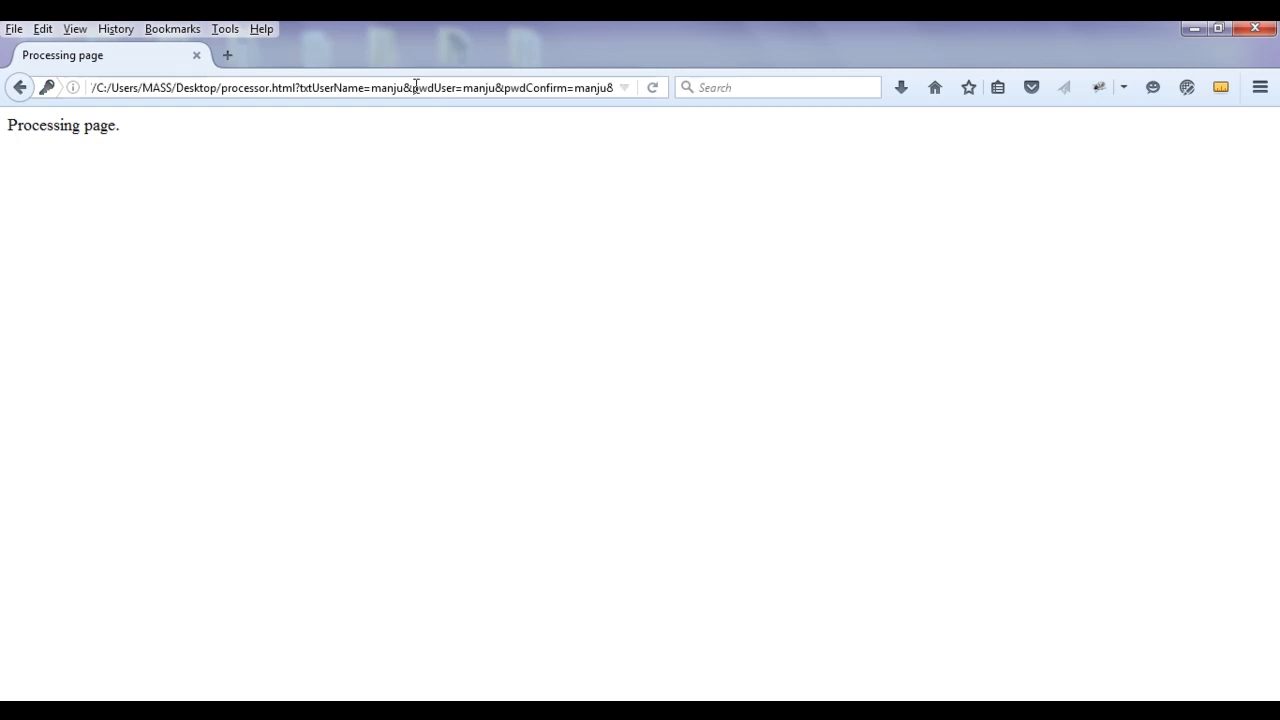
{"action": "double_click", "coordinate": [432, 88]}
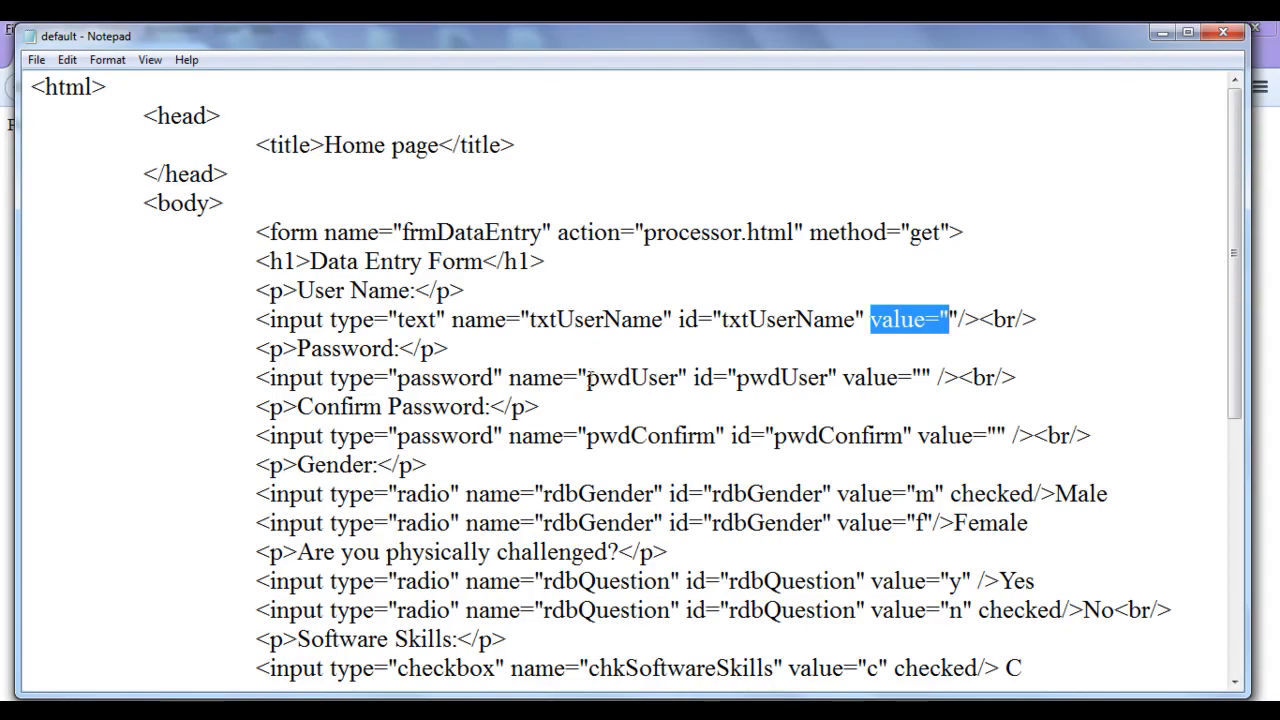
{"action": "double_click", "coordinate": [632, 376]}
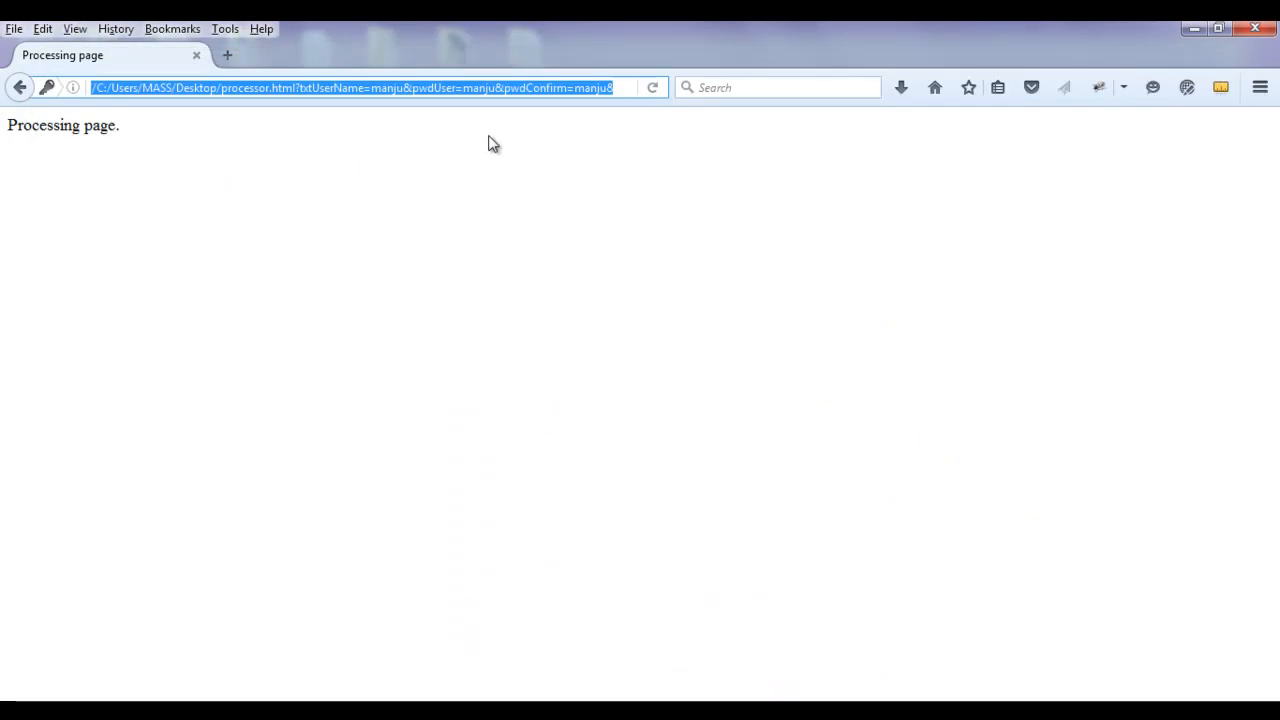
{"action": "double_click", "coordinate": [478, 88]}
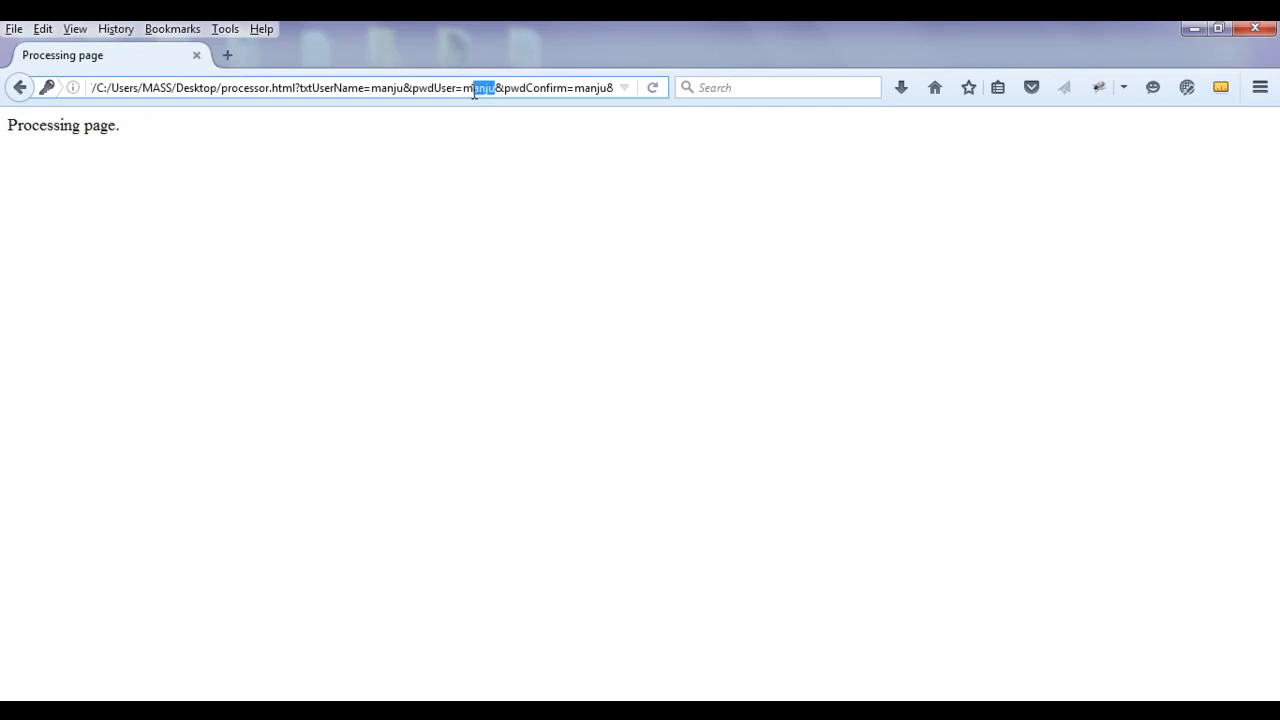
{"action": "double_click", "coordinate": [428, 88]}
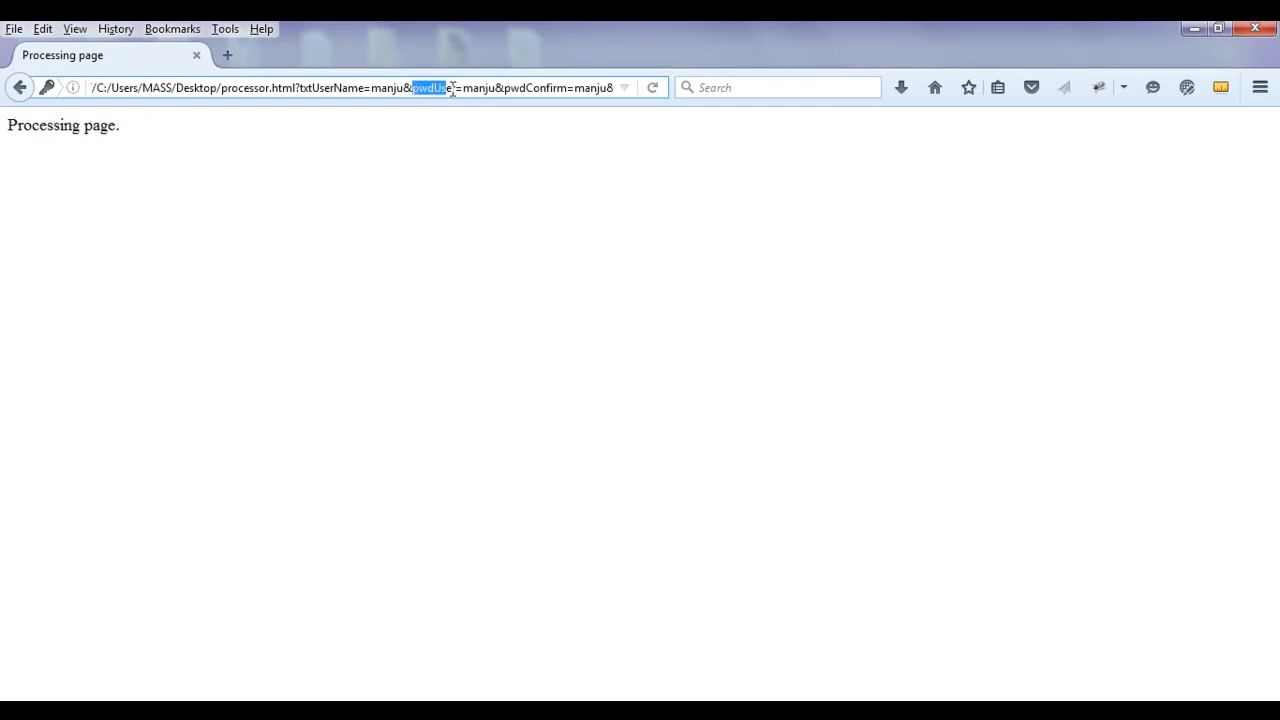
{"action": "left_click", "coordinate": [462, 88]}
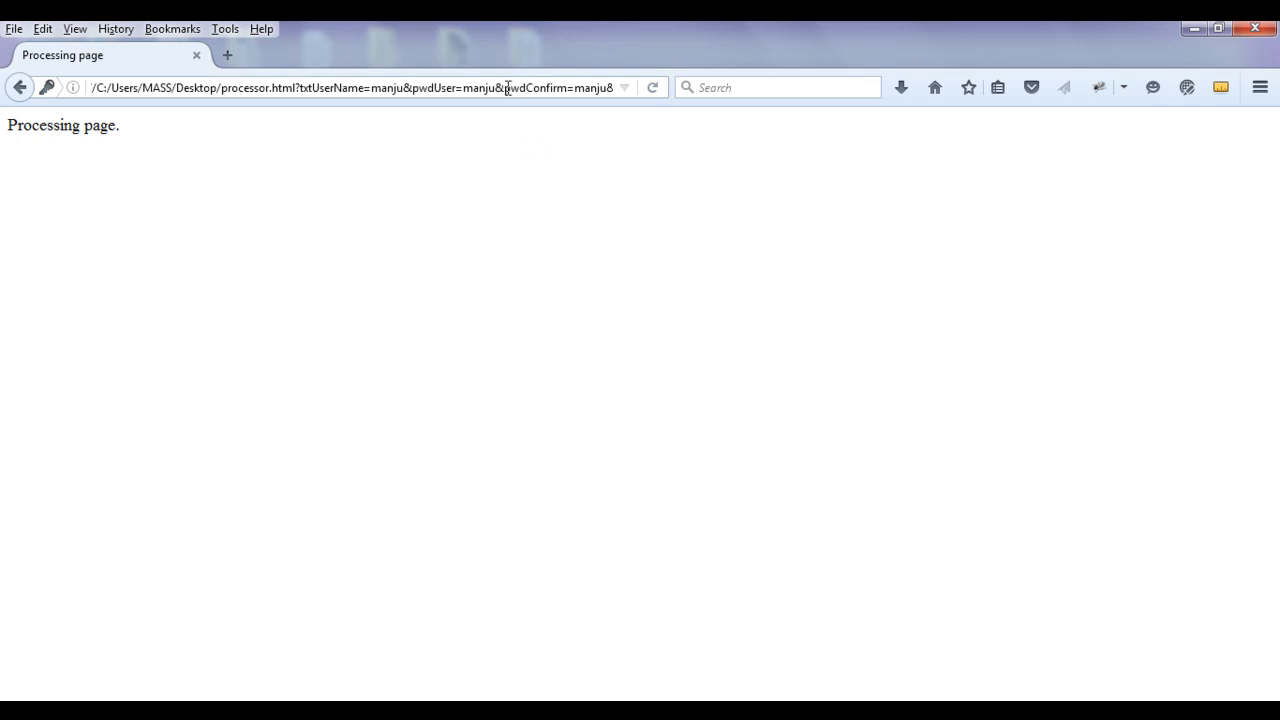
{"action": "double_click", "coordinate": [536, 88]}
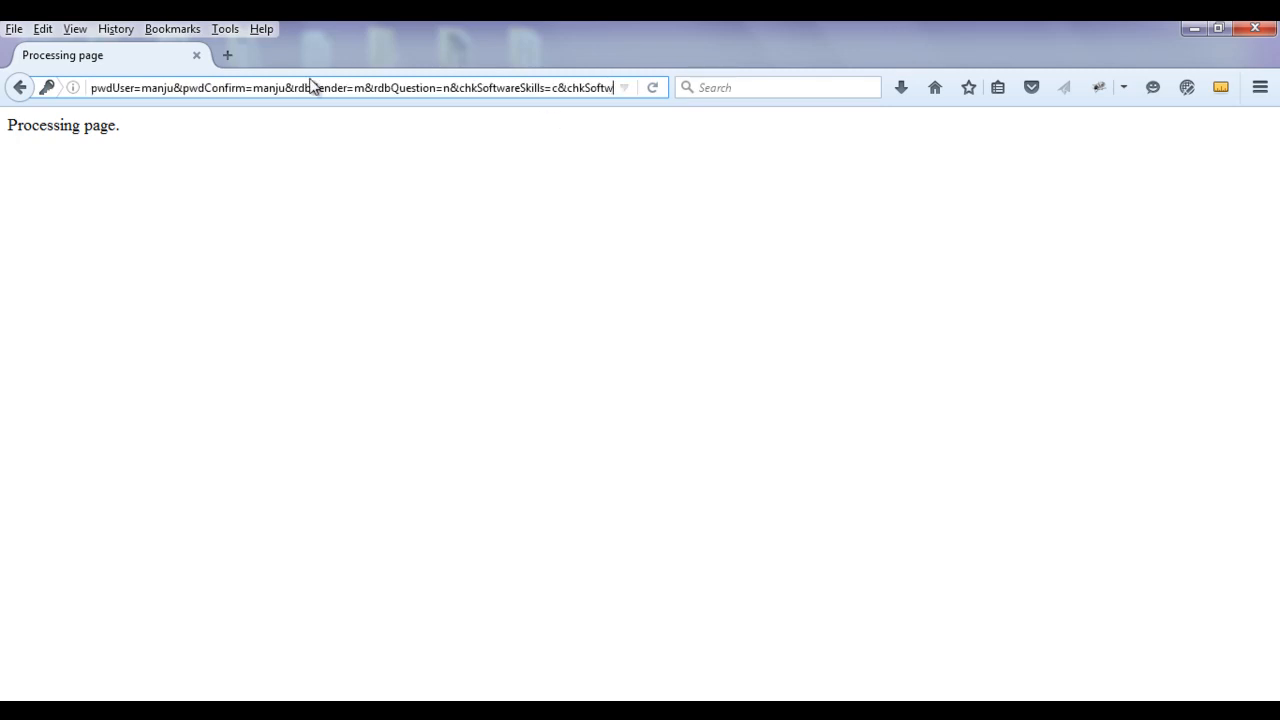
{"action": "double_click", "coordinate": [304, 88]}
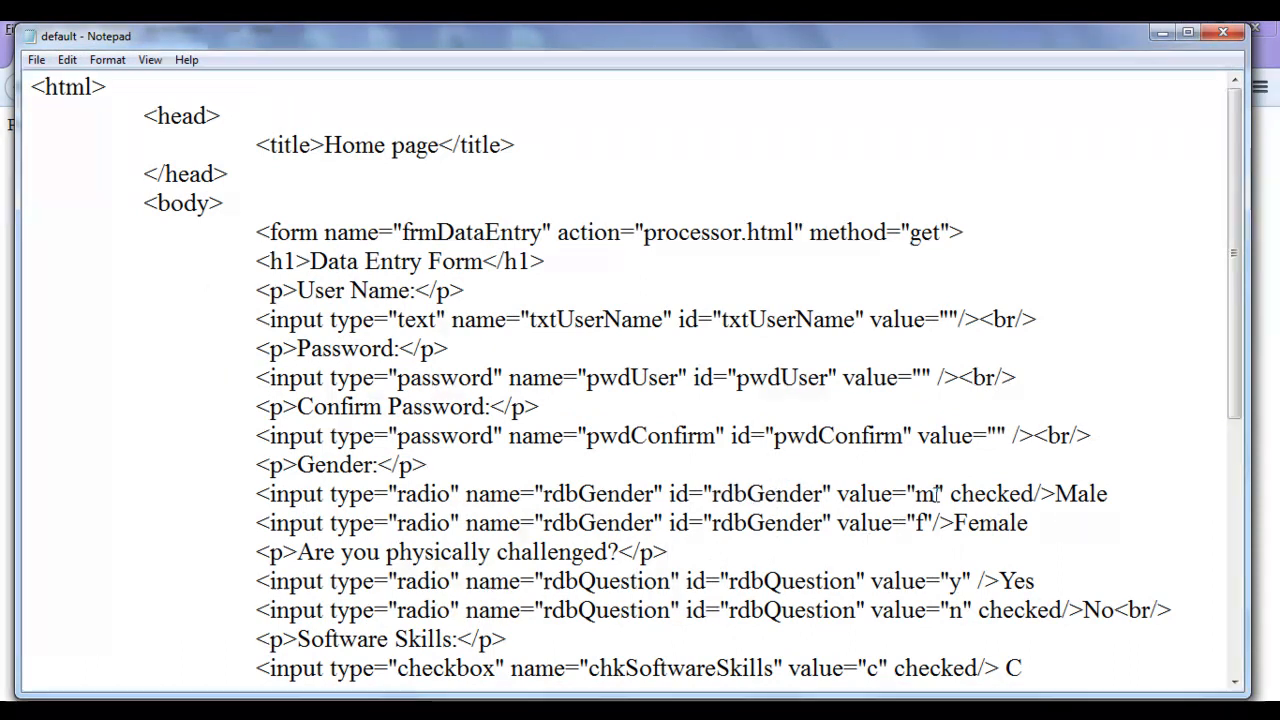
{"action": "double_click", "coordinate": [924, 492]}
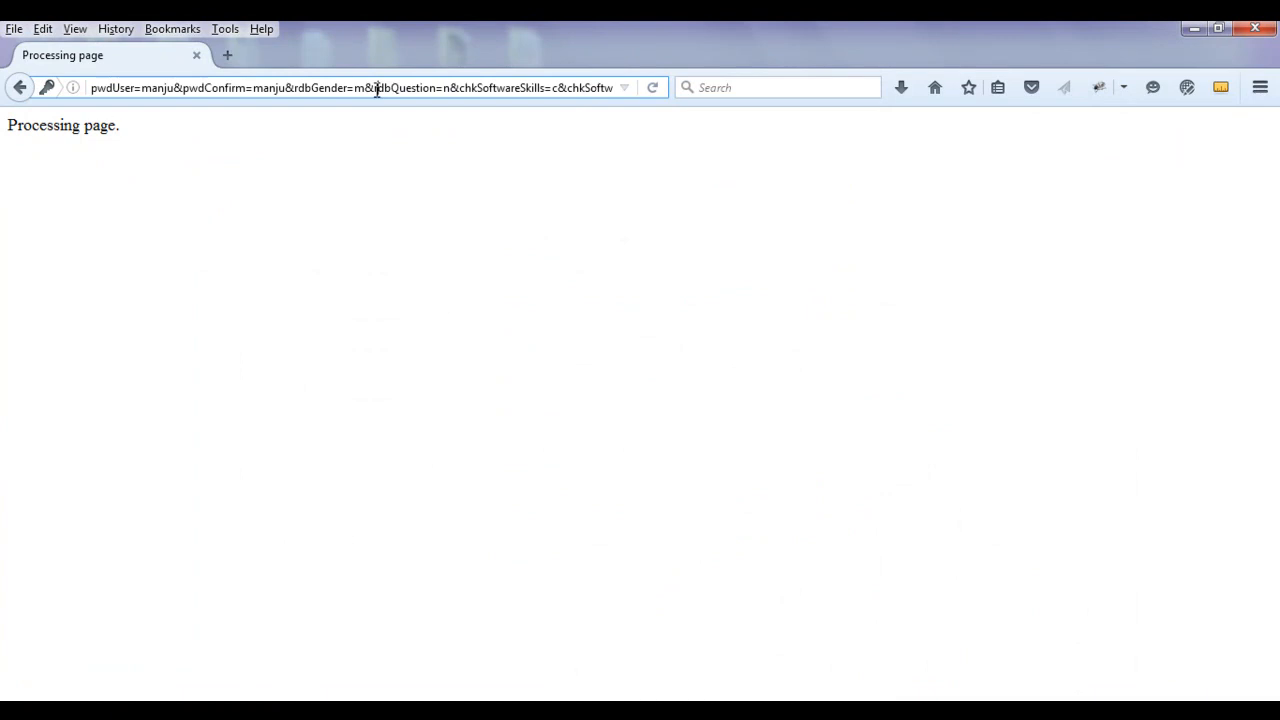
{"action": "double_click", "coordinate": [404, 88]}
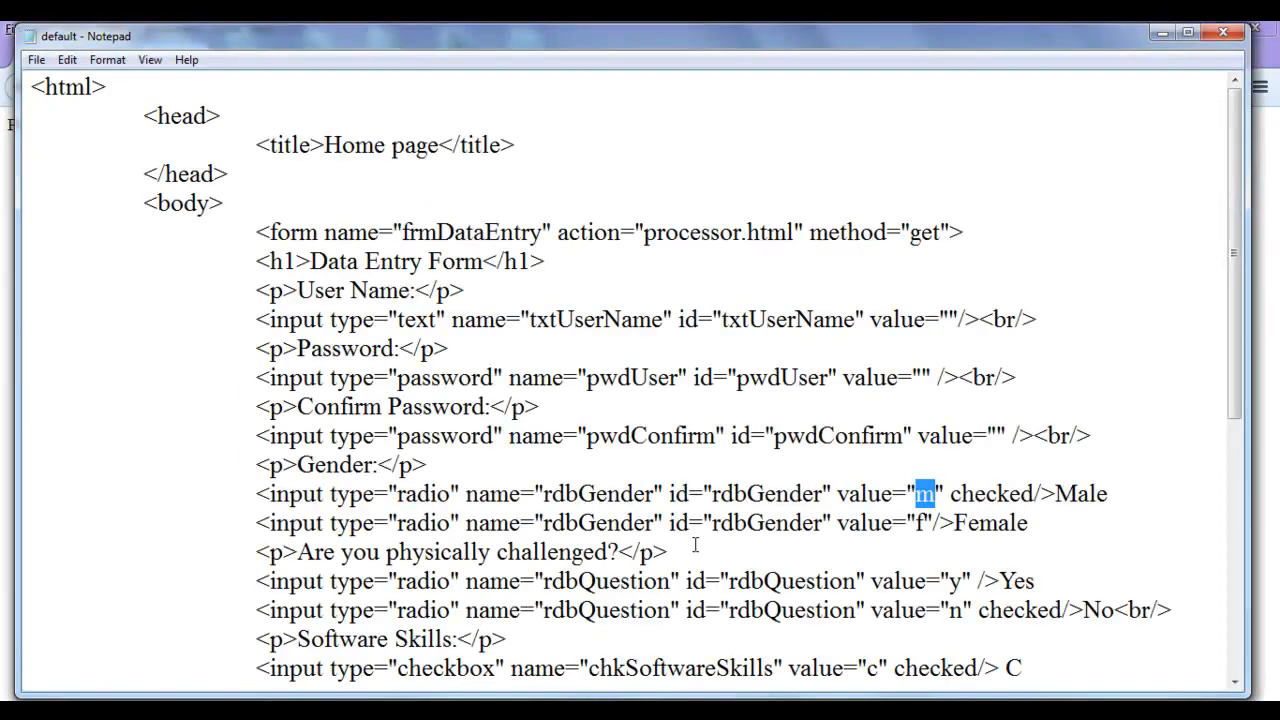
{"action": "mouse_move", "coordinate": [964, 620]}
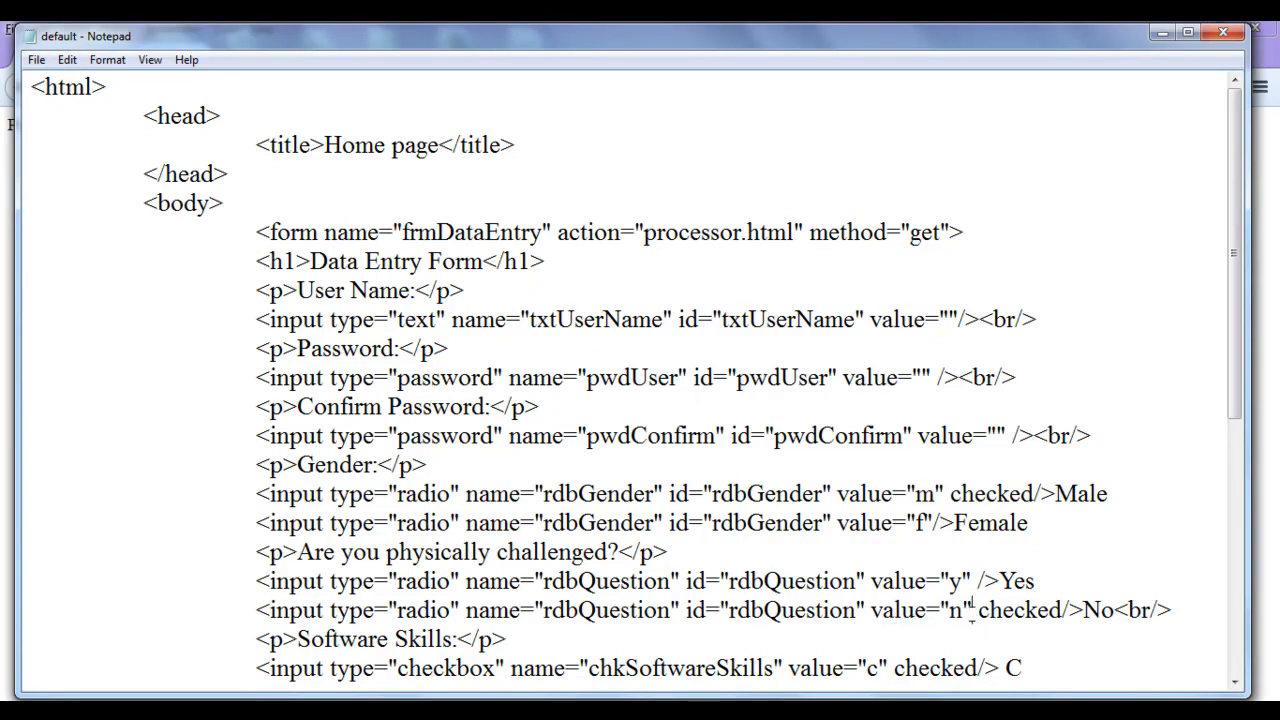
{"action": "double_click", "coordinate": [956, 610]}
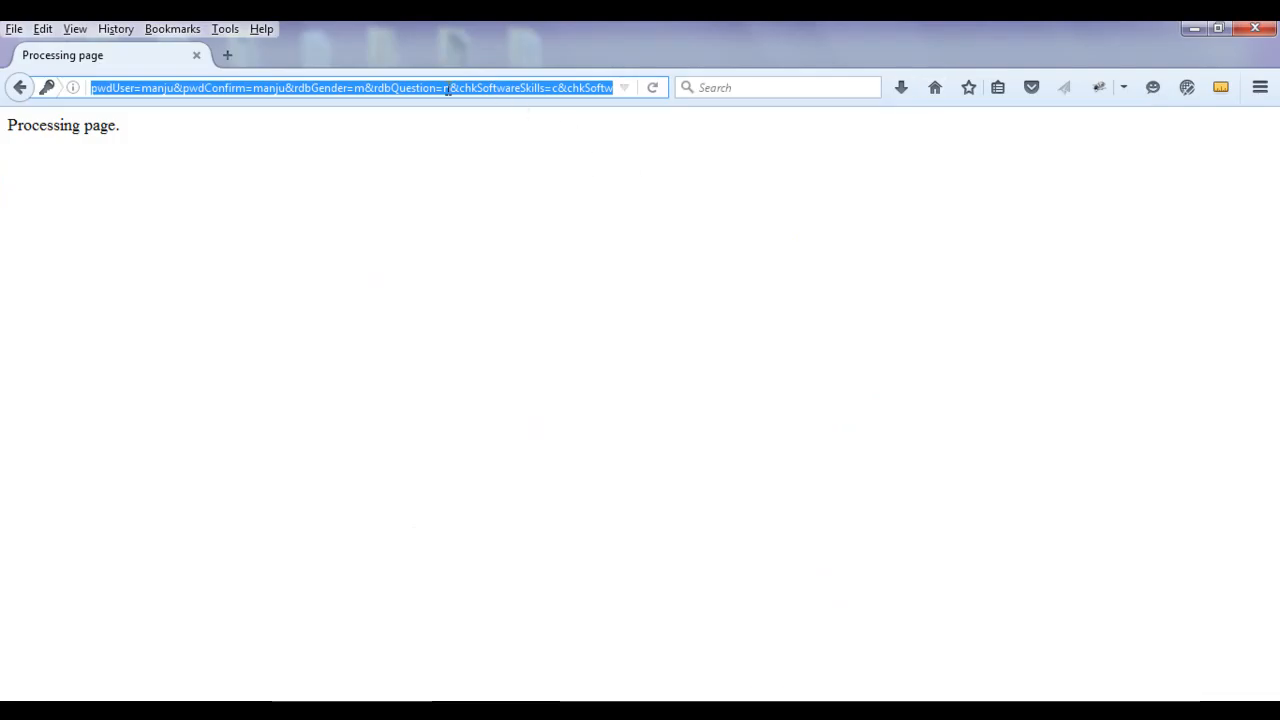
{"action": "left_click", "coordinate": [456, 88]}
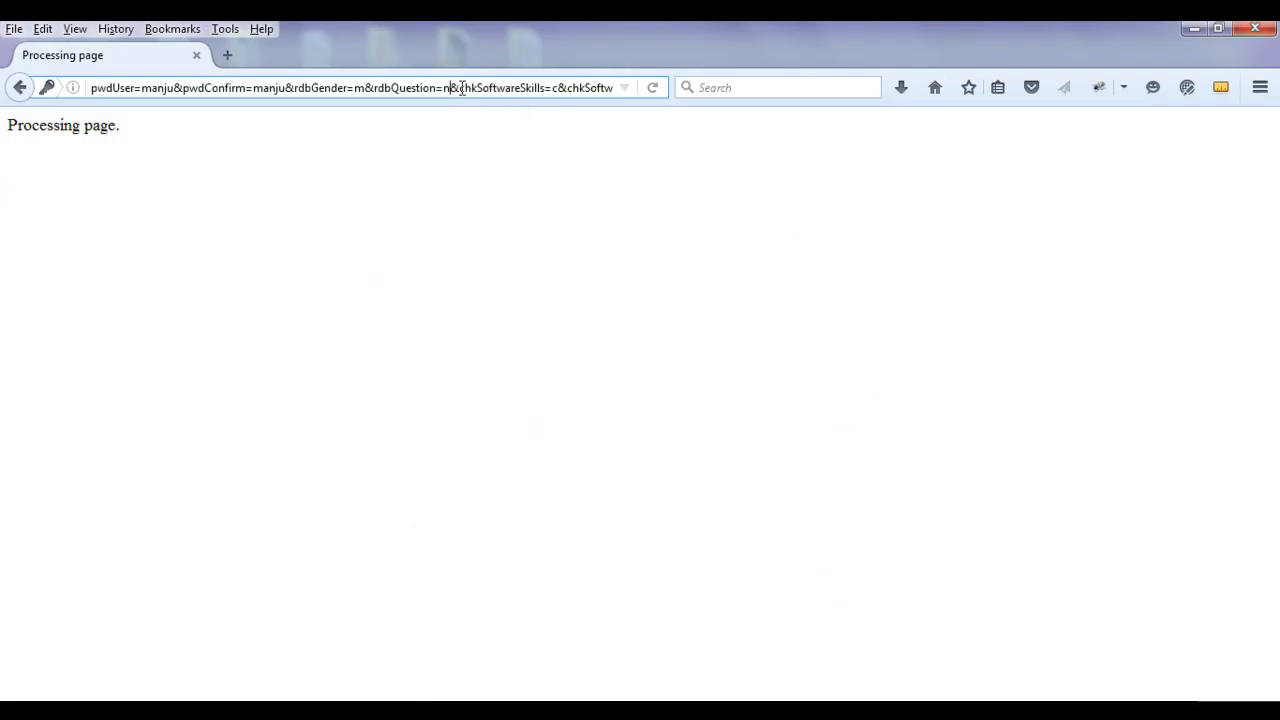
{"action": "double_click", "coordinate": [504, 88]}
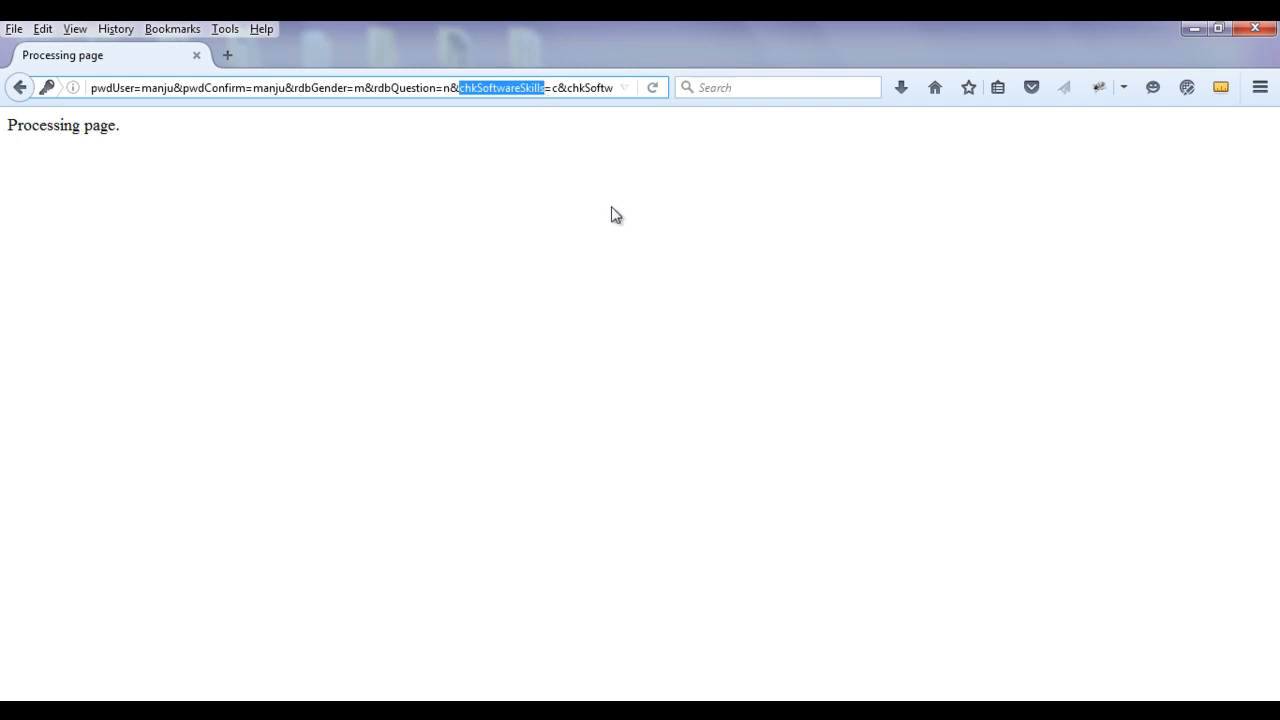
{"action": "mouse_move", "coordinate": [560, 178]}
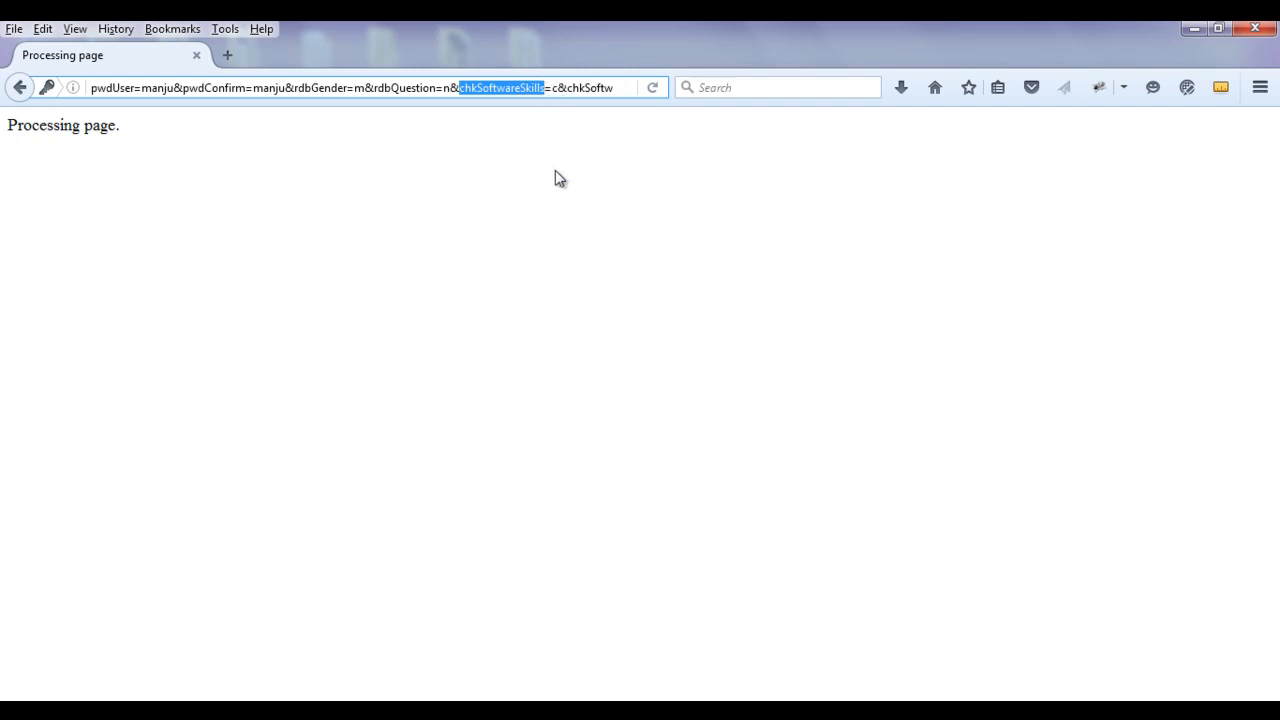
{"action": "left_click", "coordinate": [564, 88]}
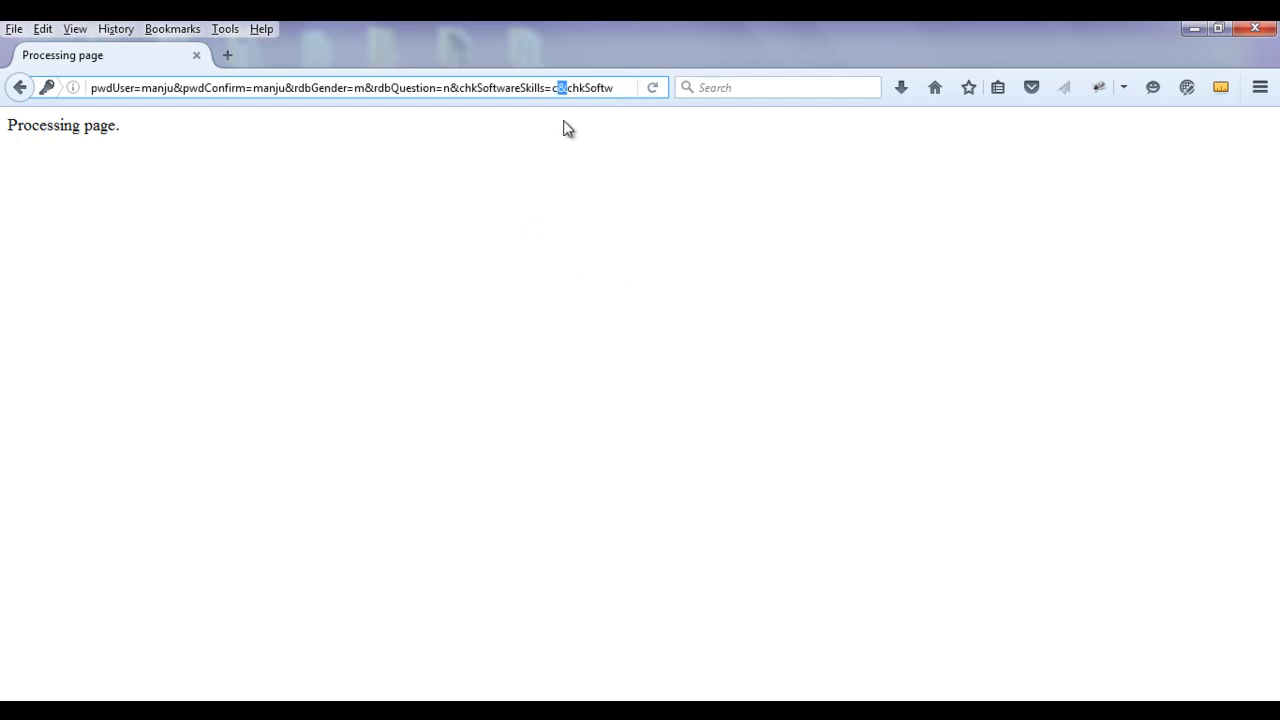
{"action": "mouse_move", "coordinate": [584, 668]}
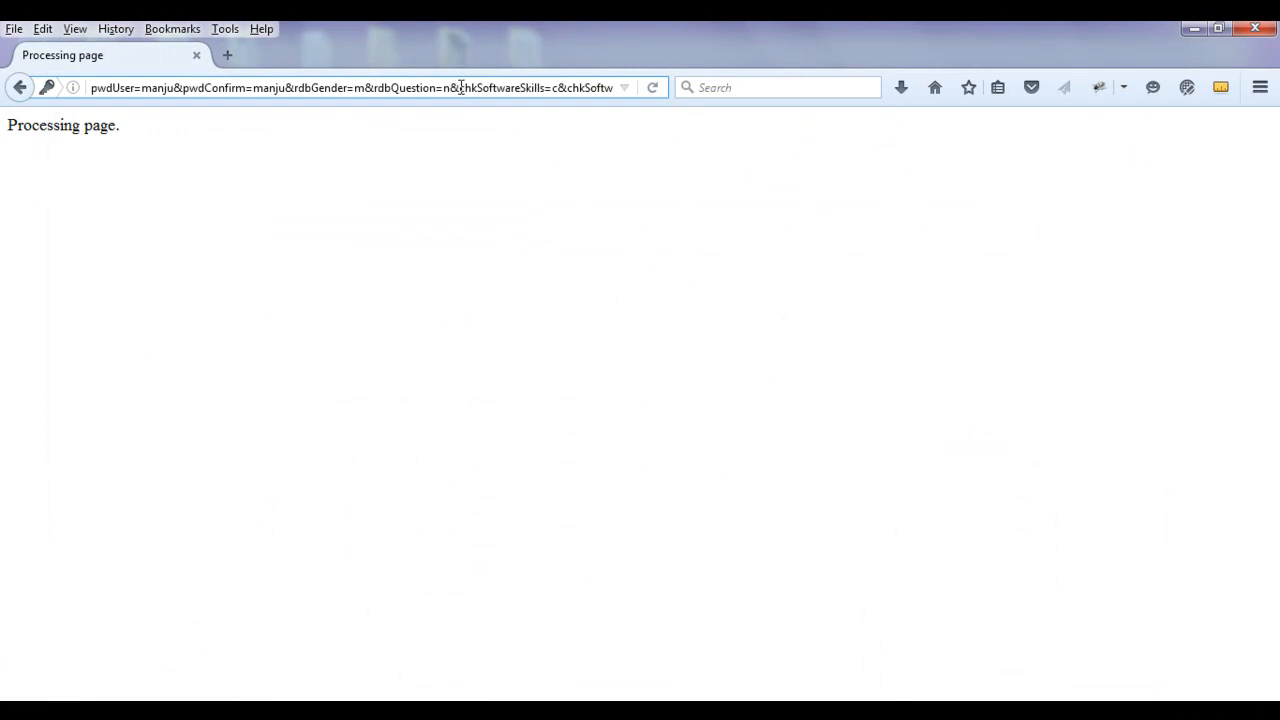
{"action": "double_click", "coordinate": [504, 88]}
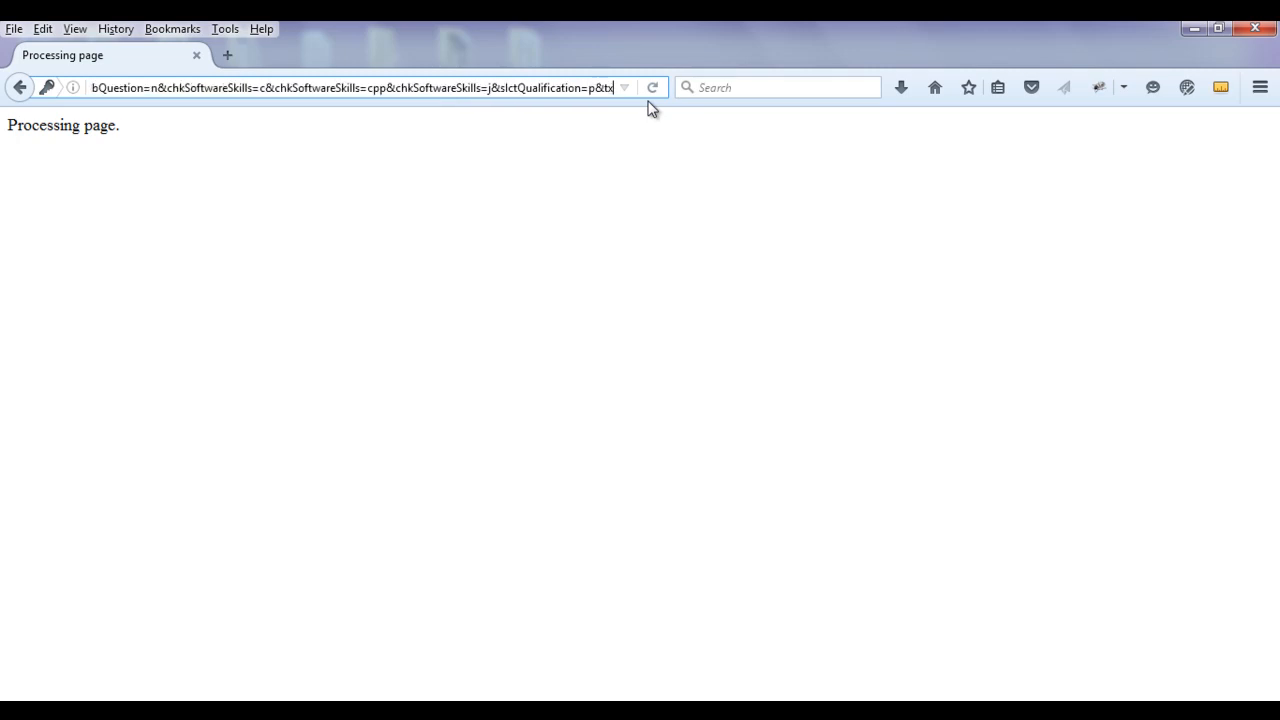
{"action": "type", "text": "&txtaAddress=Hyderabad"}
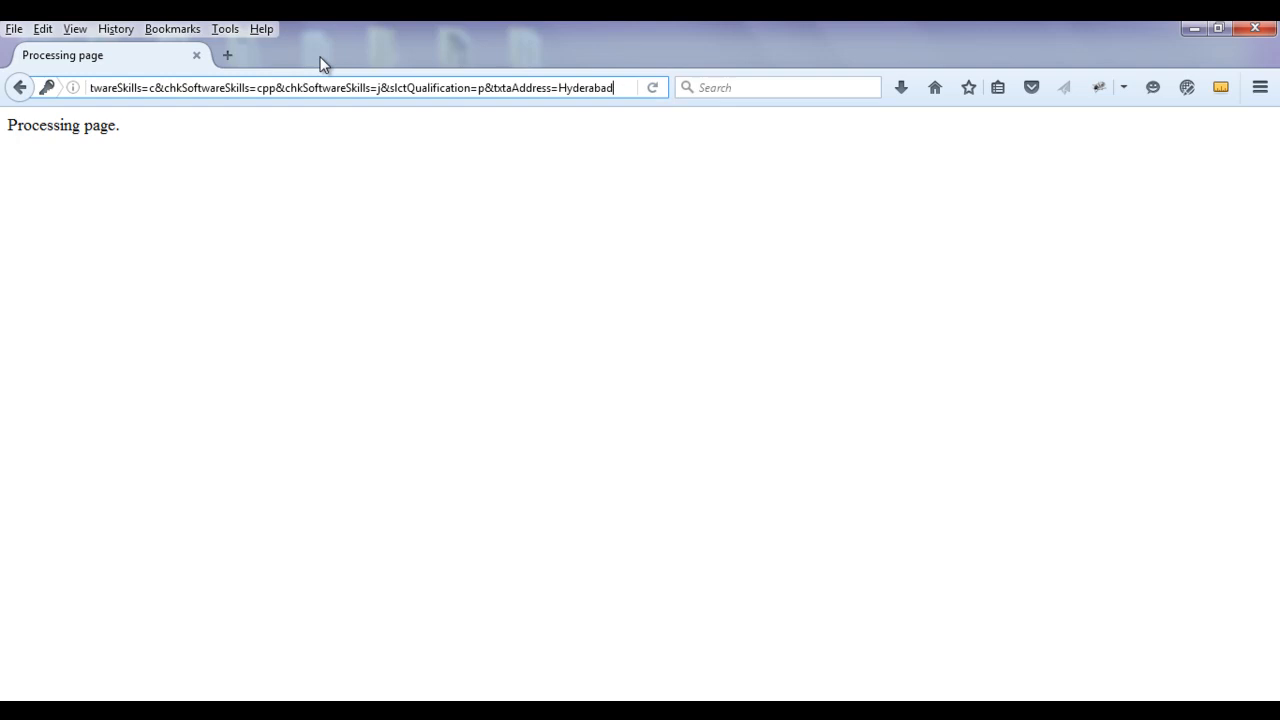
{"action": "double_click", "coordinate": [330, 88]}
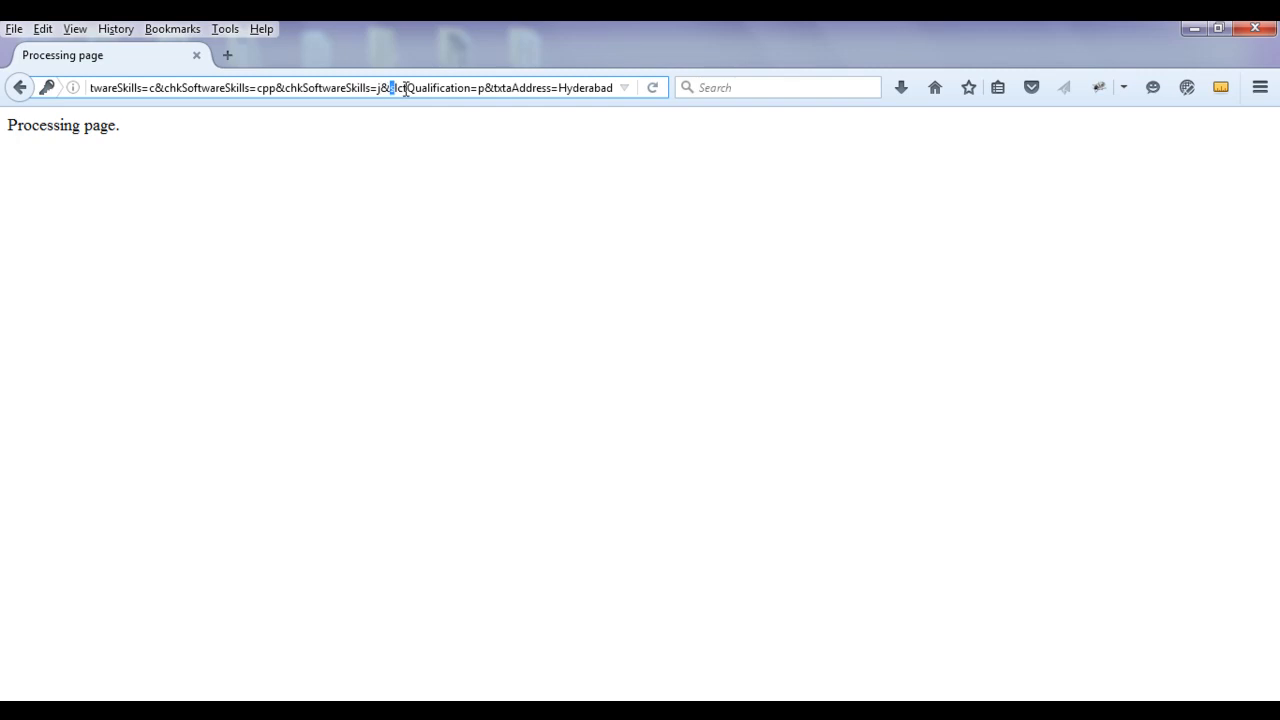
{"action": "double_click", "coordinate": [430, 88]}
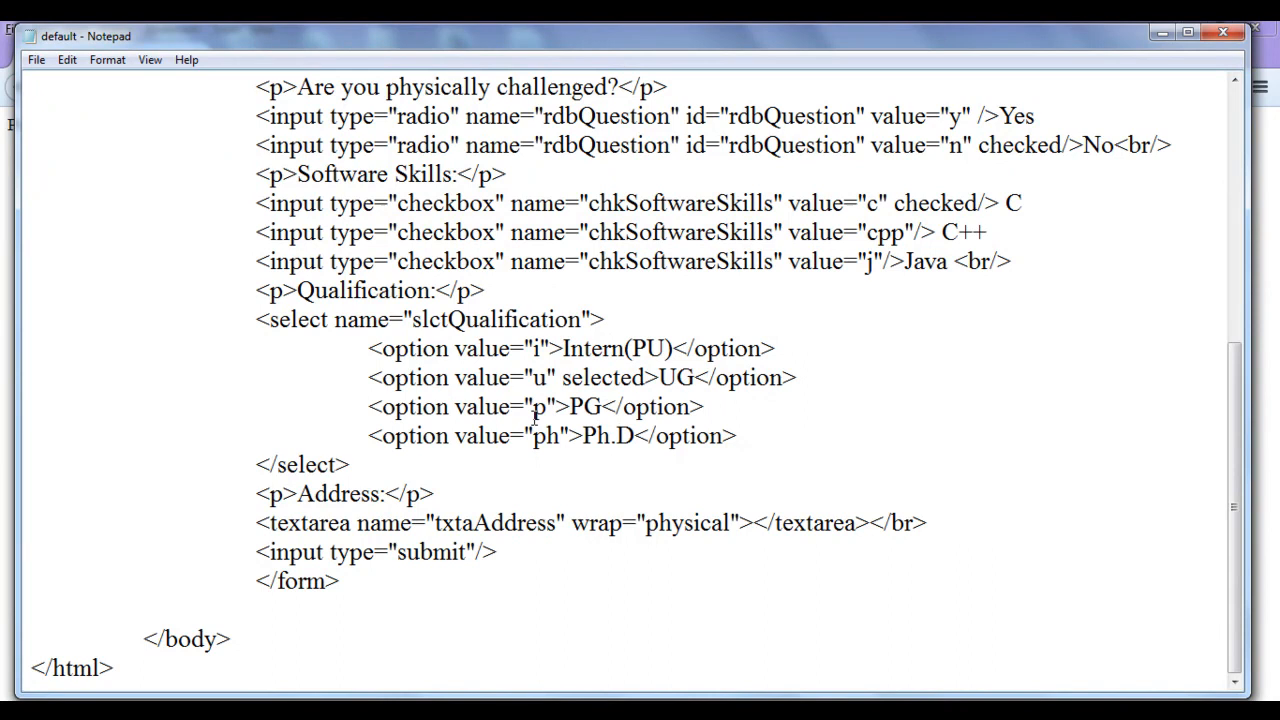
{"action": "double_click", "coordinate": [536, 408]}
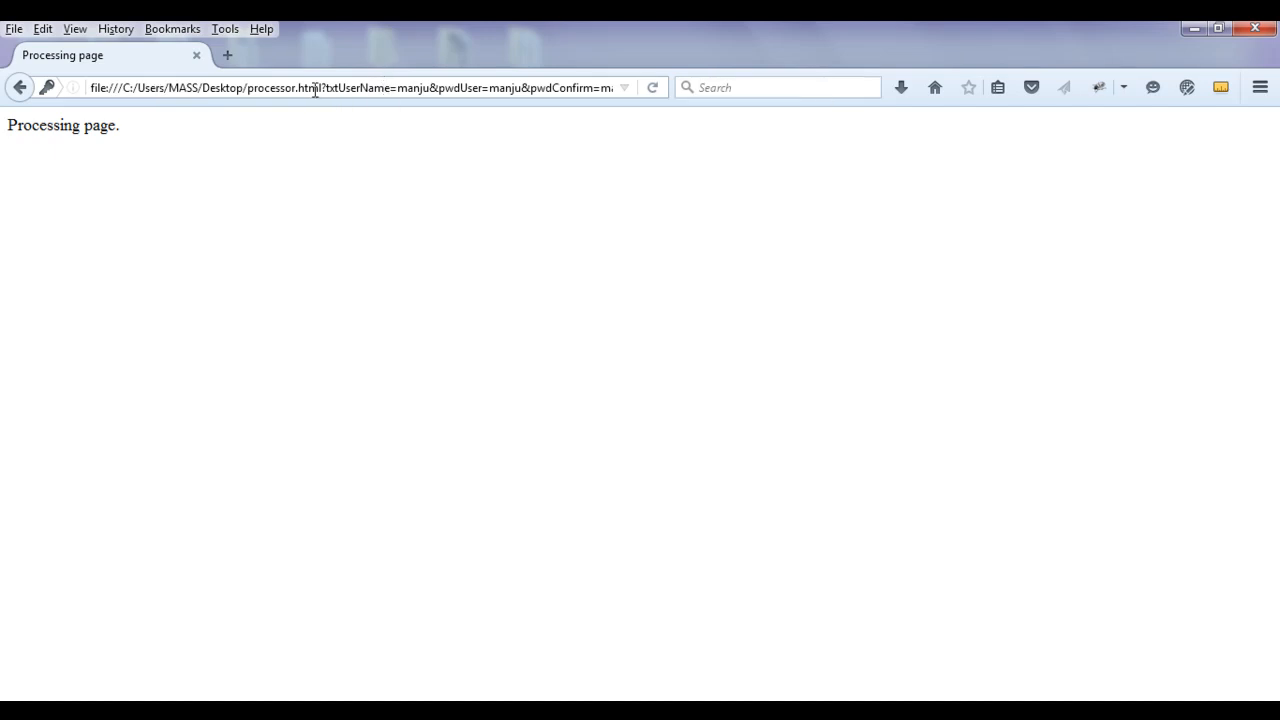
Step: Highlight submitted values such as txtUserName and pwdUser in the processing page address
{"action": "double_click", "coordinate": [370, 88]}
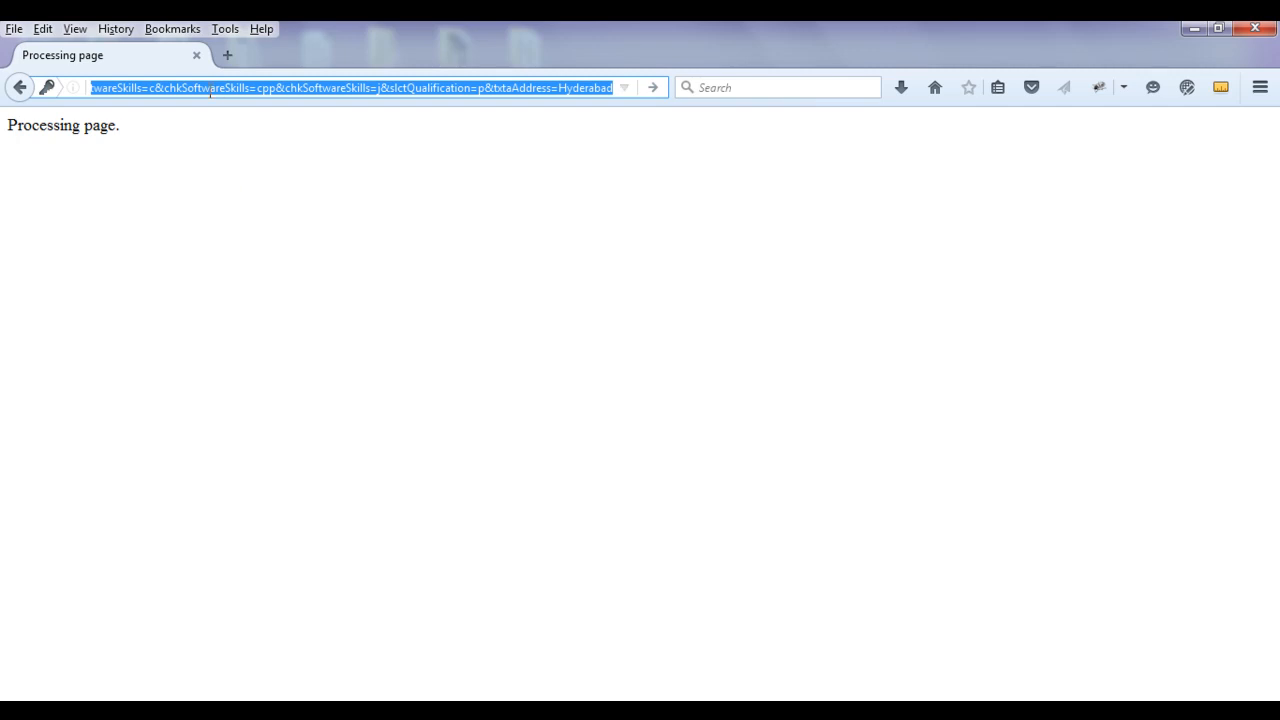
{"action": "mouse_move", "coordinate": [172, 114]}
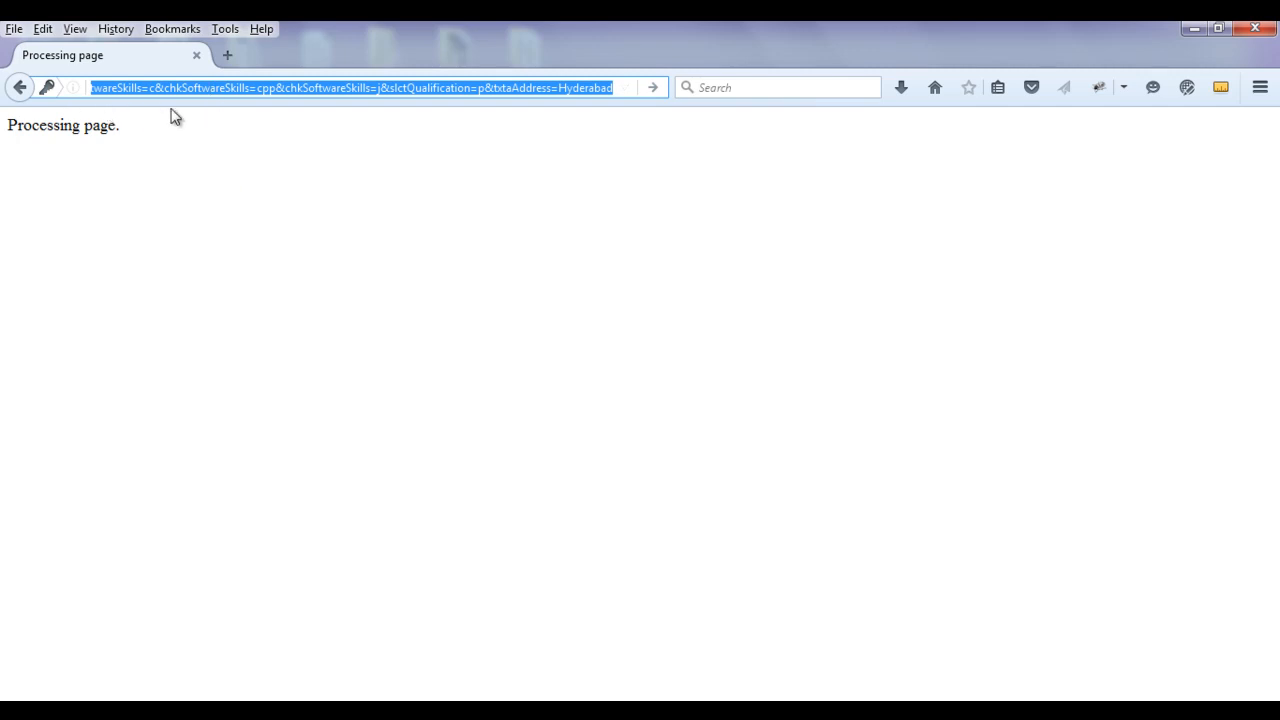
{"action": "mouse_move", "coordinate": [496, 428]}
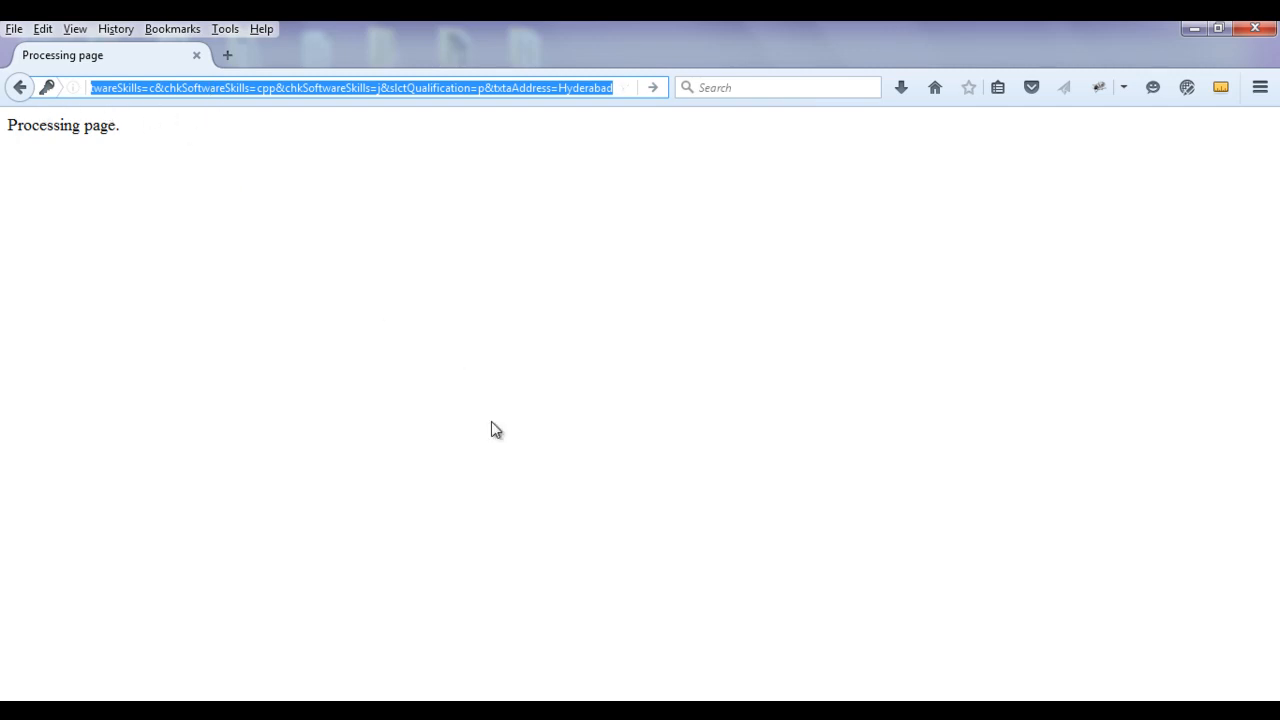
{"action": "mouse_move", "coordinate": [212, 144]}
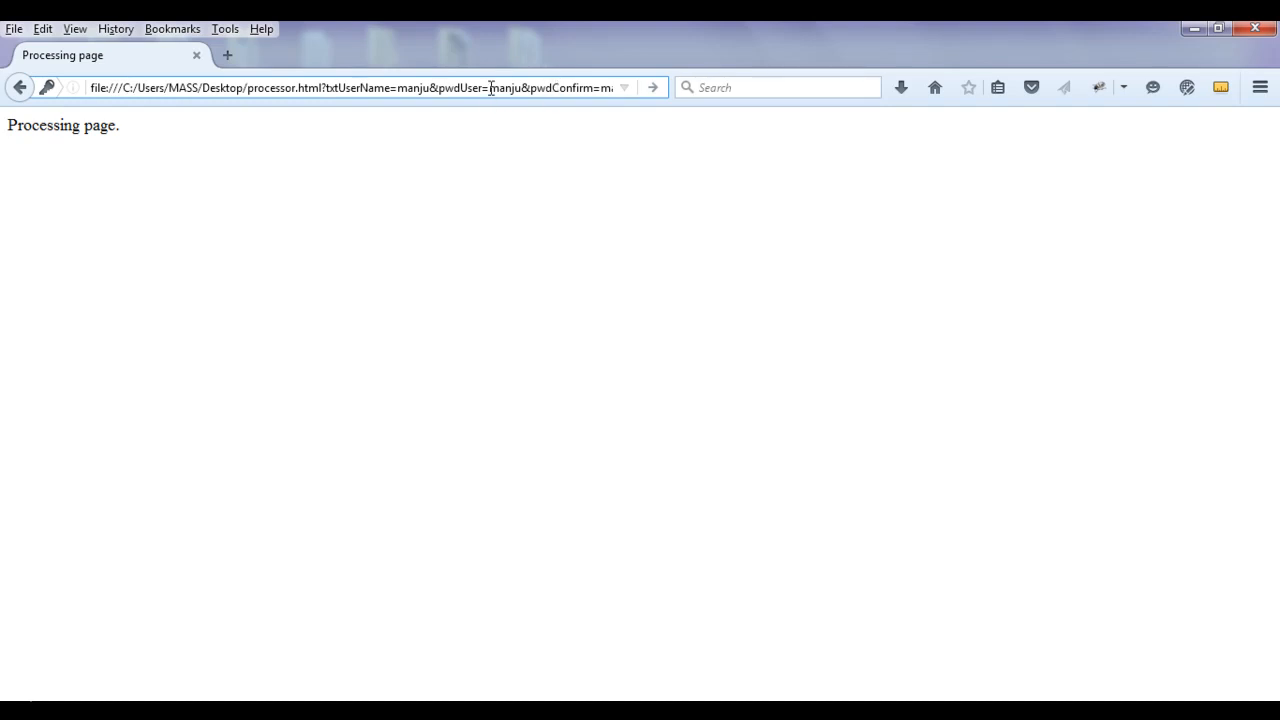
{"action": "double_click", "coordinate": [504, 88]}
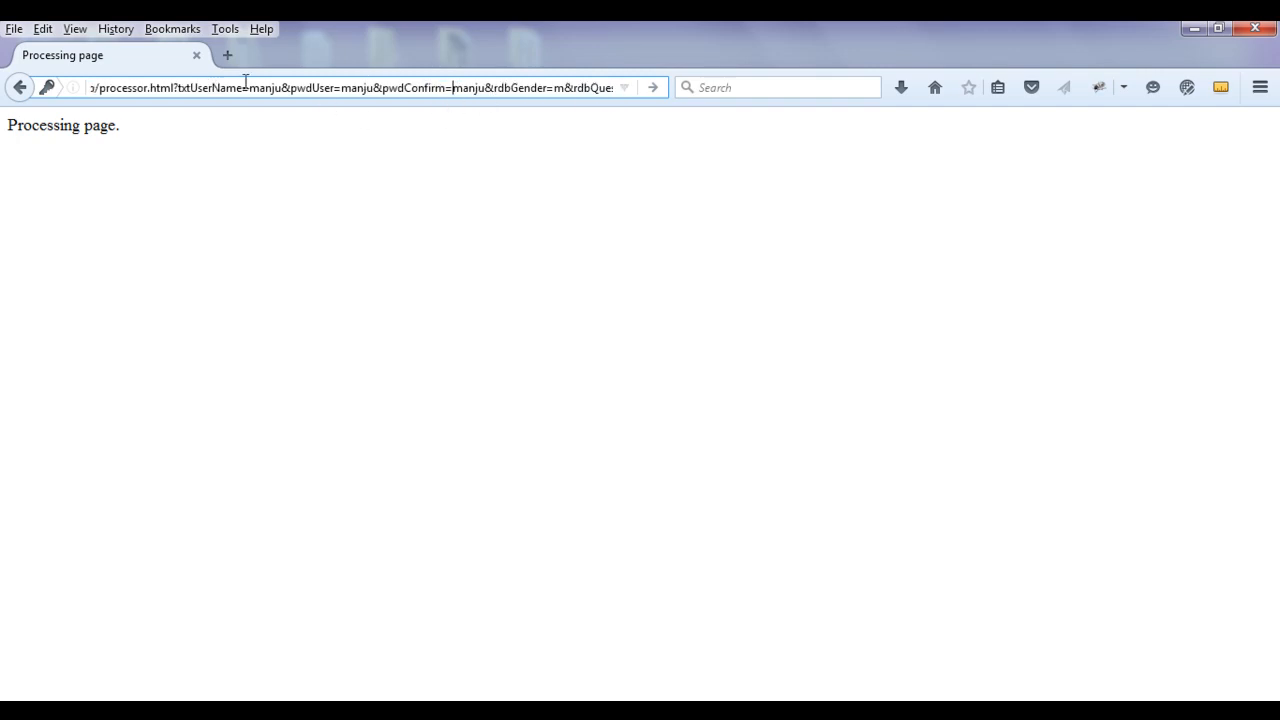
{"action": "mouse_move", "coordinate": [396, 210]}
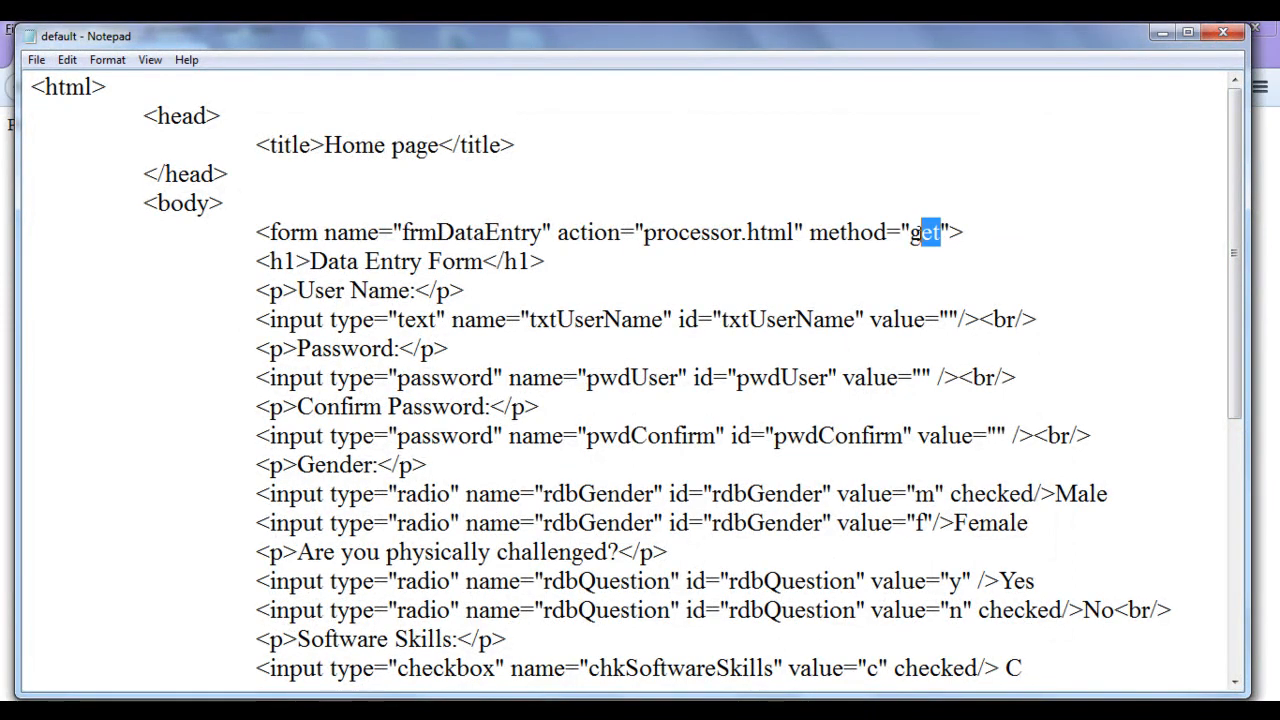
Step: Retype the form tag's method attribute from get to post
{"action": "type", "text": "pos"}
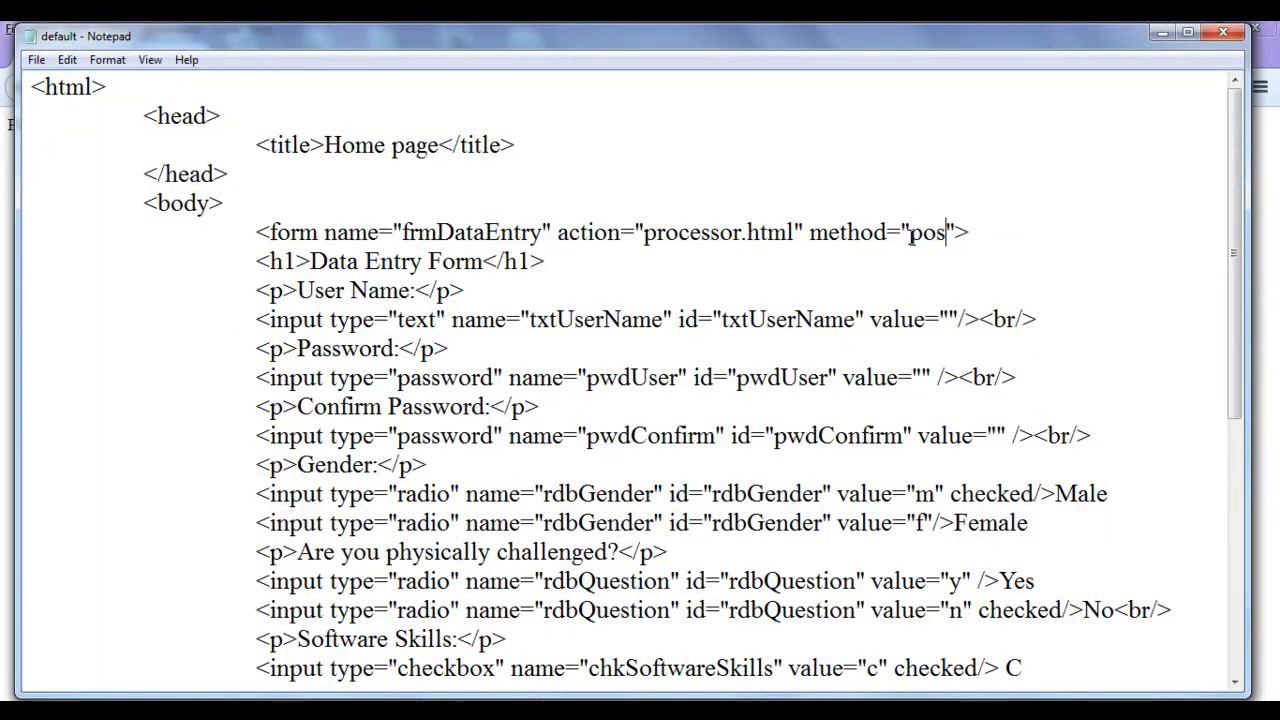
{"action": "type", "text": "t"}
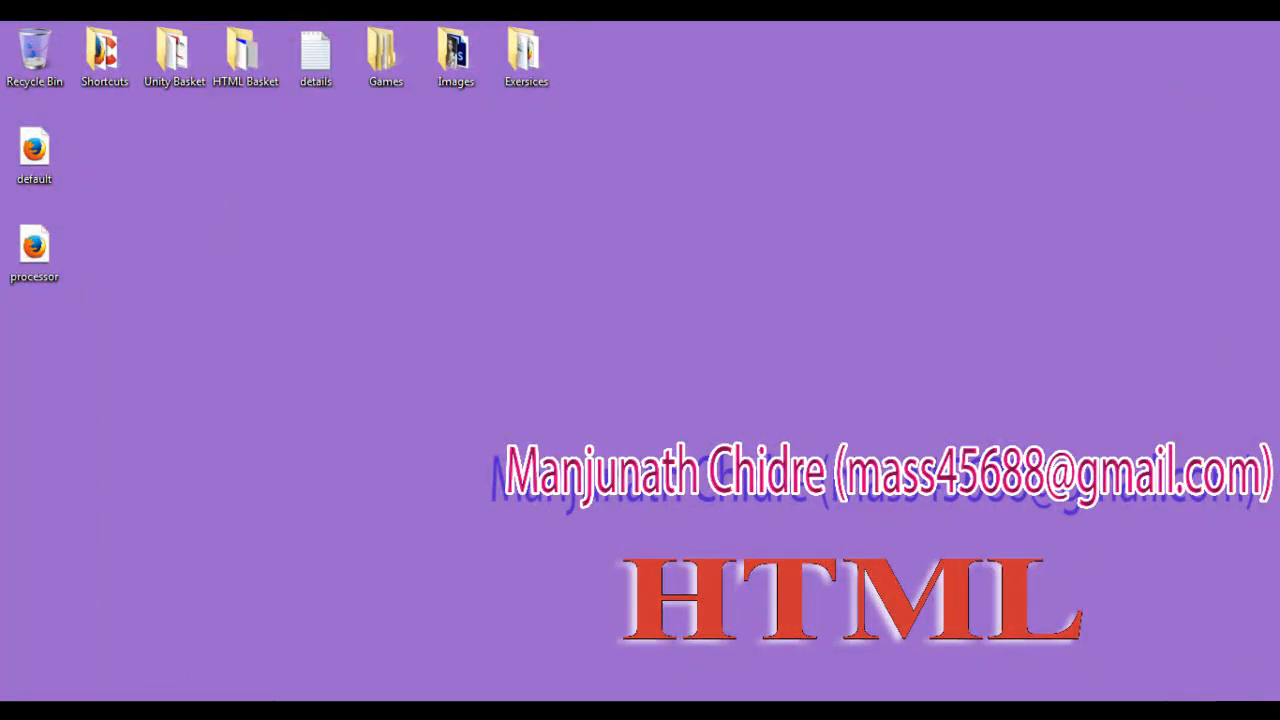
{"action": "double_click", "coordinate": [34, 148]}
{"action": "type", "text": "m"}
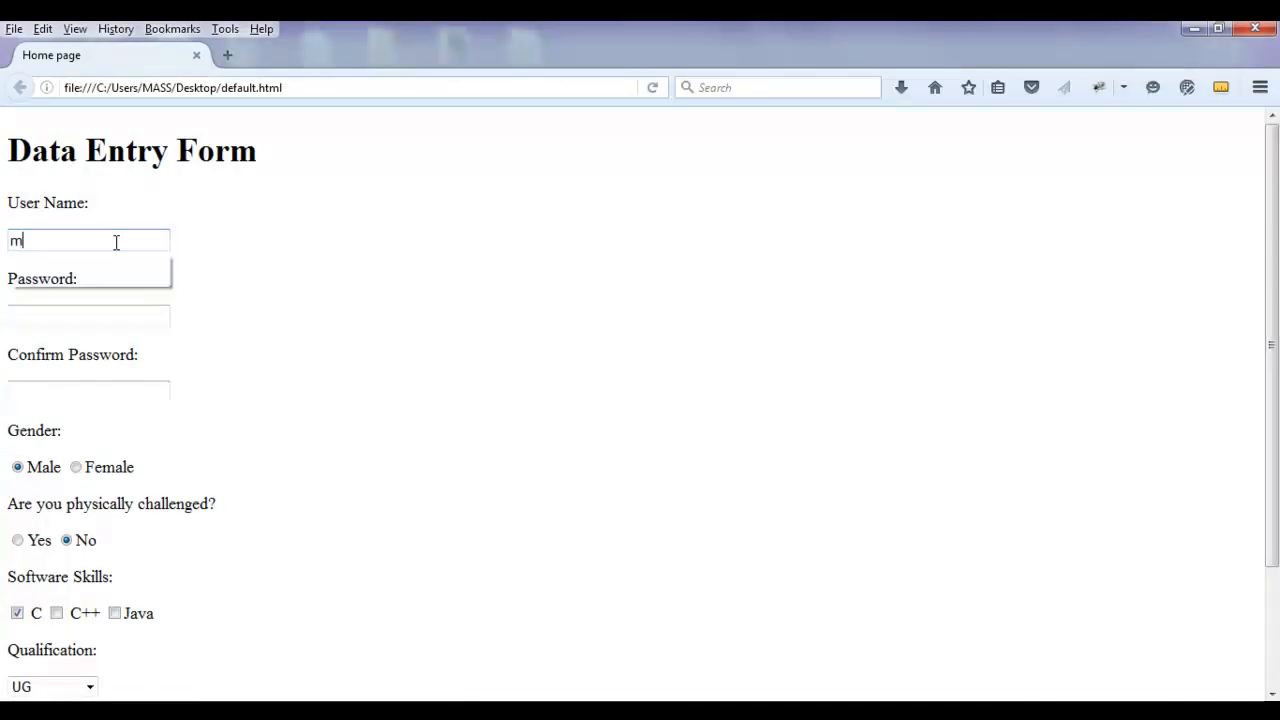
{"action": "type", "text": "anju"}
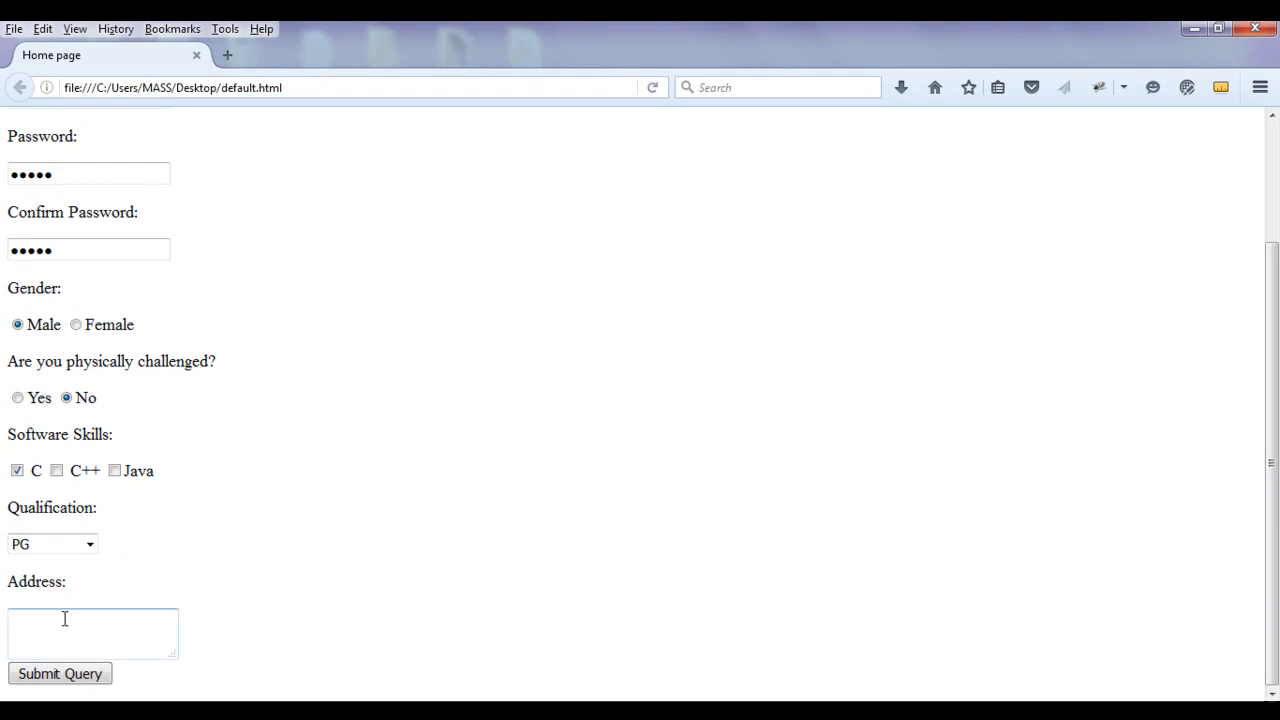
{"action": "type", "text": "Hyder"}
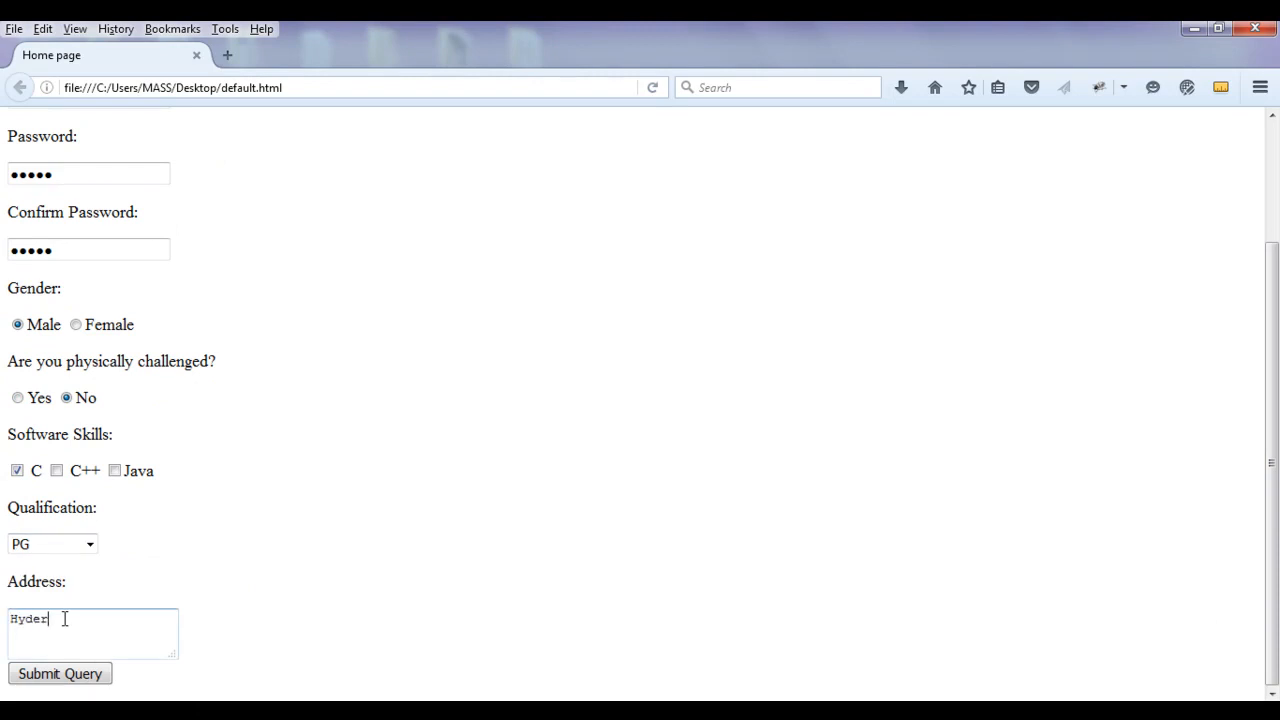
{"action": "left_click", "coordinate": [60, 672]}
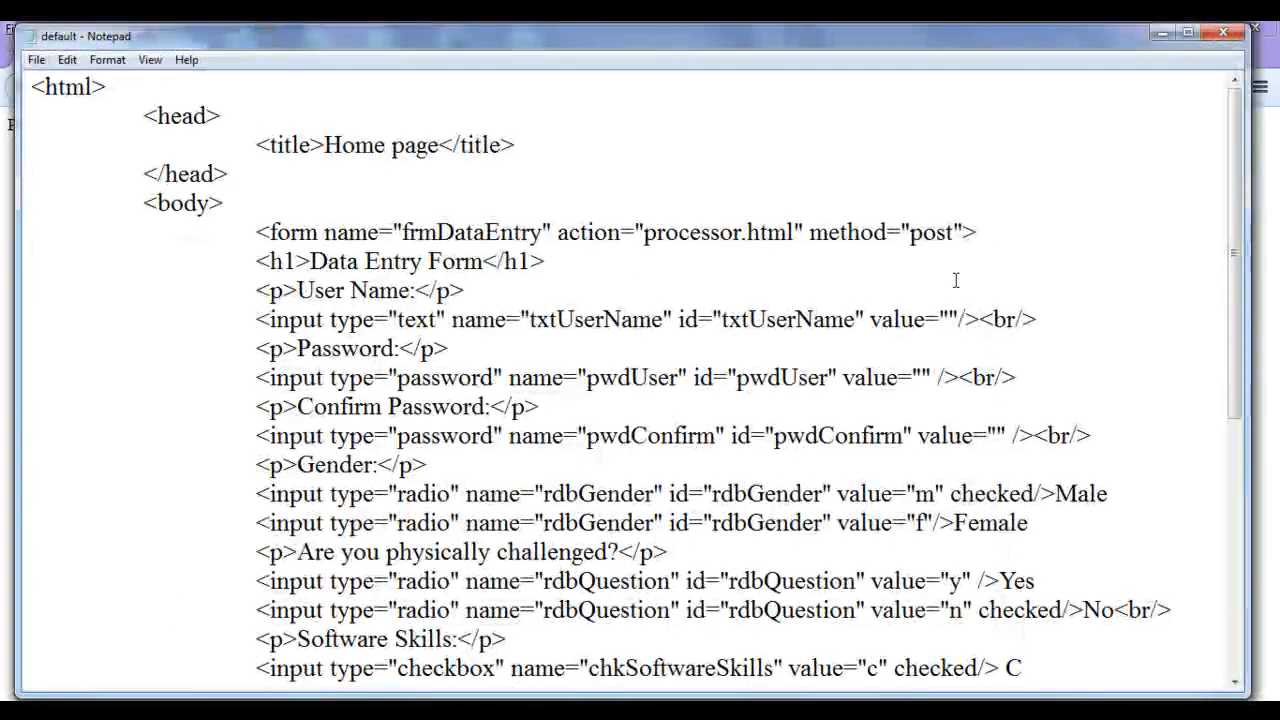
Step: Resubmit the post-method form, leaving the password boxes emptied on the returned page
{"action": "double_click", "coordinate": [930, 232]}
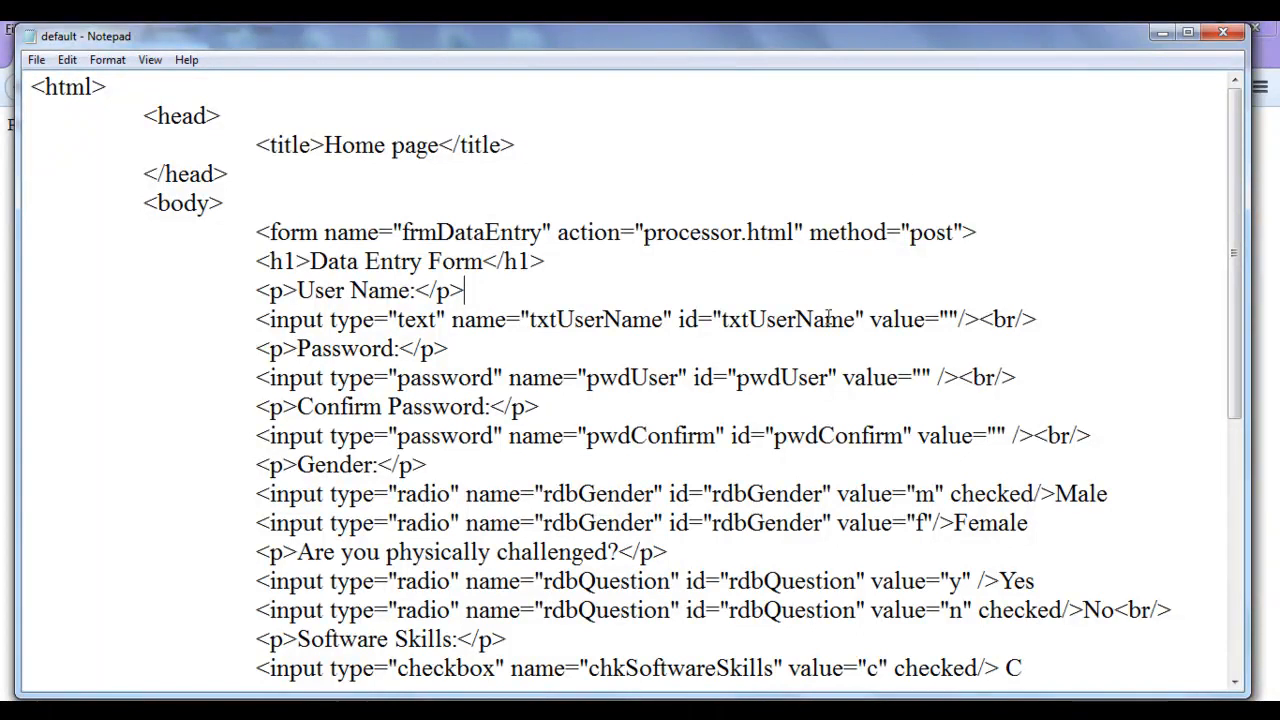
{"action": "mouse_move", "coordinate": [1204, 156]}
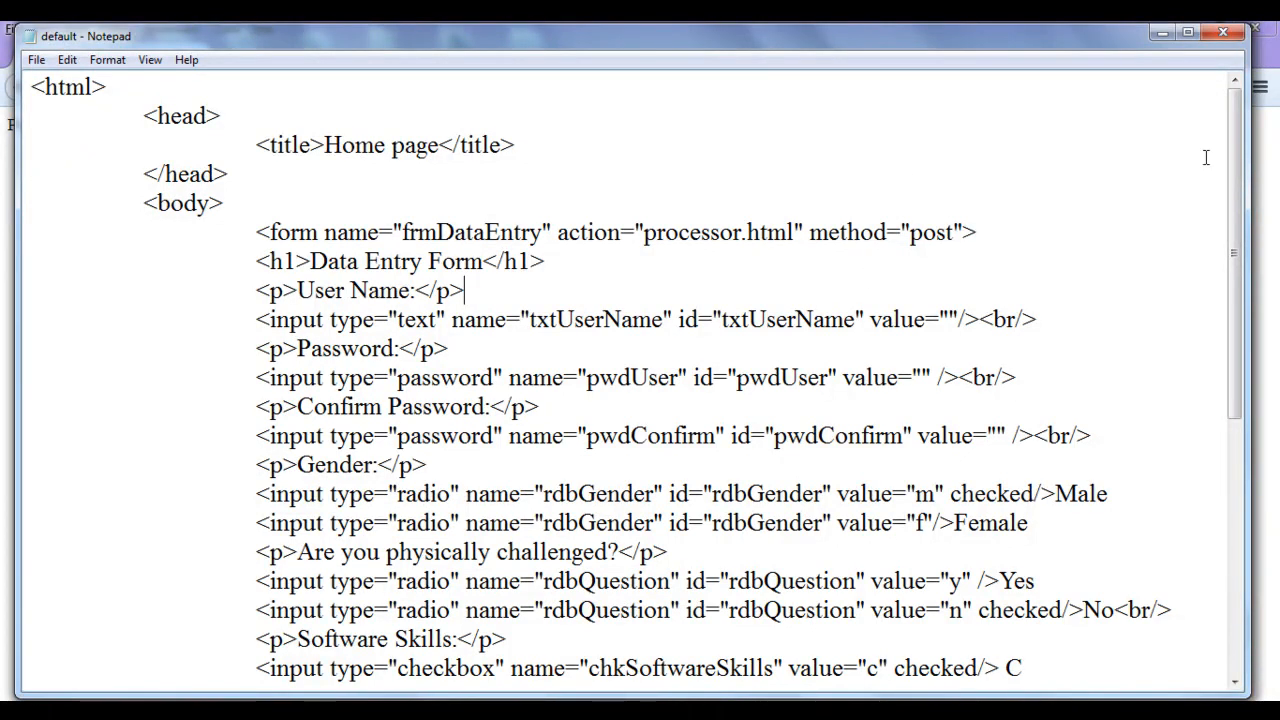
{"action": "double_click", "coordinate": [814, 232]}
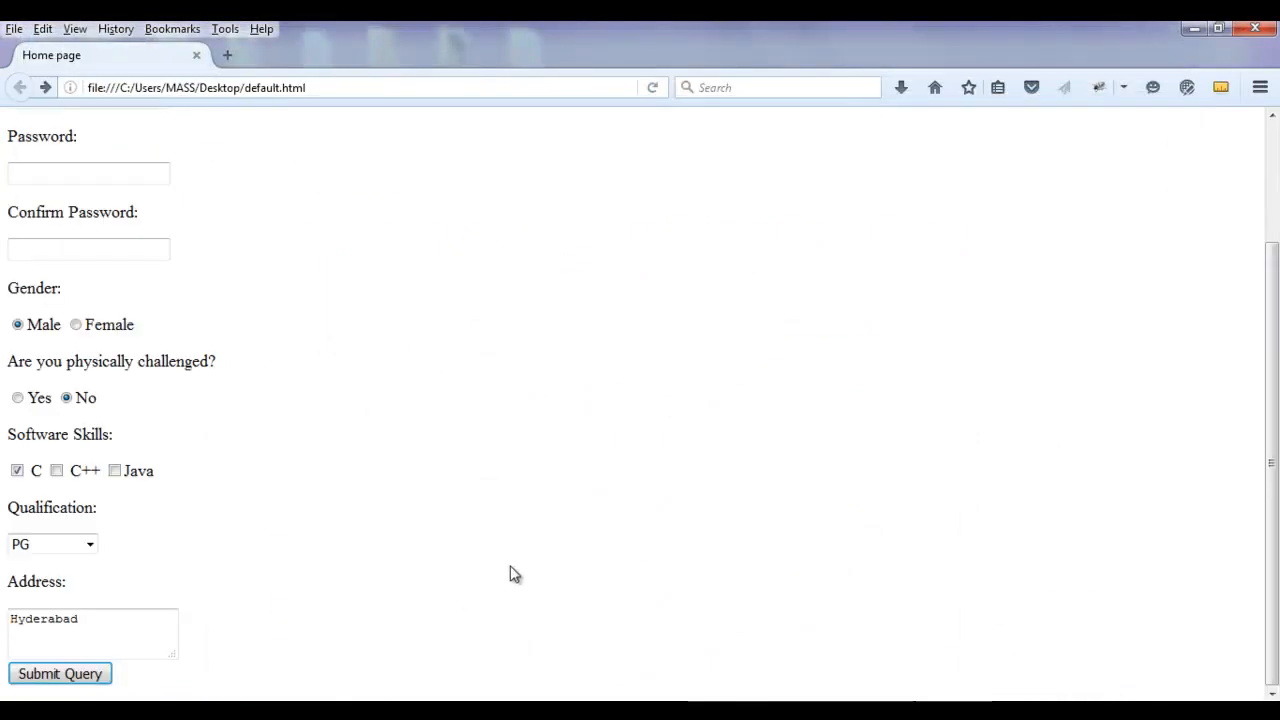
{"action": "mouse_move", "coordinate": [596, 580]}
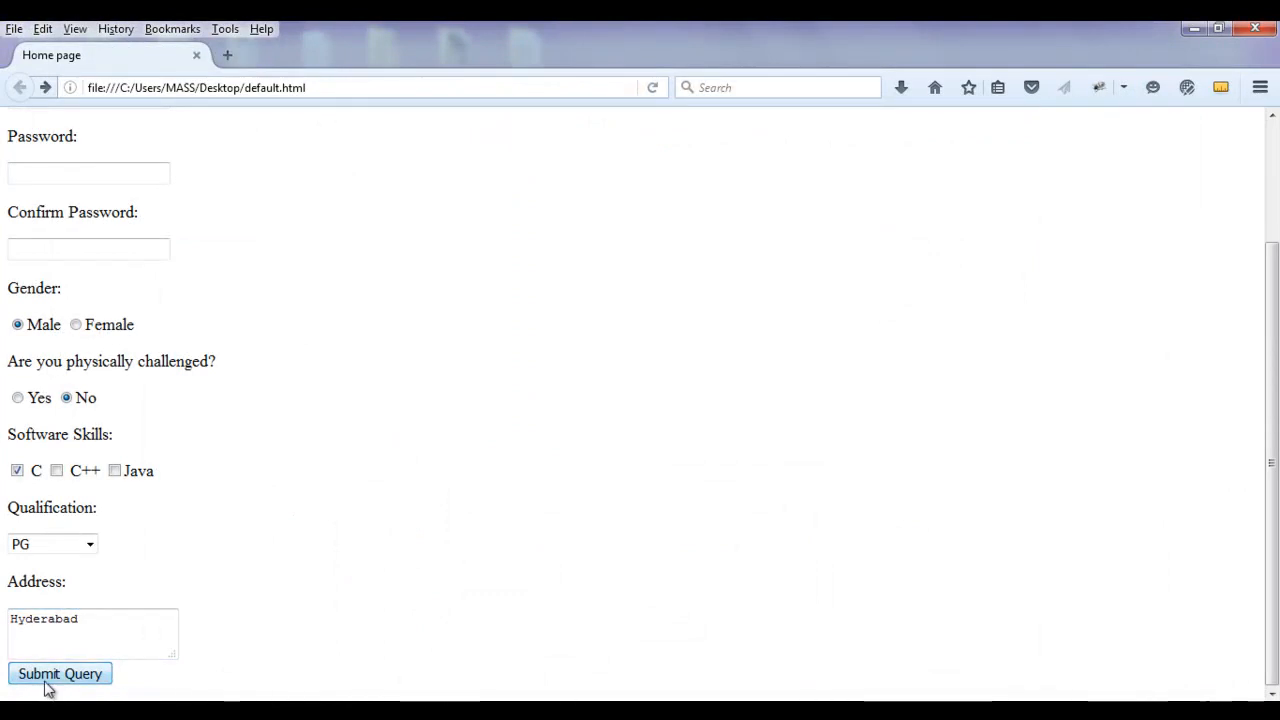
{"action": "mouse_move", "coordinate": [40, 680]}
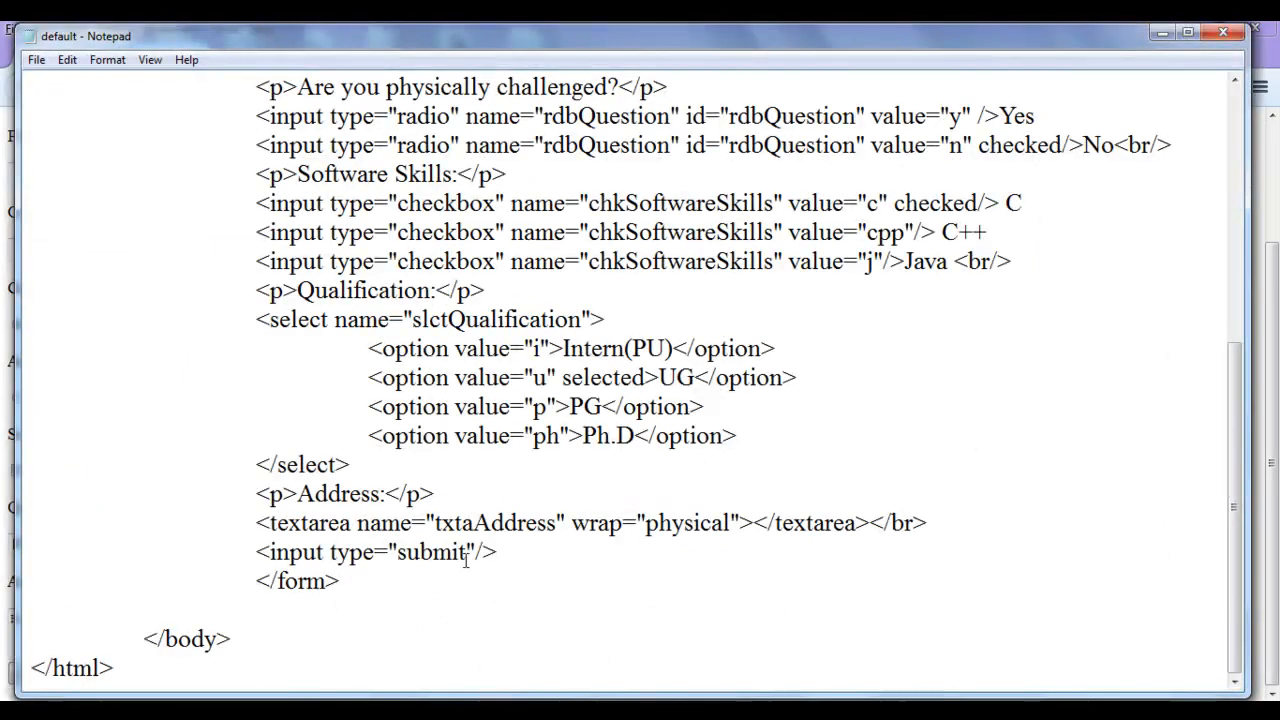
Step: Add value="submit" to the input type="submit" tag in Notepad
{"action": "type", "text": "value=\""}
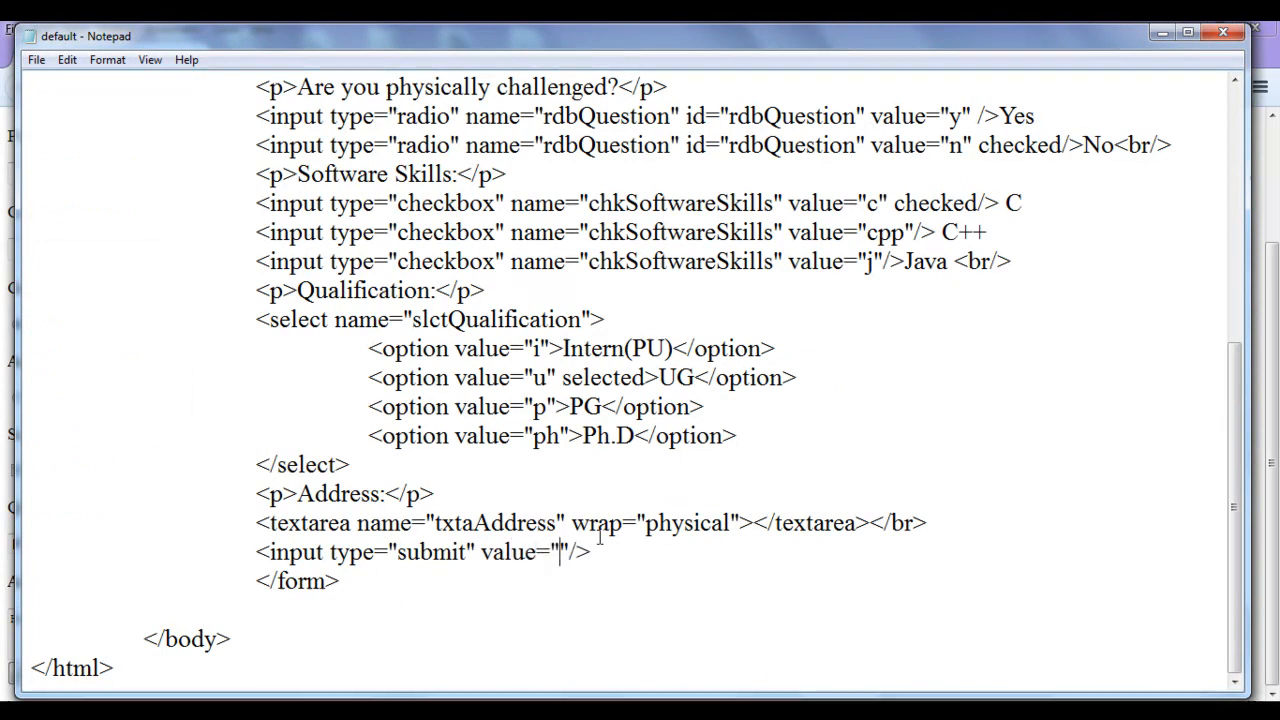
{"action": "type", "text": "SUBM"}
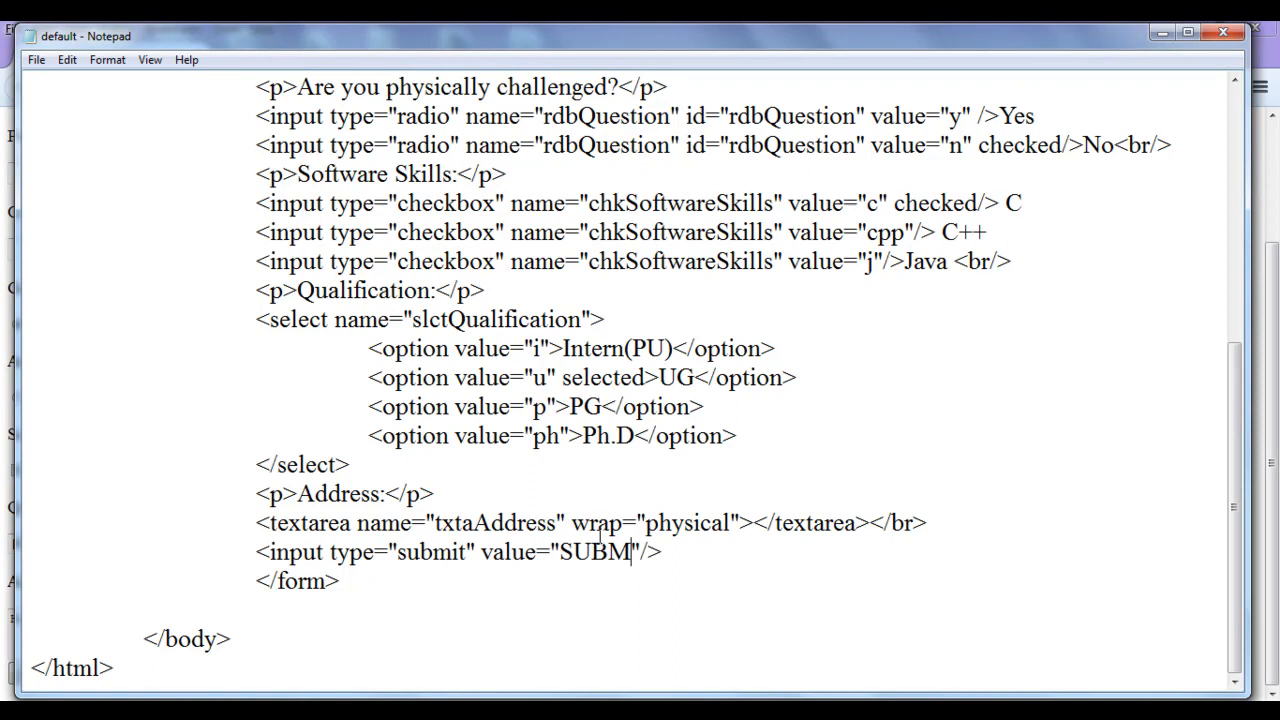
{"action": "type", "text": "IT"}
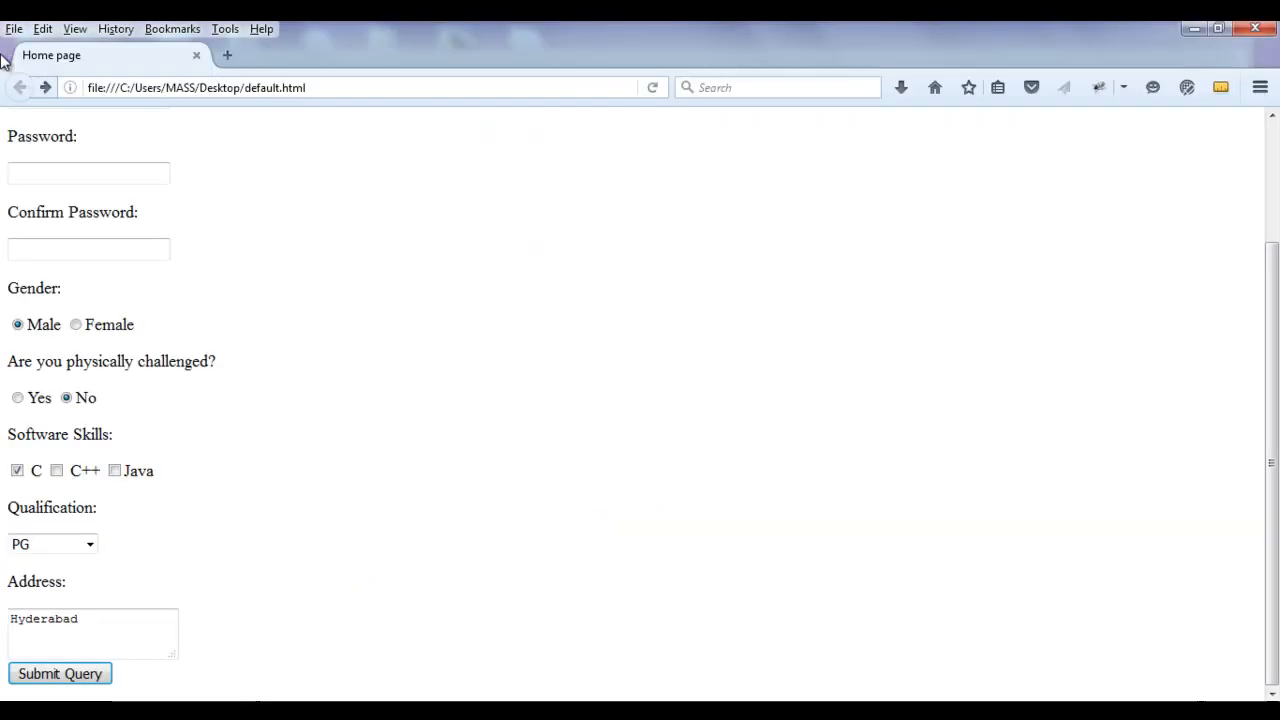
Step: Reload the form in Firefox to see the button labelled submit, then return to the desktop
{"action": "left_click", "coordinate": [60, 672]}
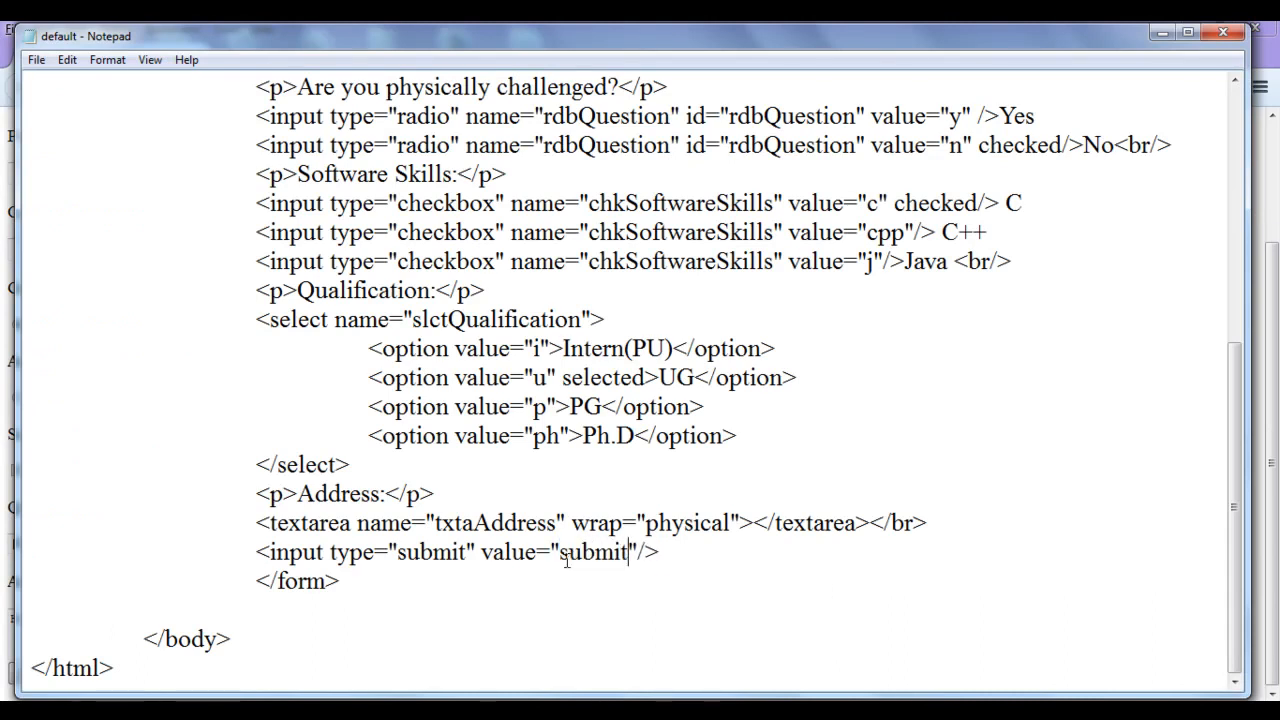
{"action": "mouse_move", "coordinate": [1164, 32]}
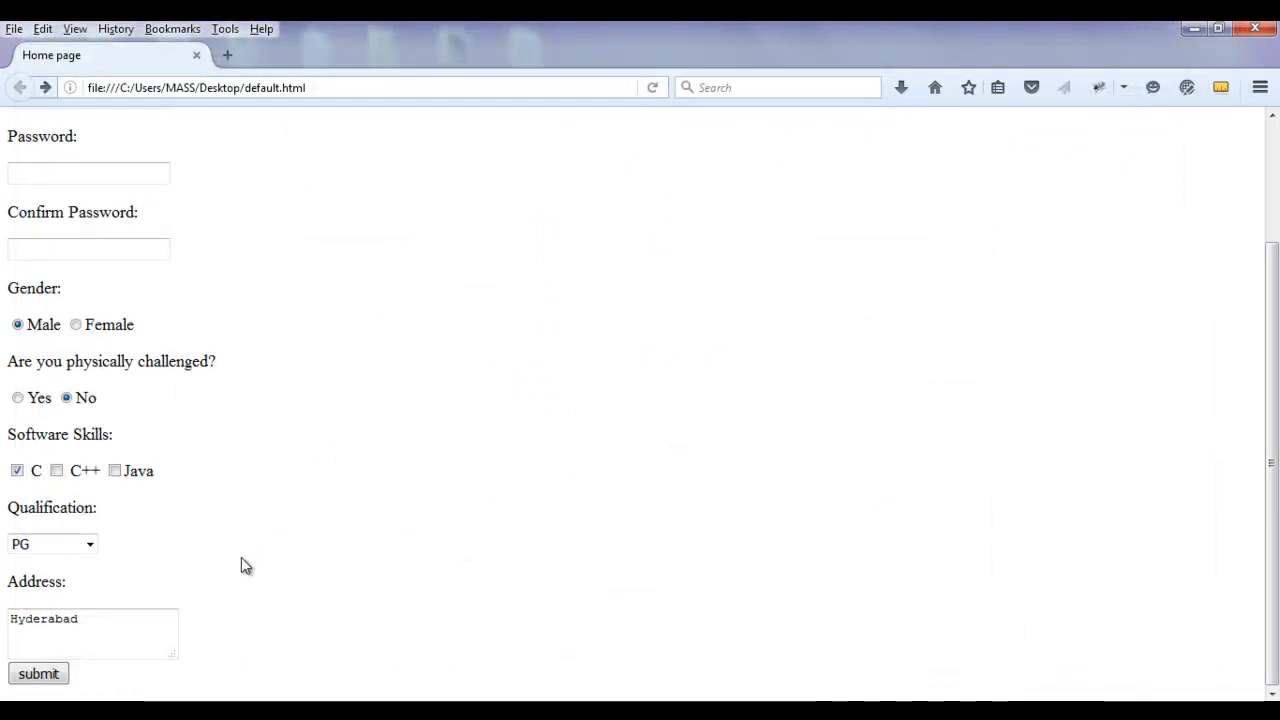
{"action": "left_click", "coordinate": [38, 672]}
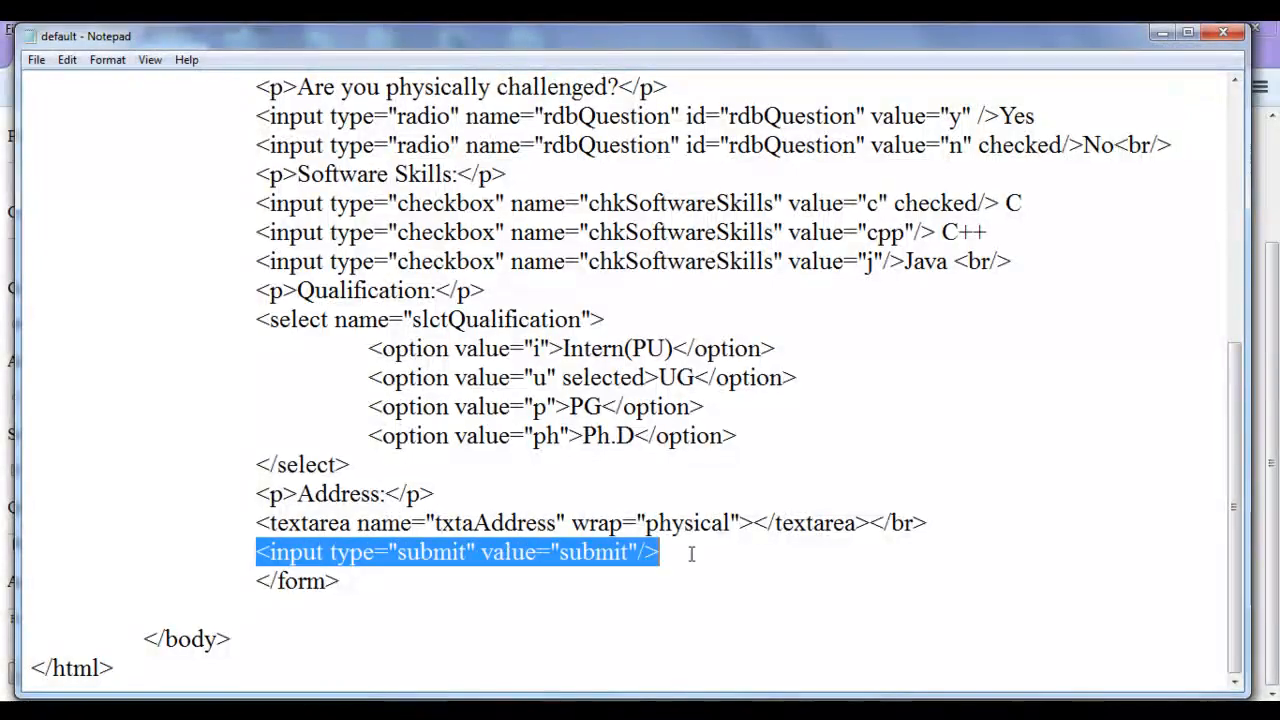
{"action": "left_click", "coordinate": [708, 556]}
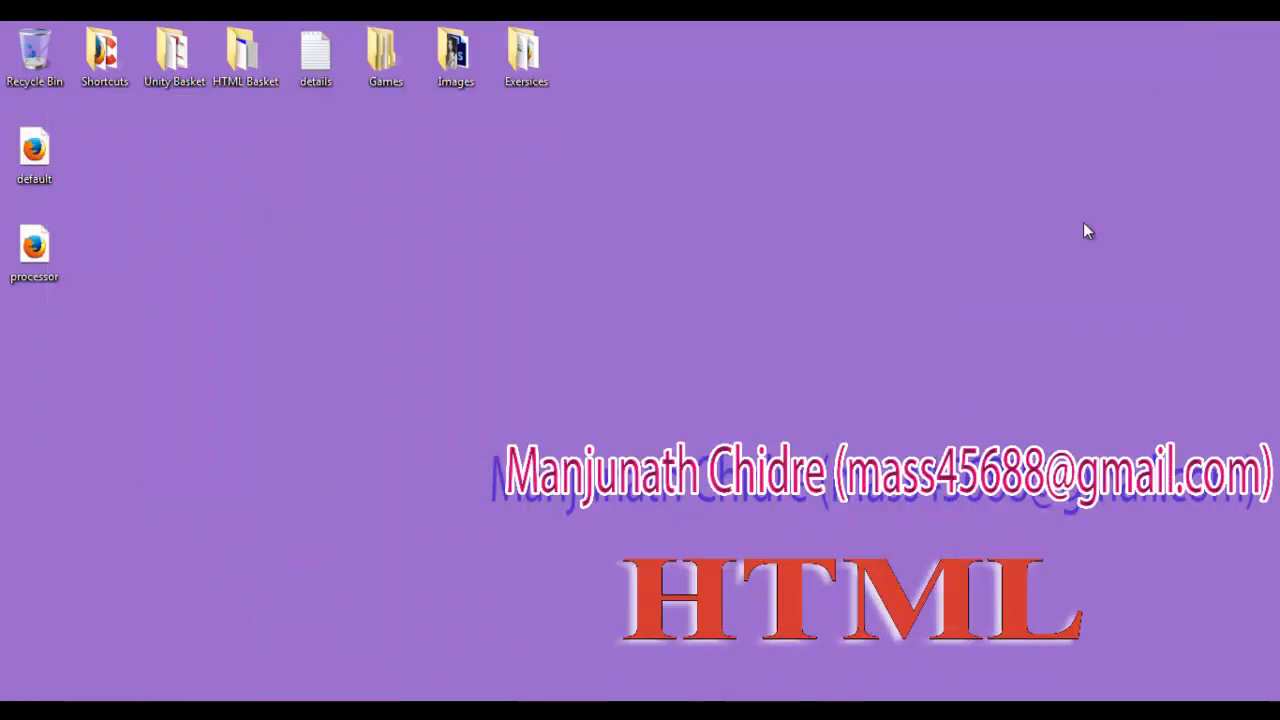
{"action": "mouse_move", "coordinate": [600, 370]}
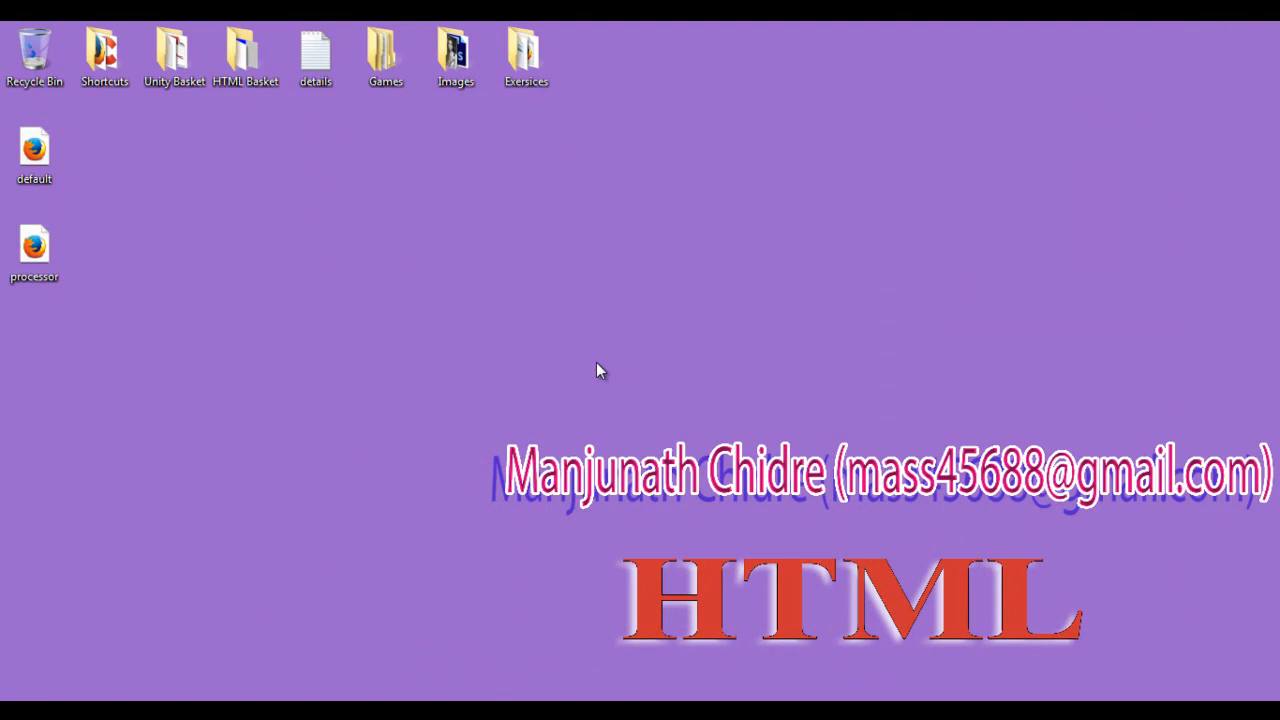